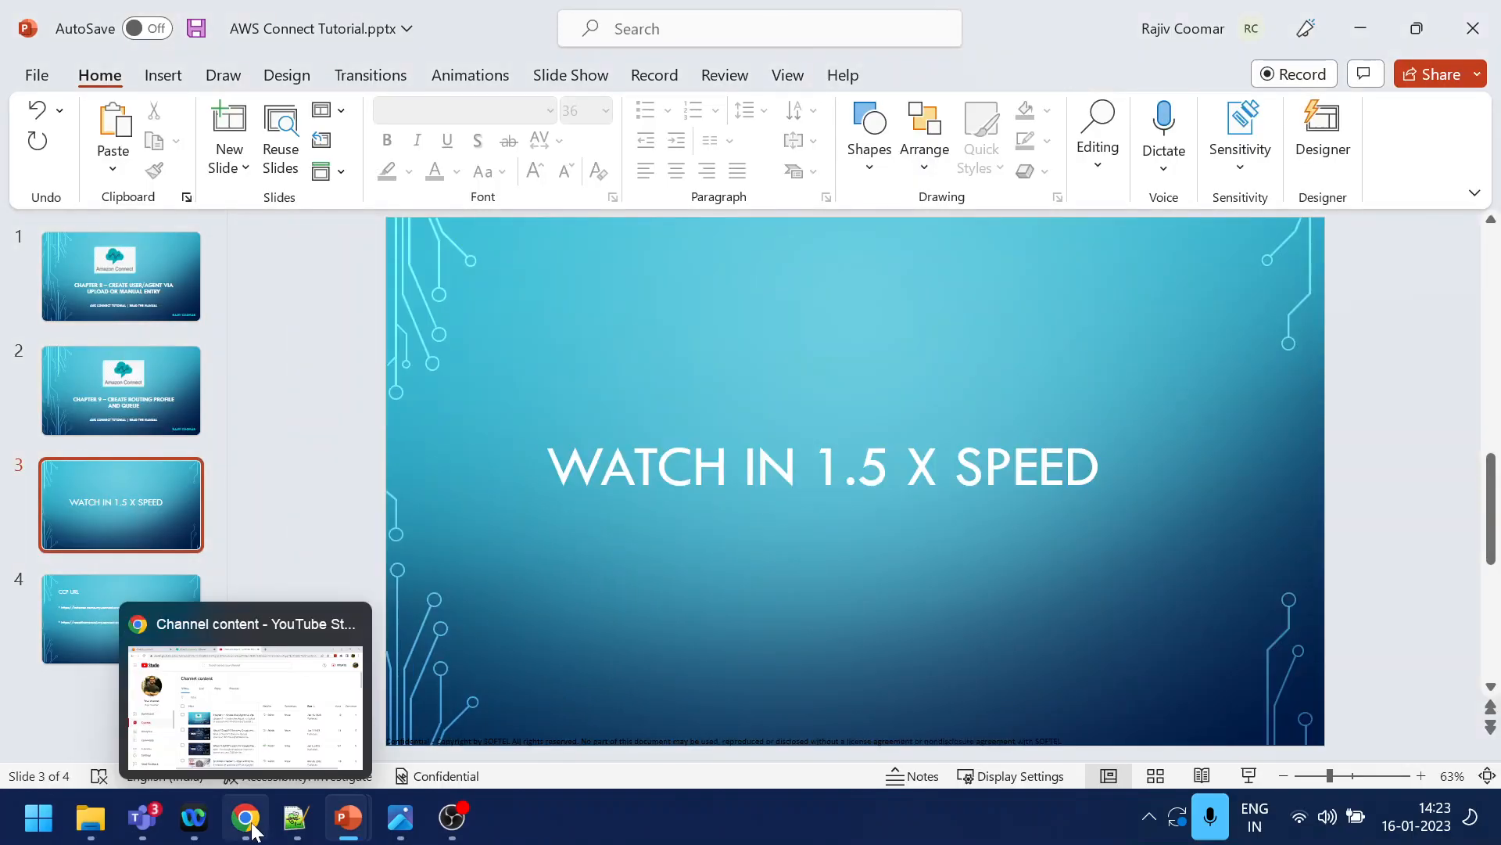
Switch from the slides to the Amazon Connect Queues page listing BasicQueue
left_click(245, 819)
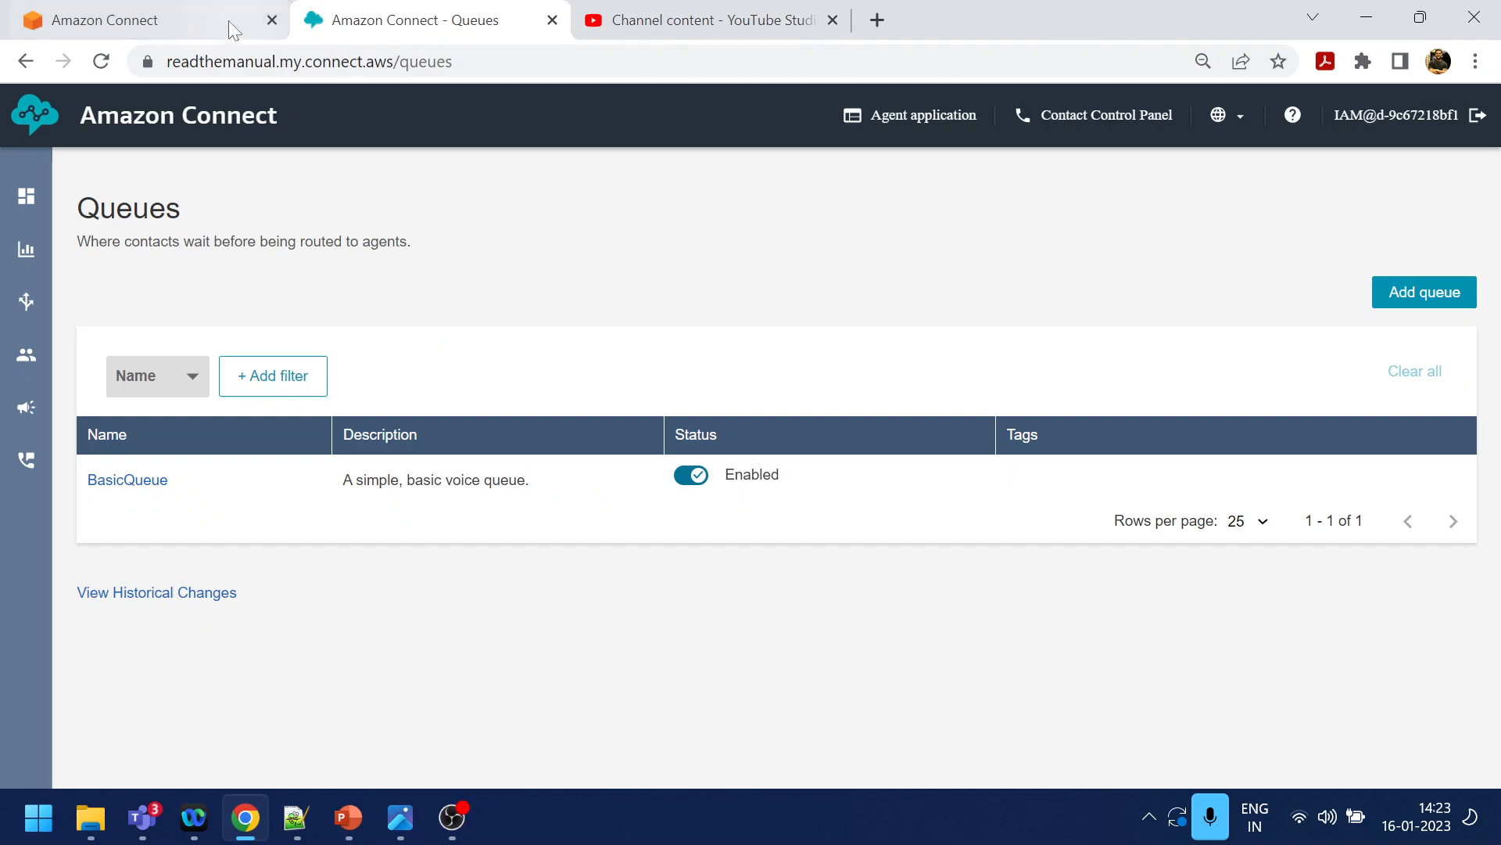
mouse_move(26, 195)
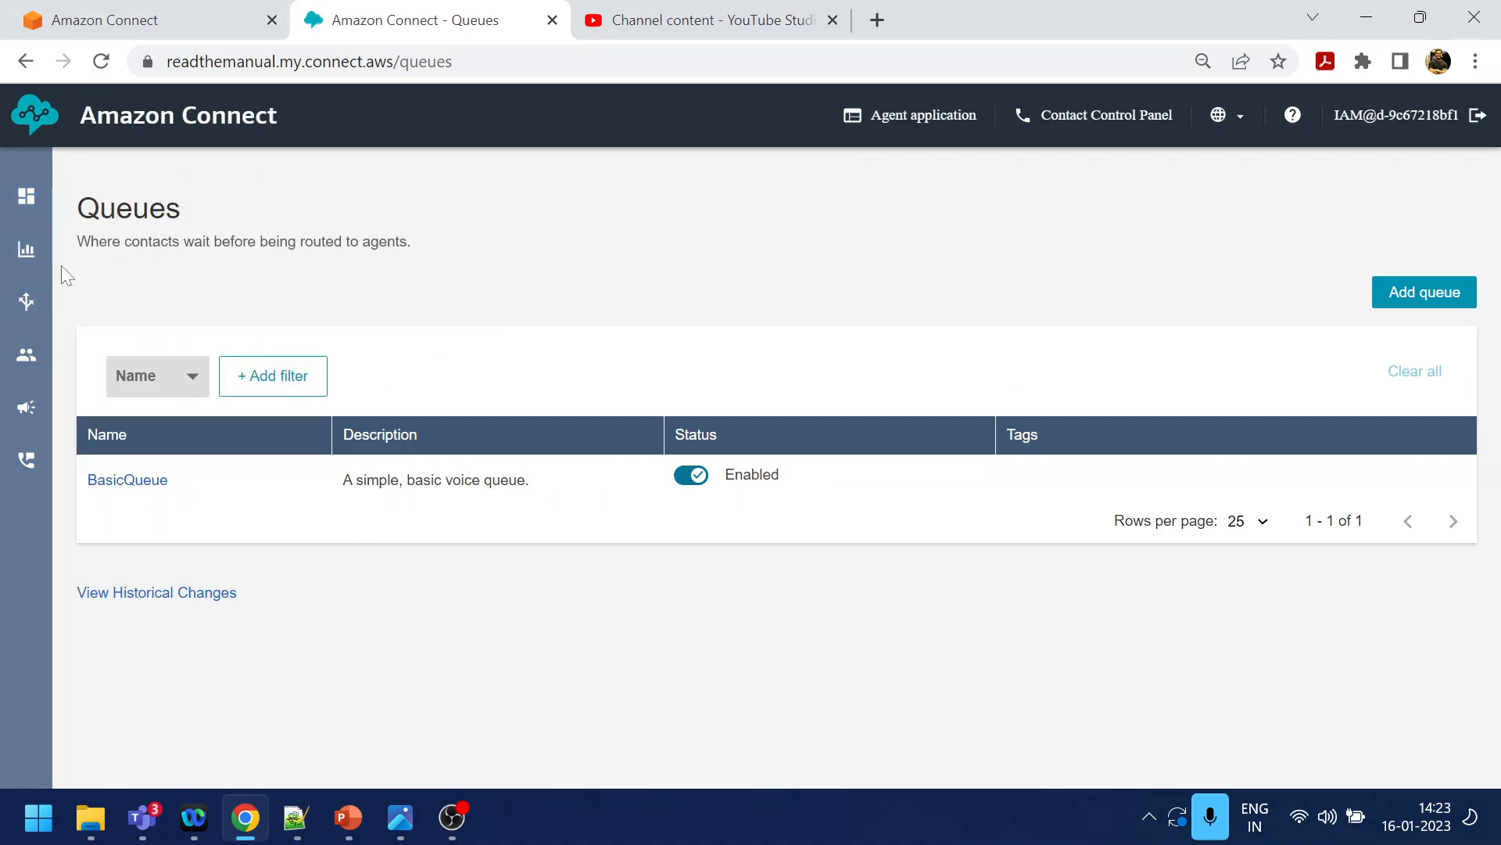
left_click(26, 301)
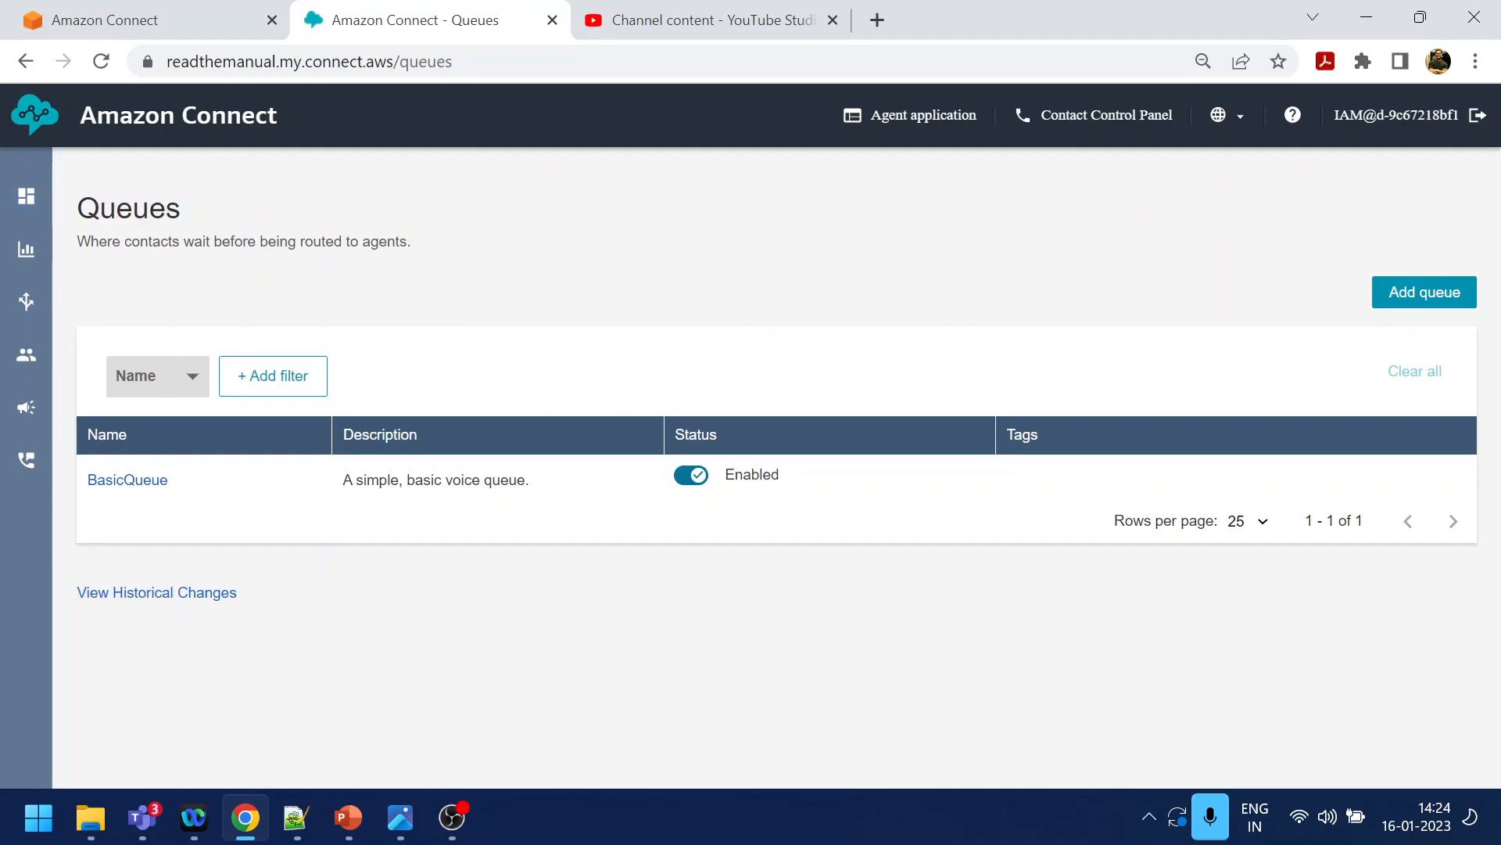
left_click(26, 302)
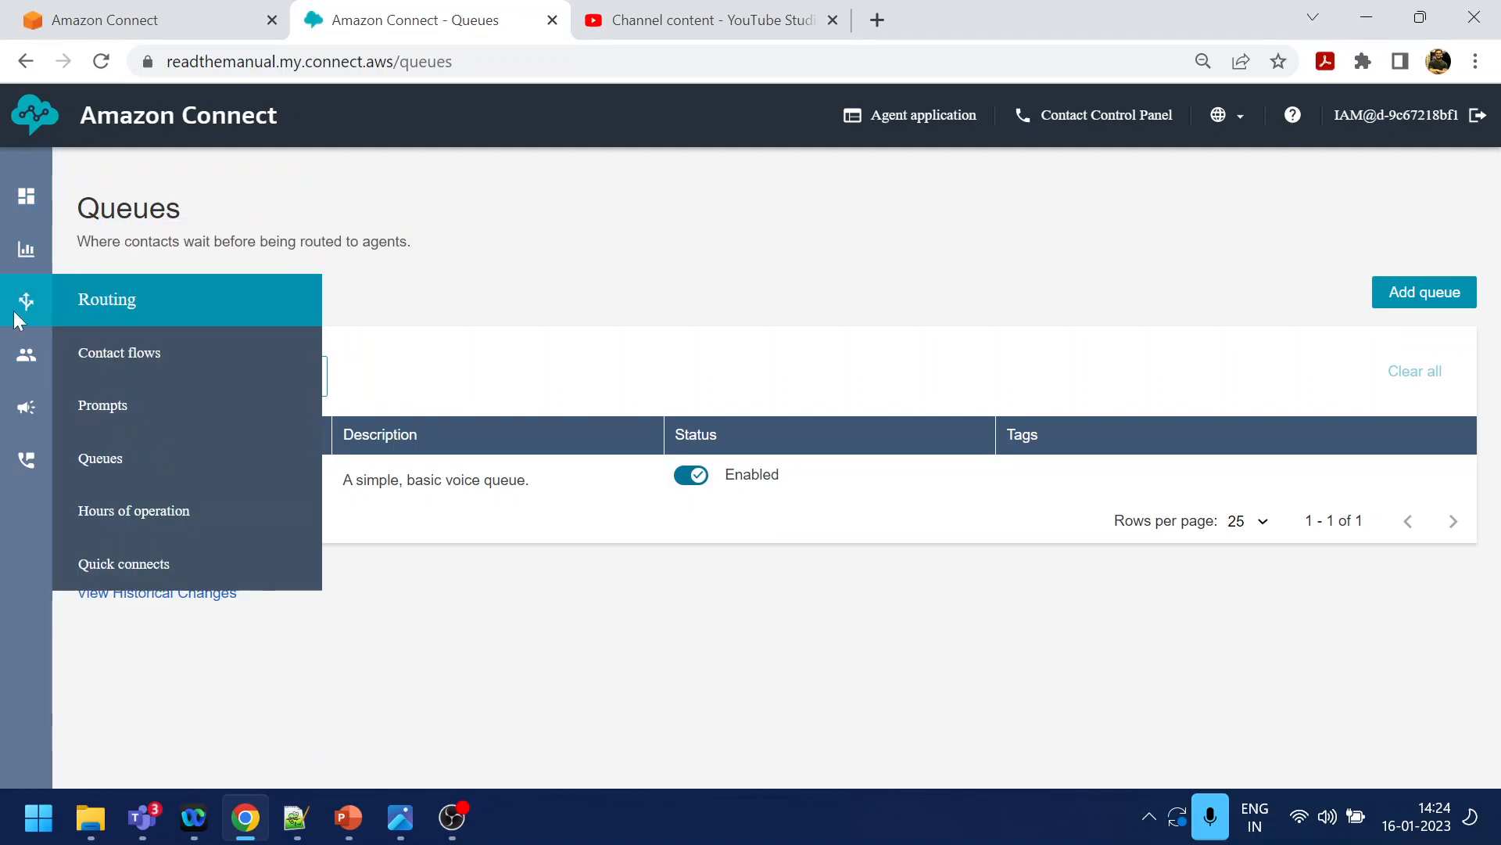
mouse_move(247, 314)
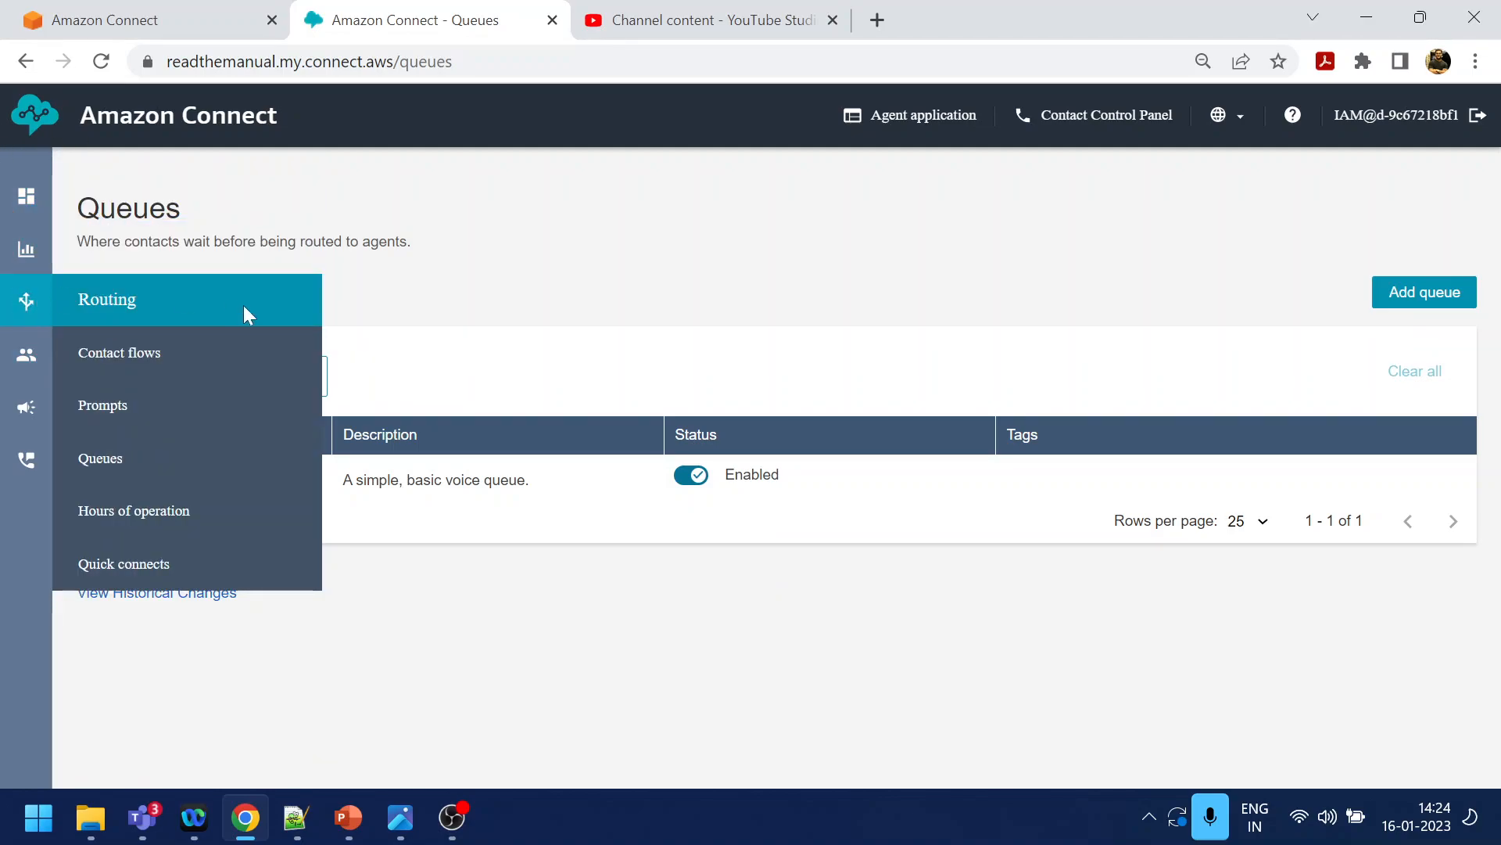
mouse_move(416, 427)
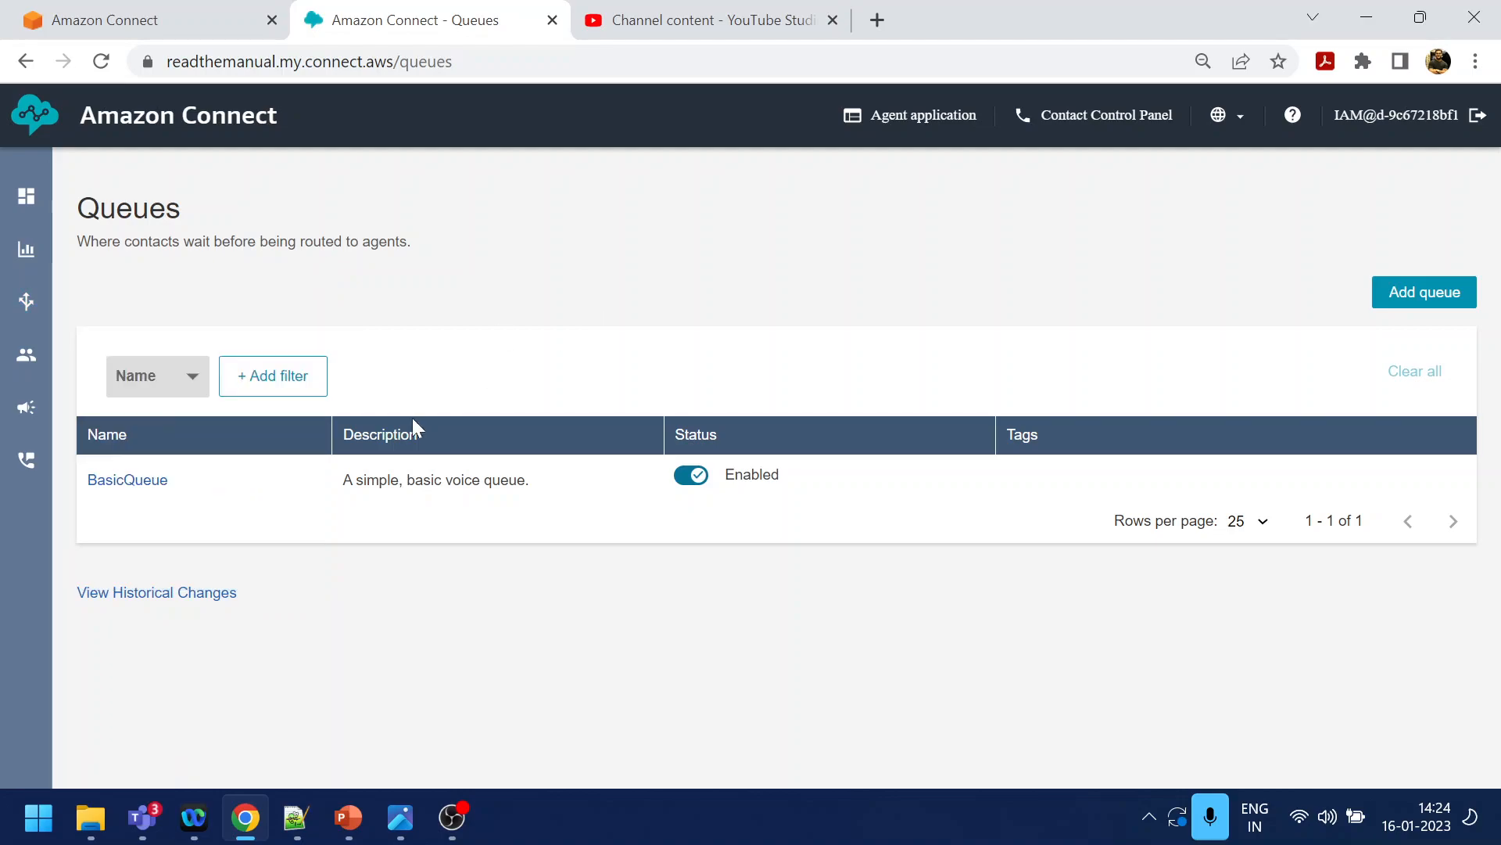
mouse_move(414, 428)
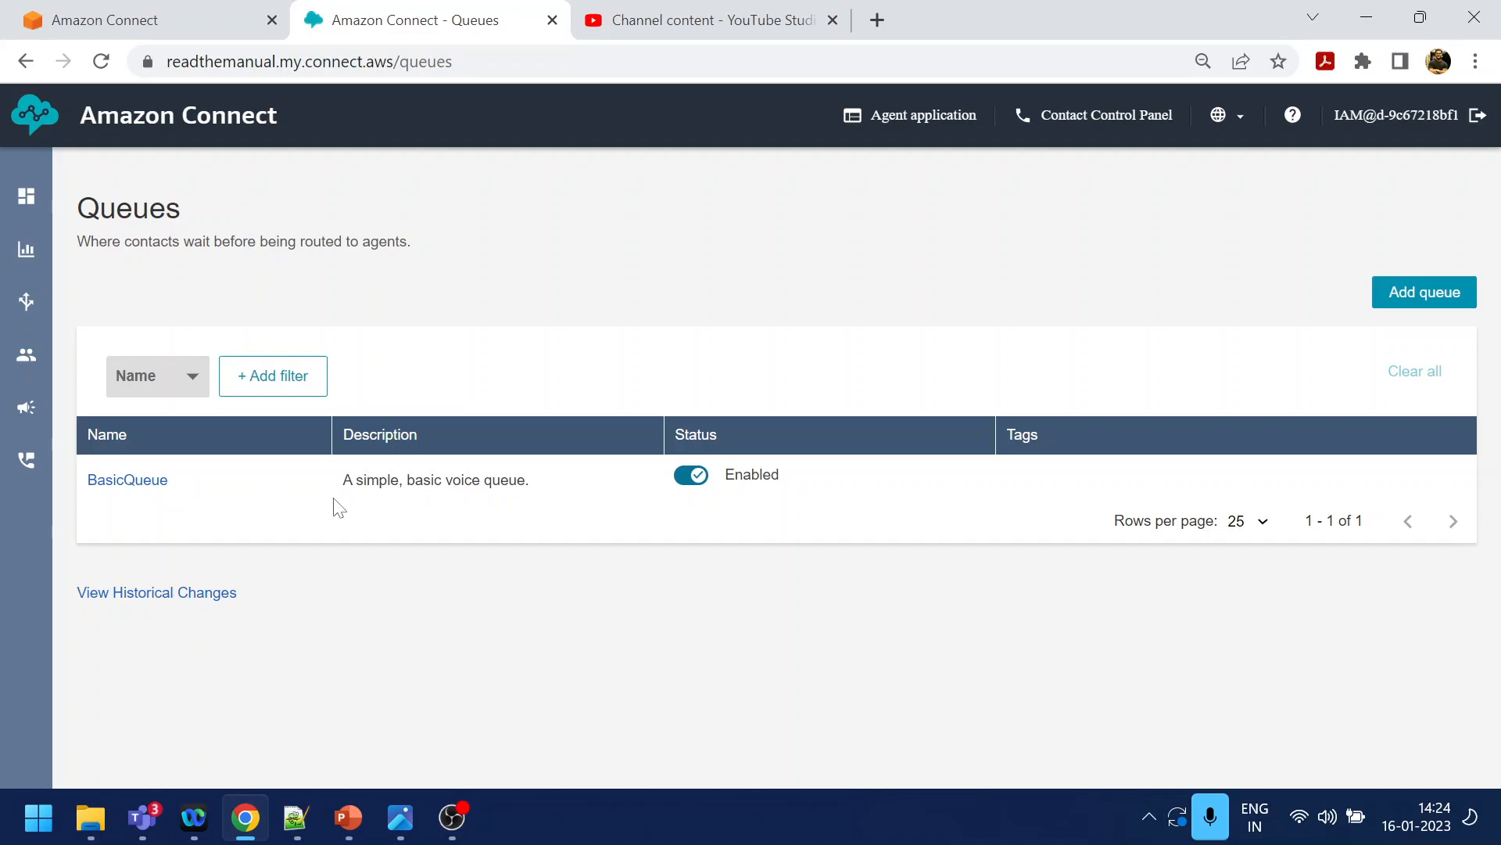
mouse_move(143, 499)
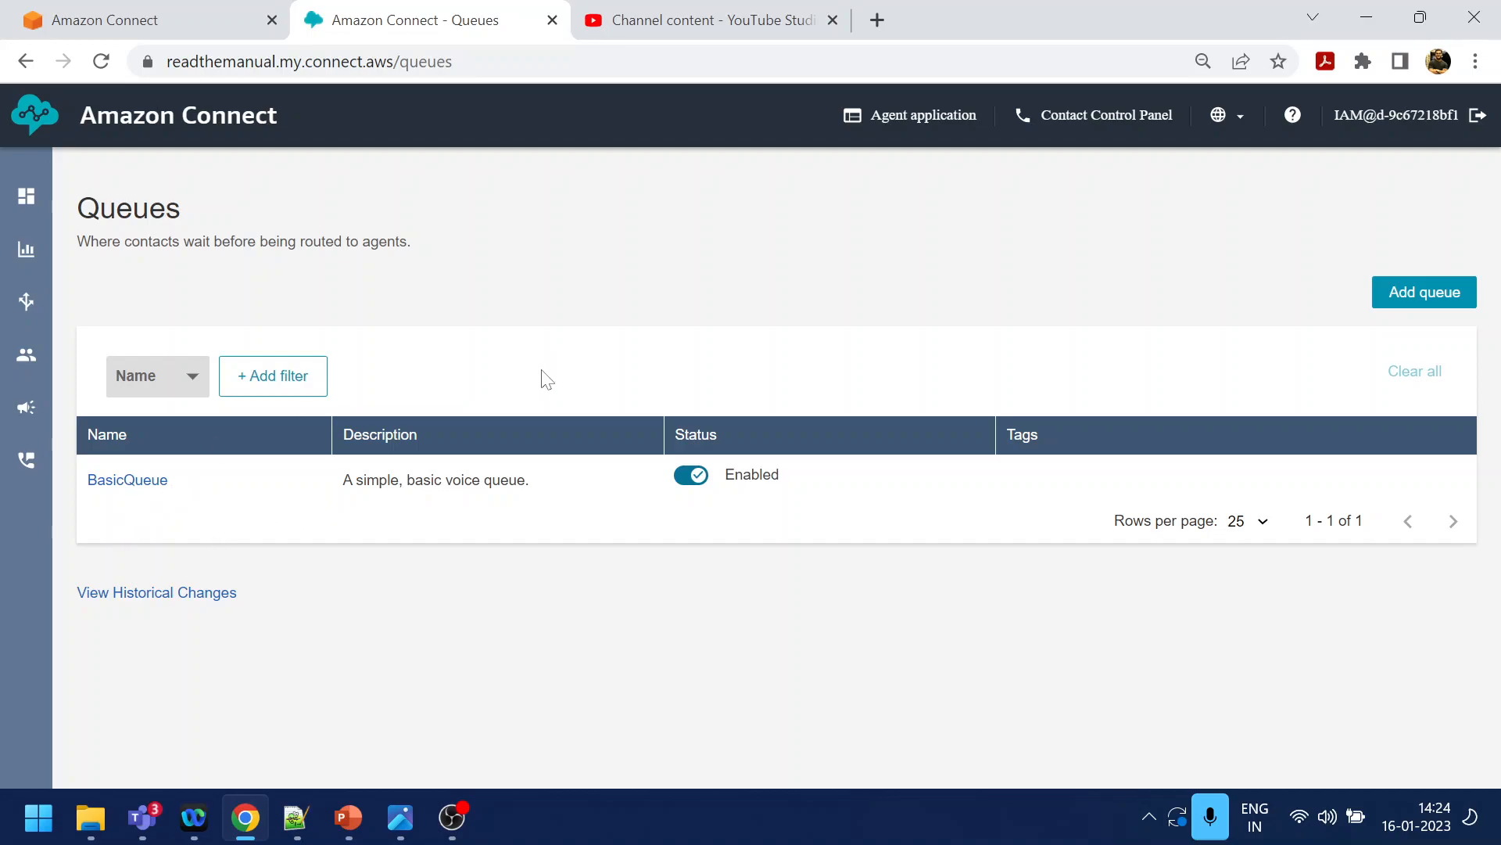
mouse_move(526, 367)
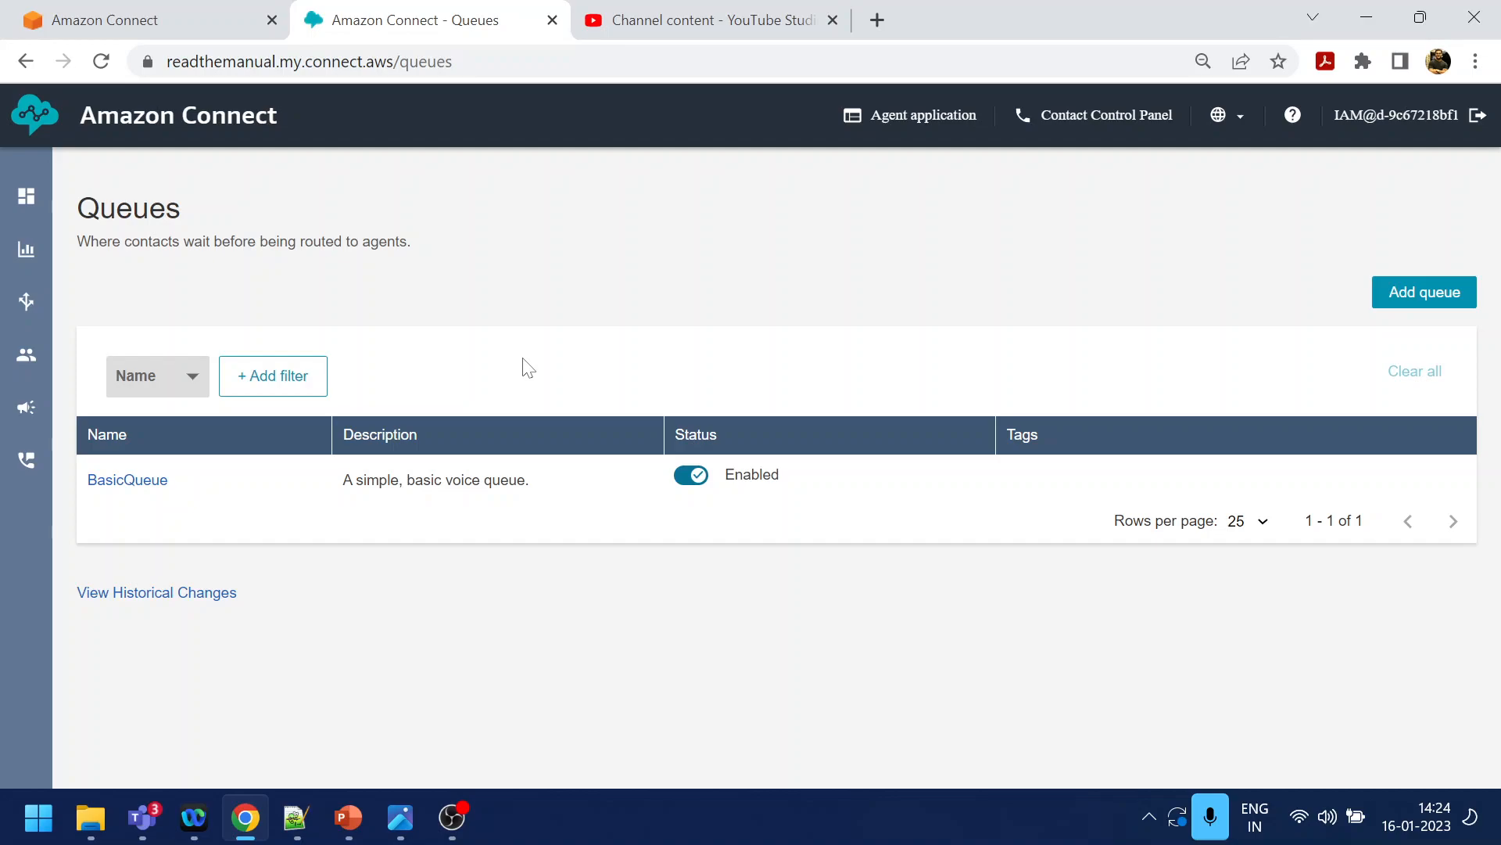
mouse_move(541, 256)
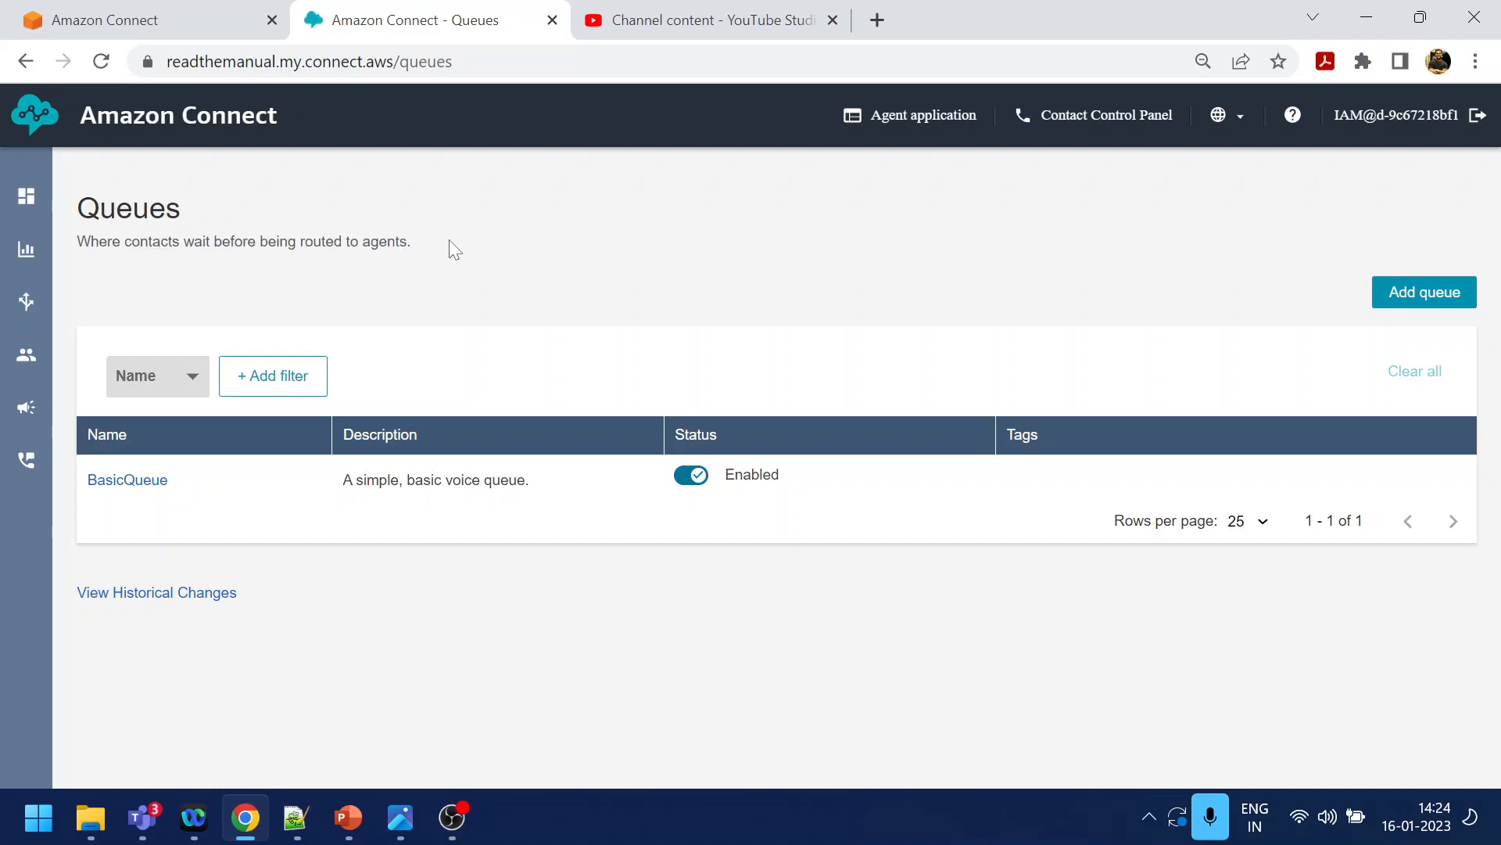
mouse_move(1489, 265)
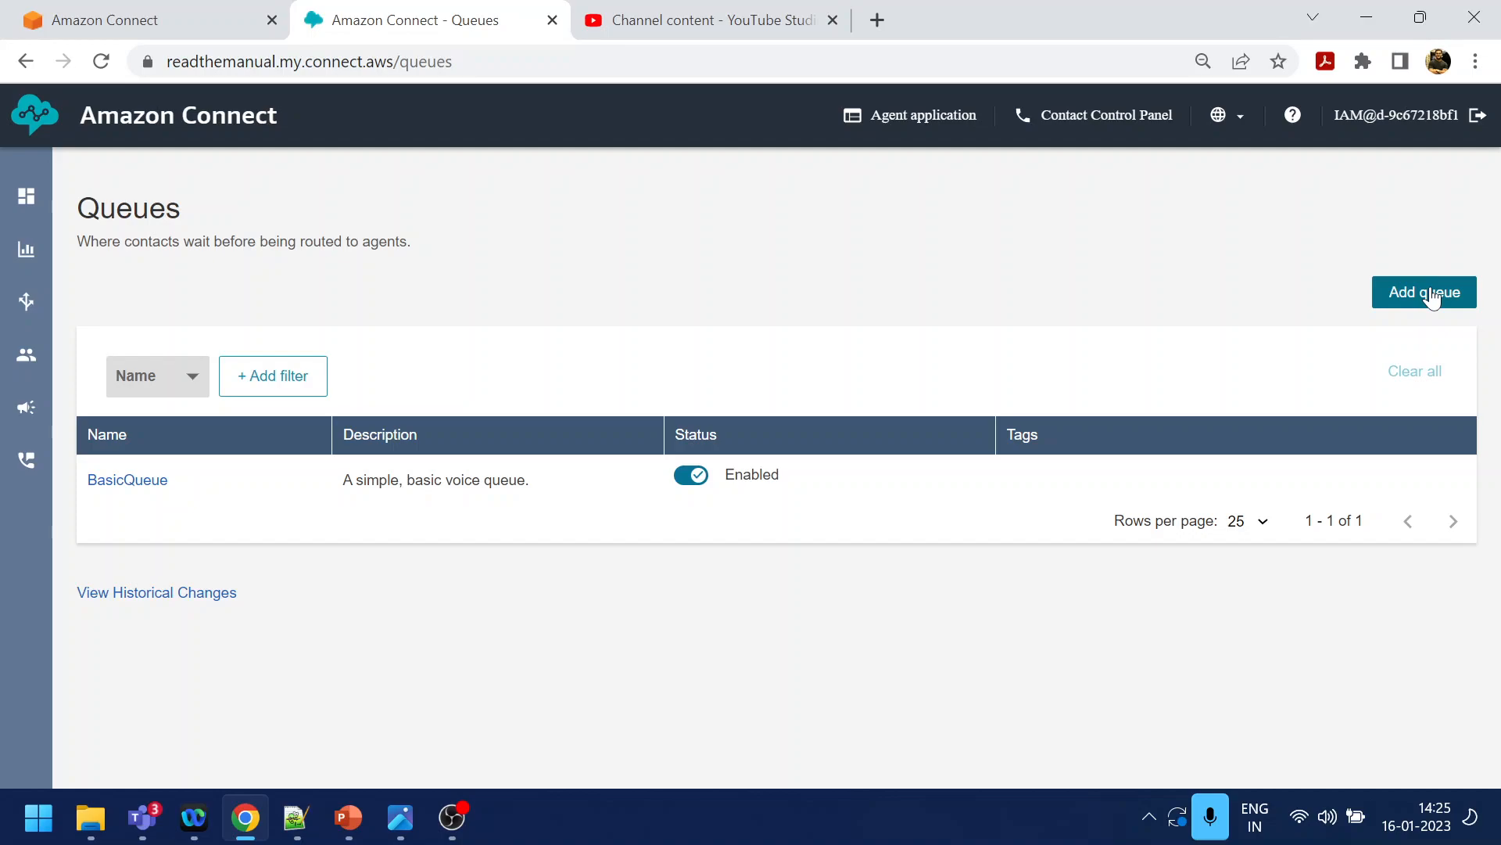
Begin a new queue and name it CovidDr, checking the call flow diagram for reference
left_click(1424, 292)
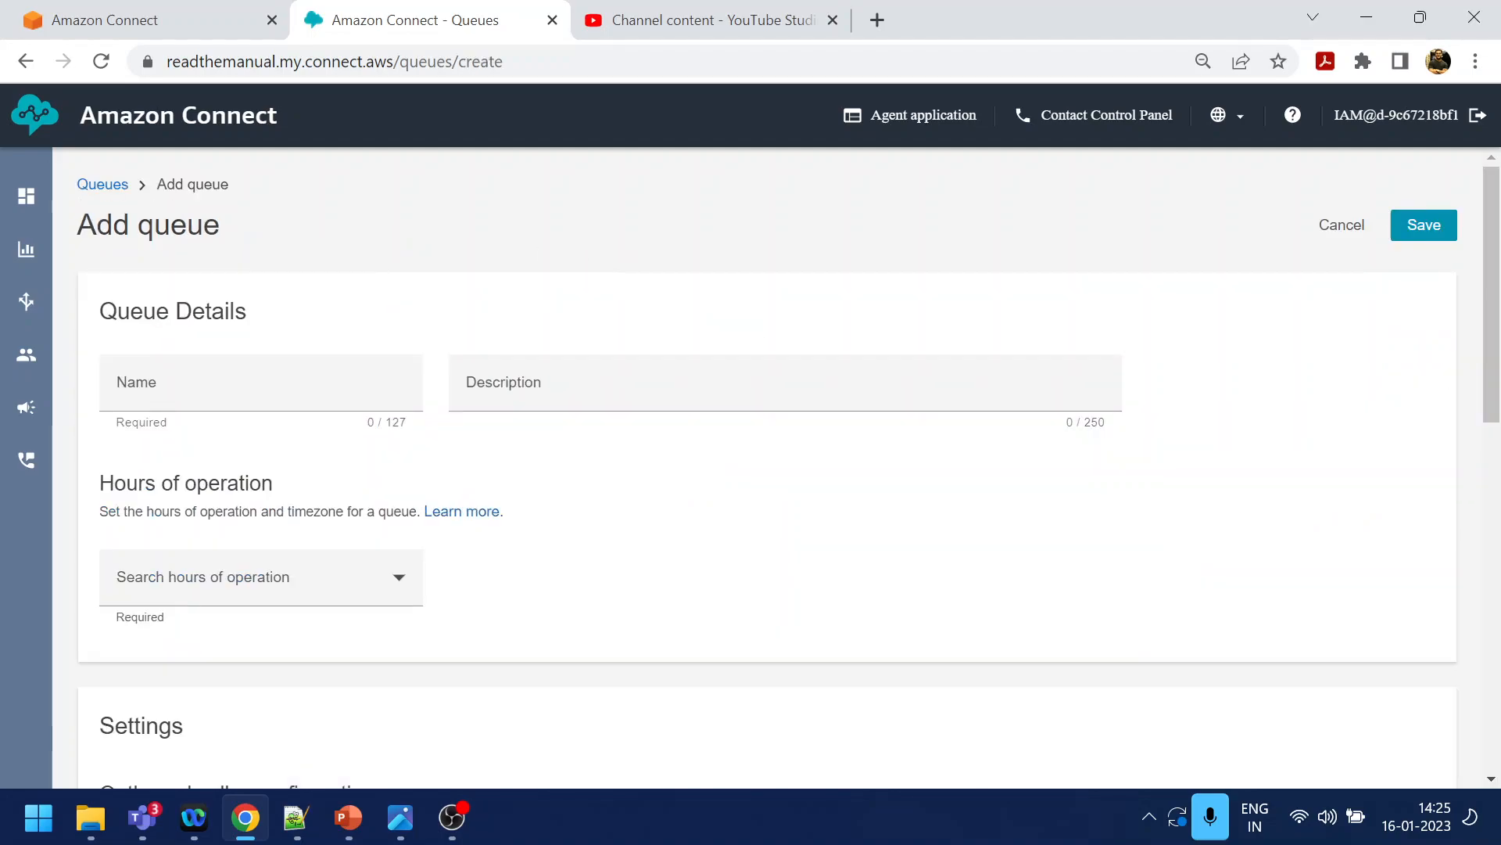
left_click(262, 383)
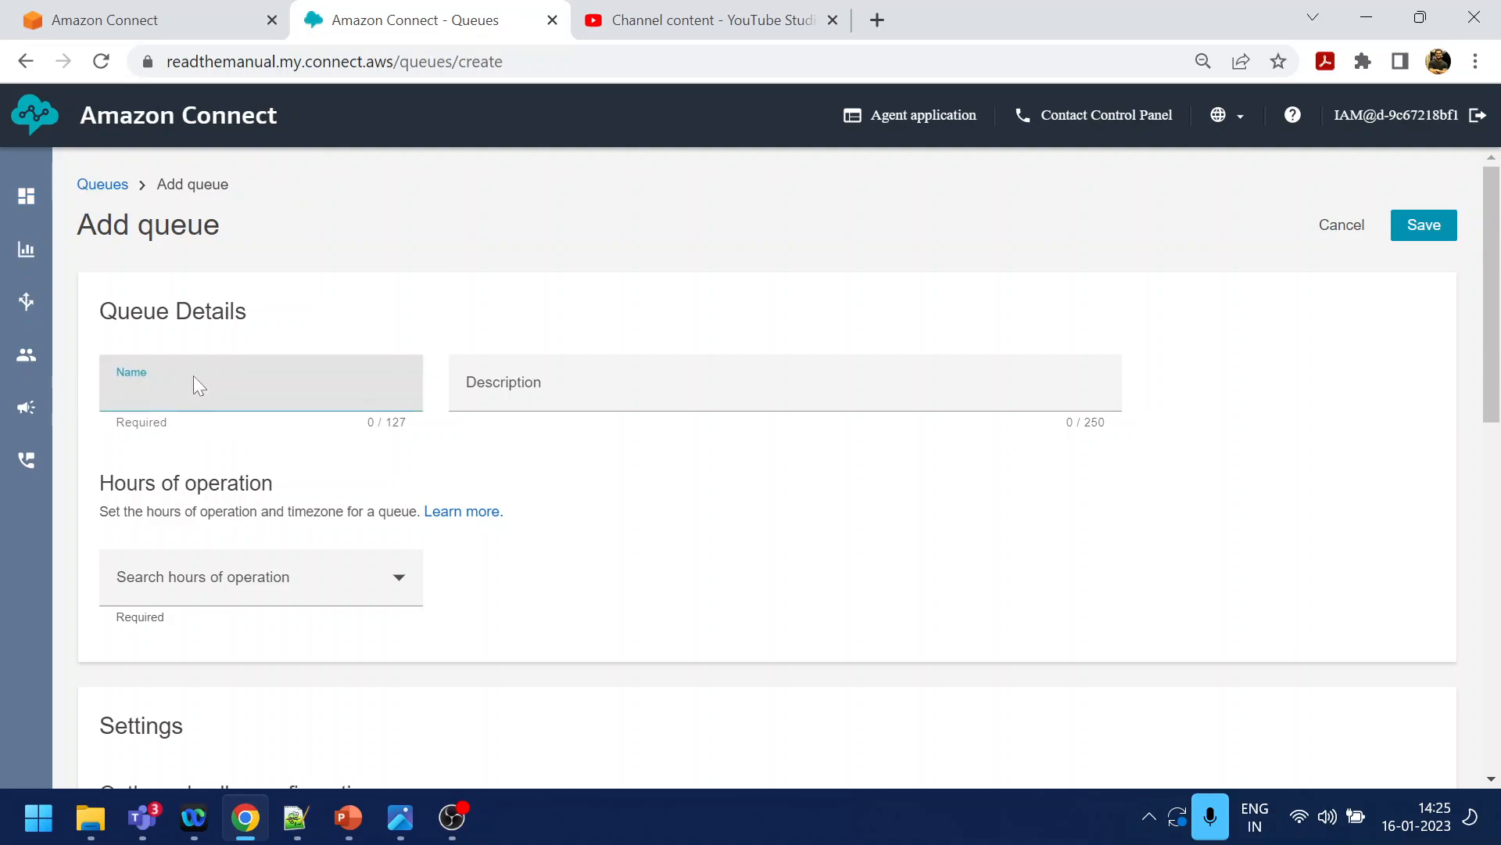
left_click(399, 818)
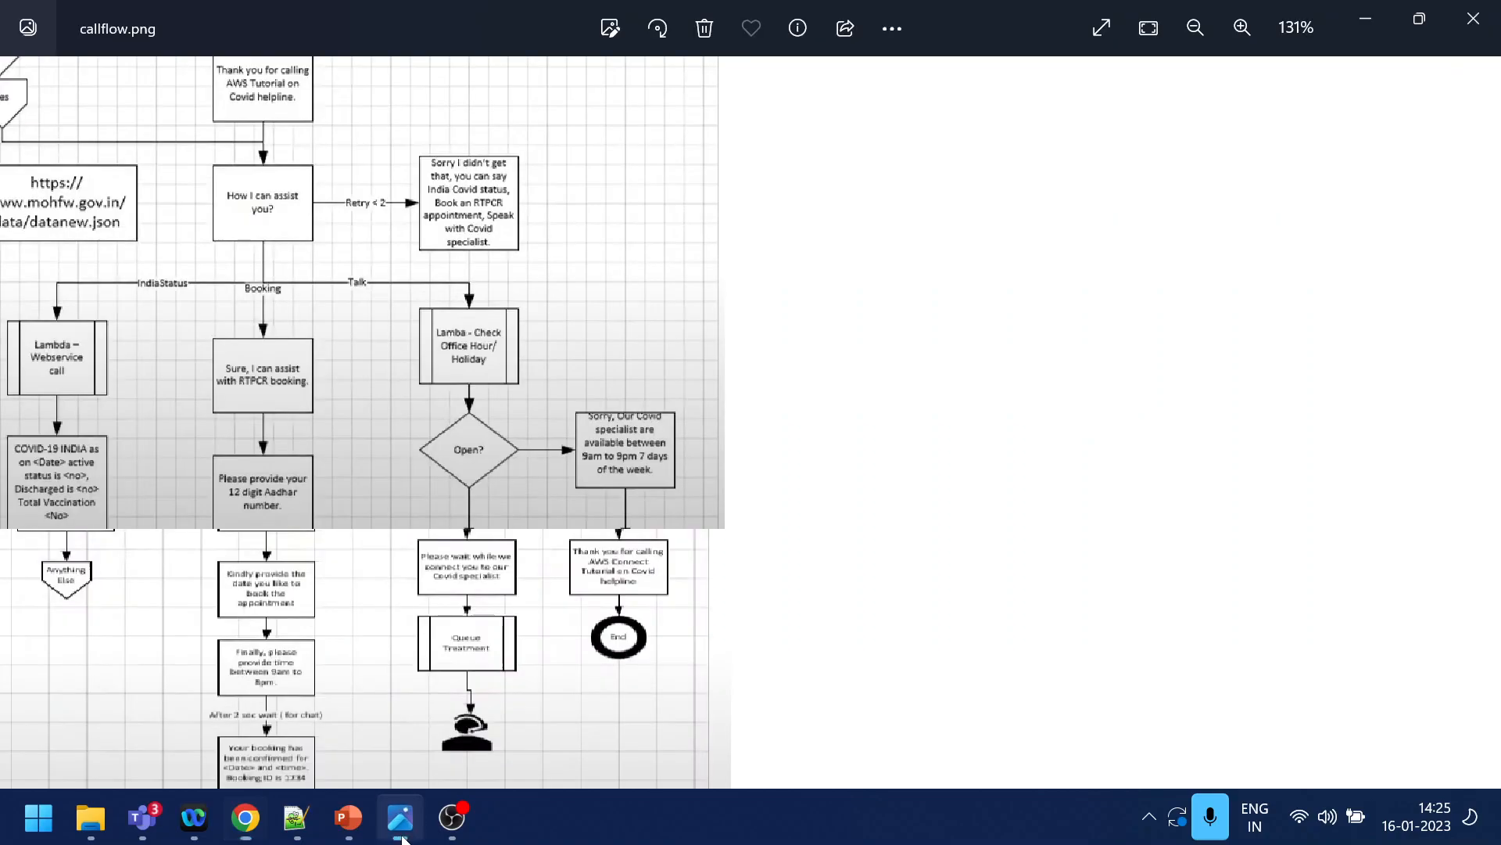
left_click(243, 818)
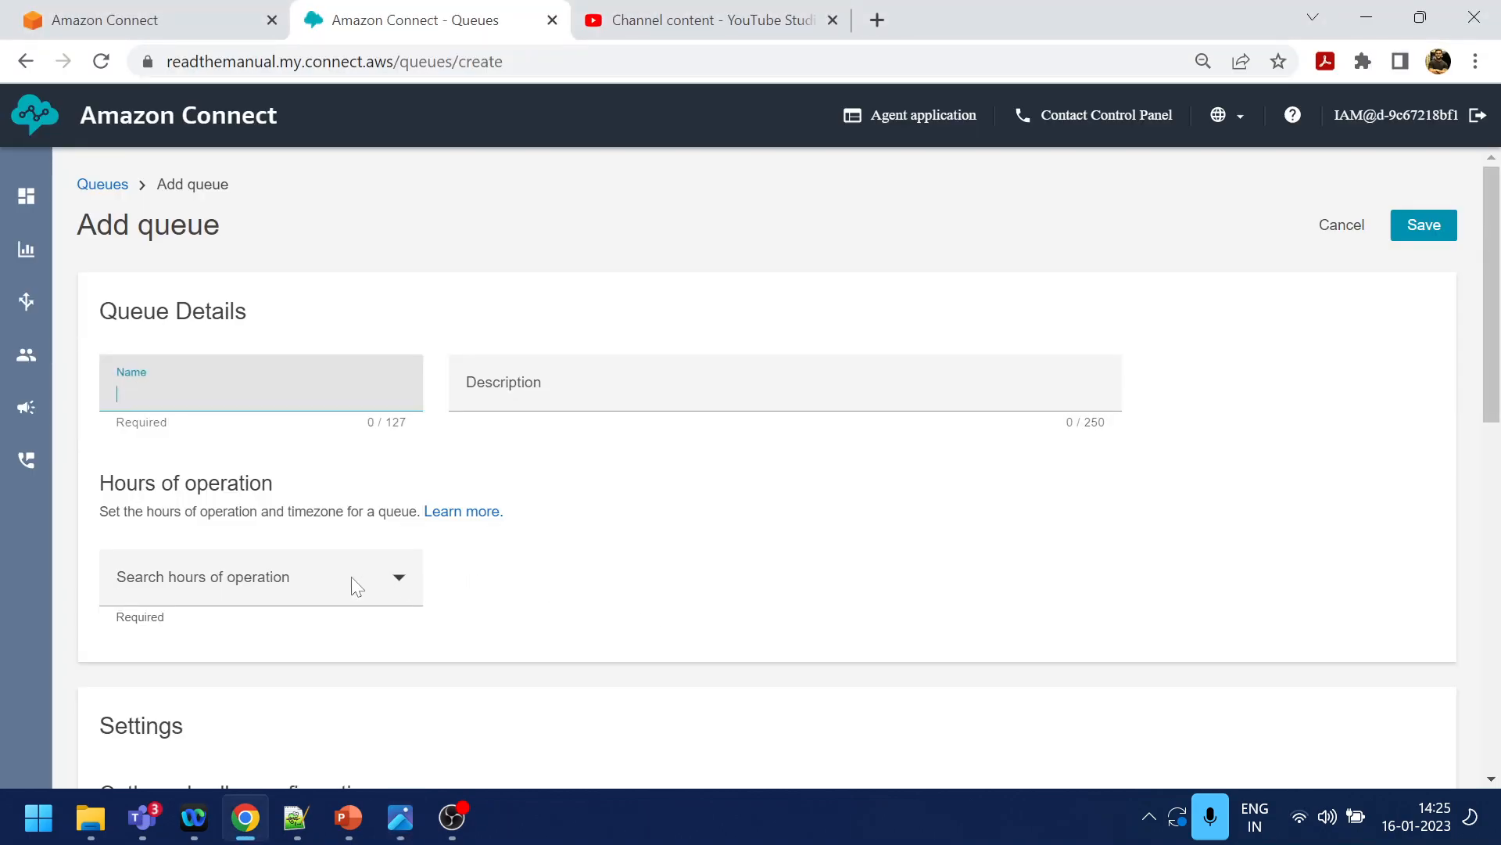
type("CovidDr")
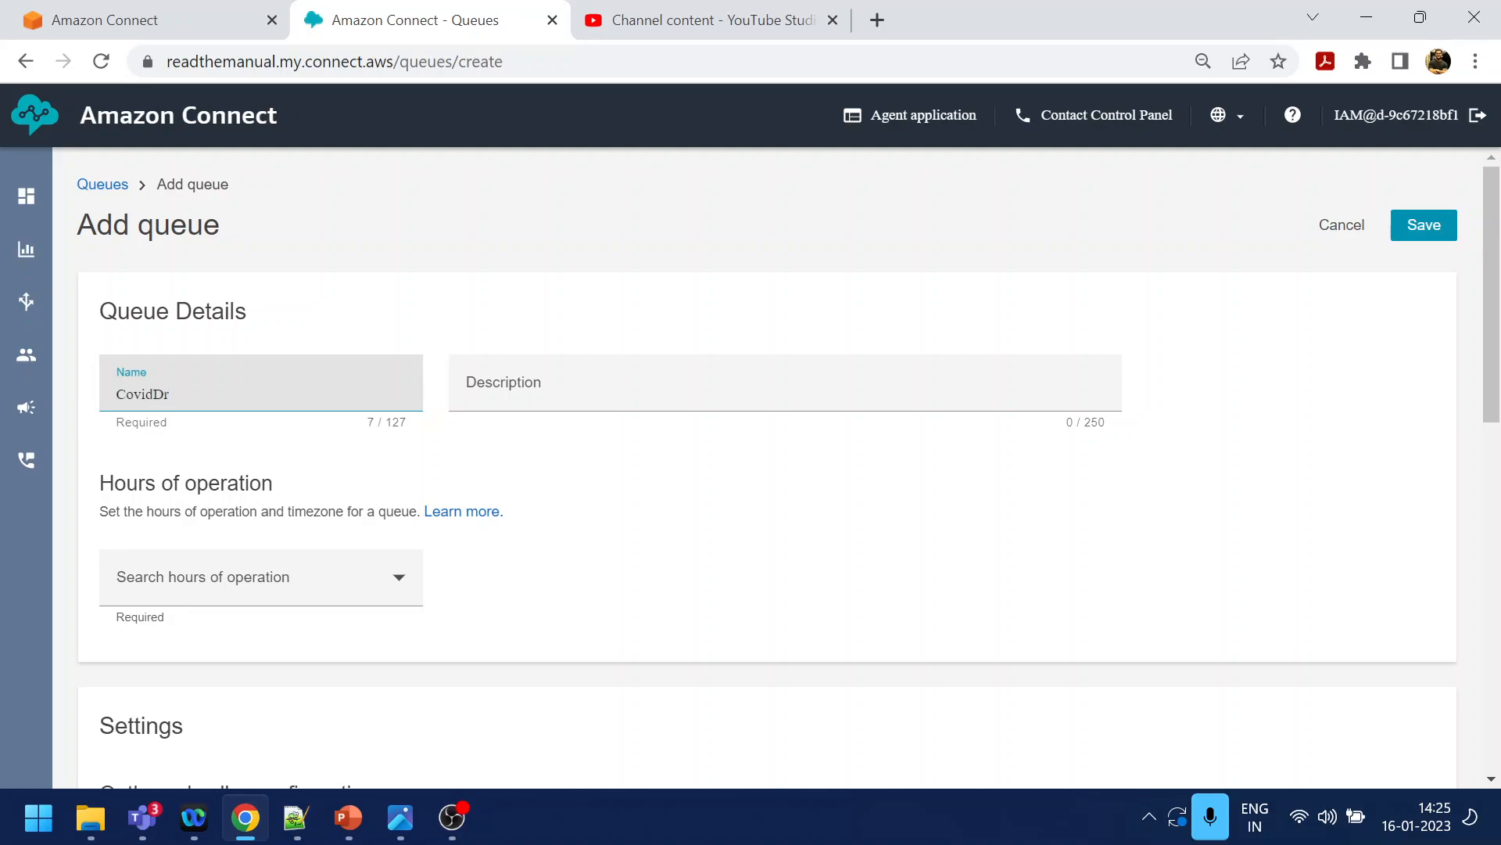
Give the CovidDr queue the description 'Covid related stuff'
left_click(784, 382)
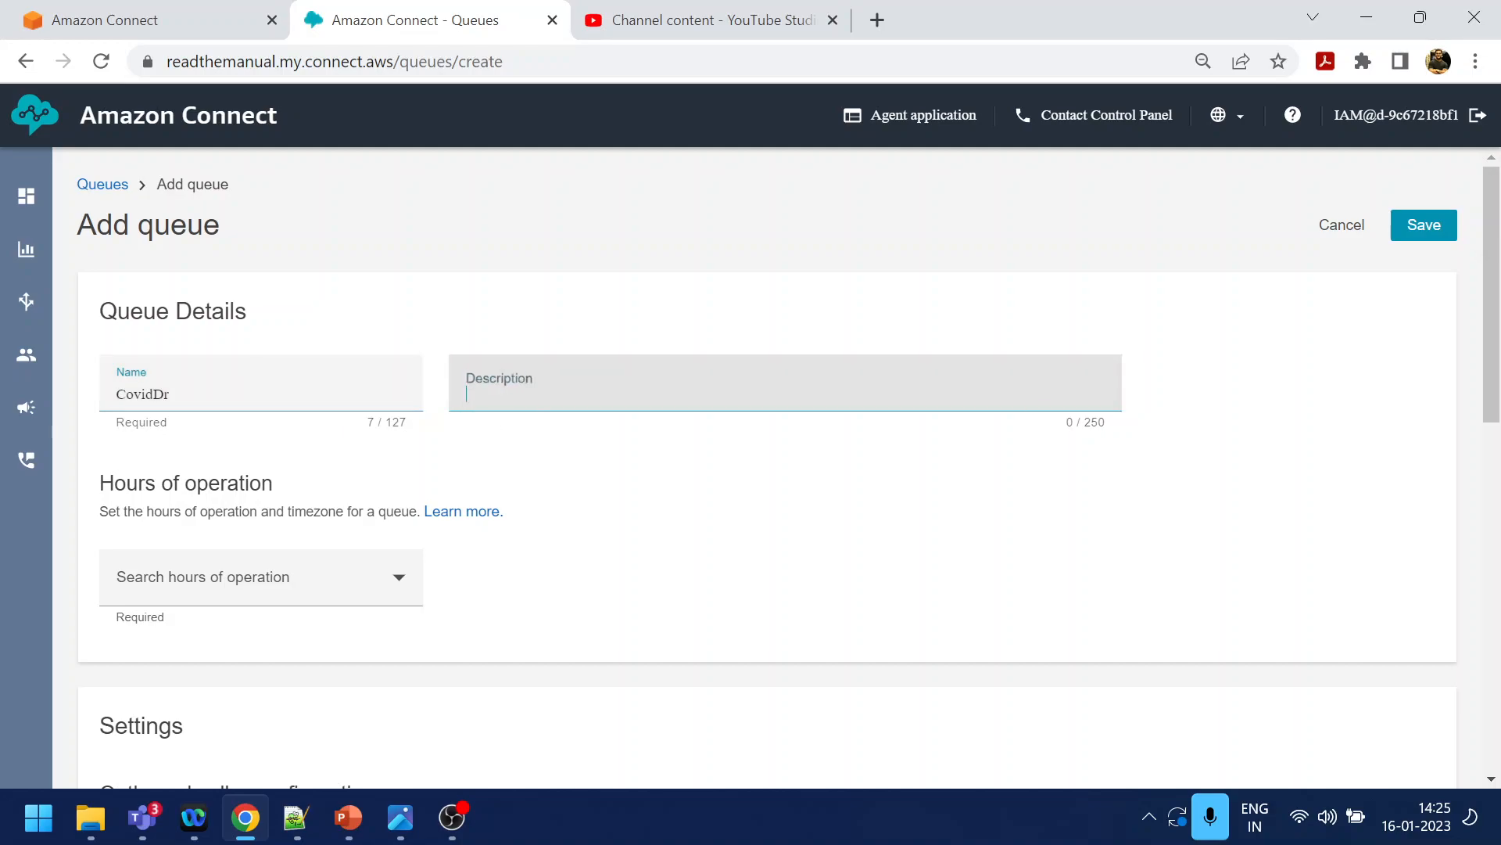
type("Covid r")
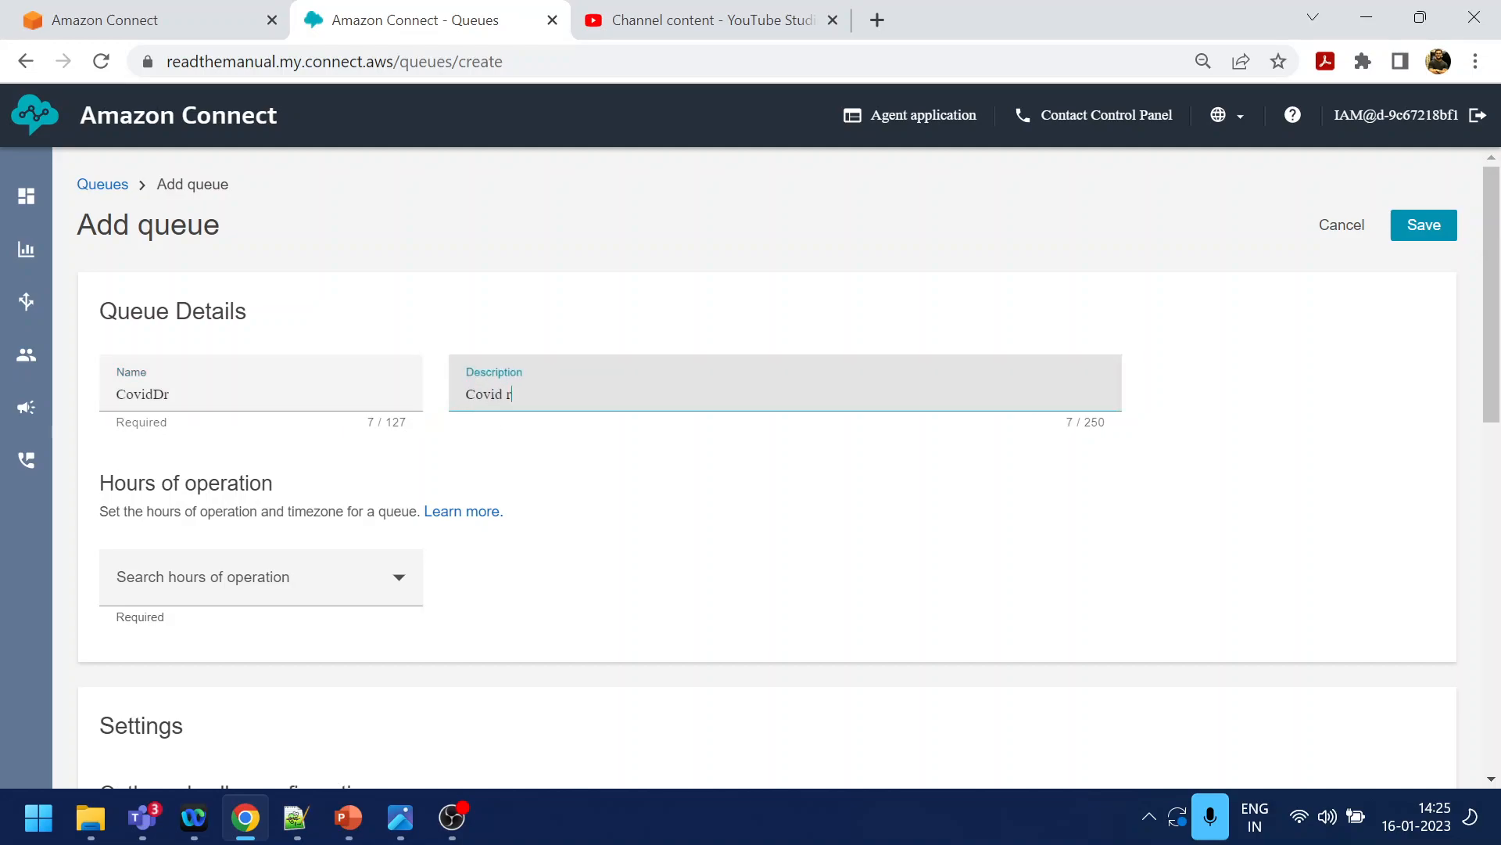
type("elated stuff")
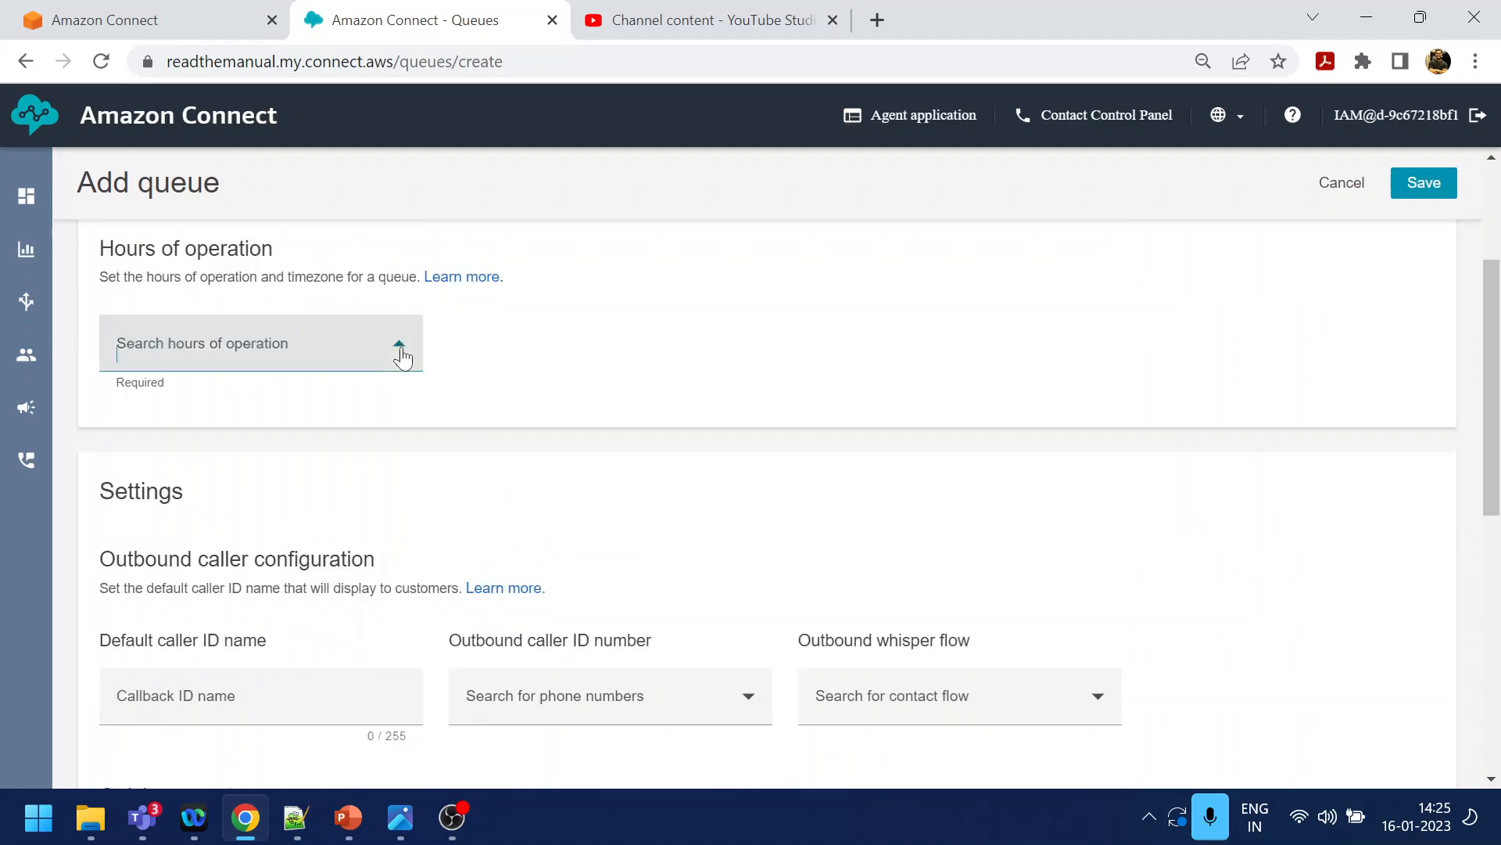
Set the queue's hours of operation to Basic Hours, leaving outbound and quick connect settings empty
left_click(260, 343)
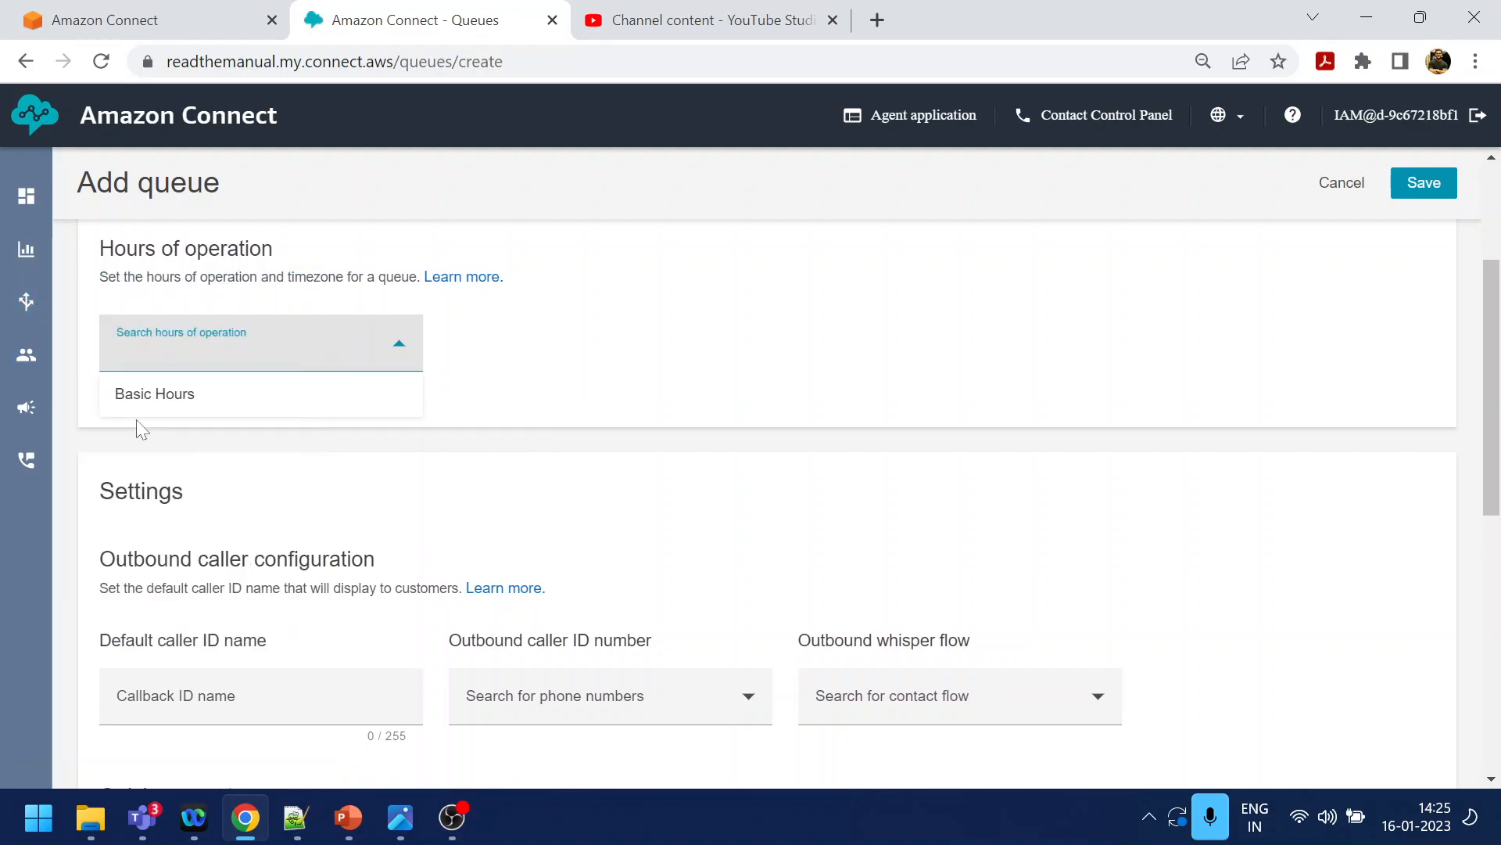
left_click(154, 394)
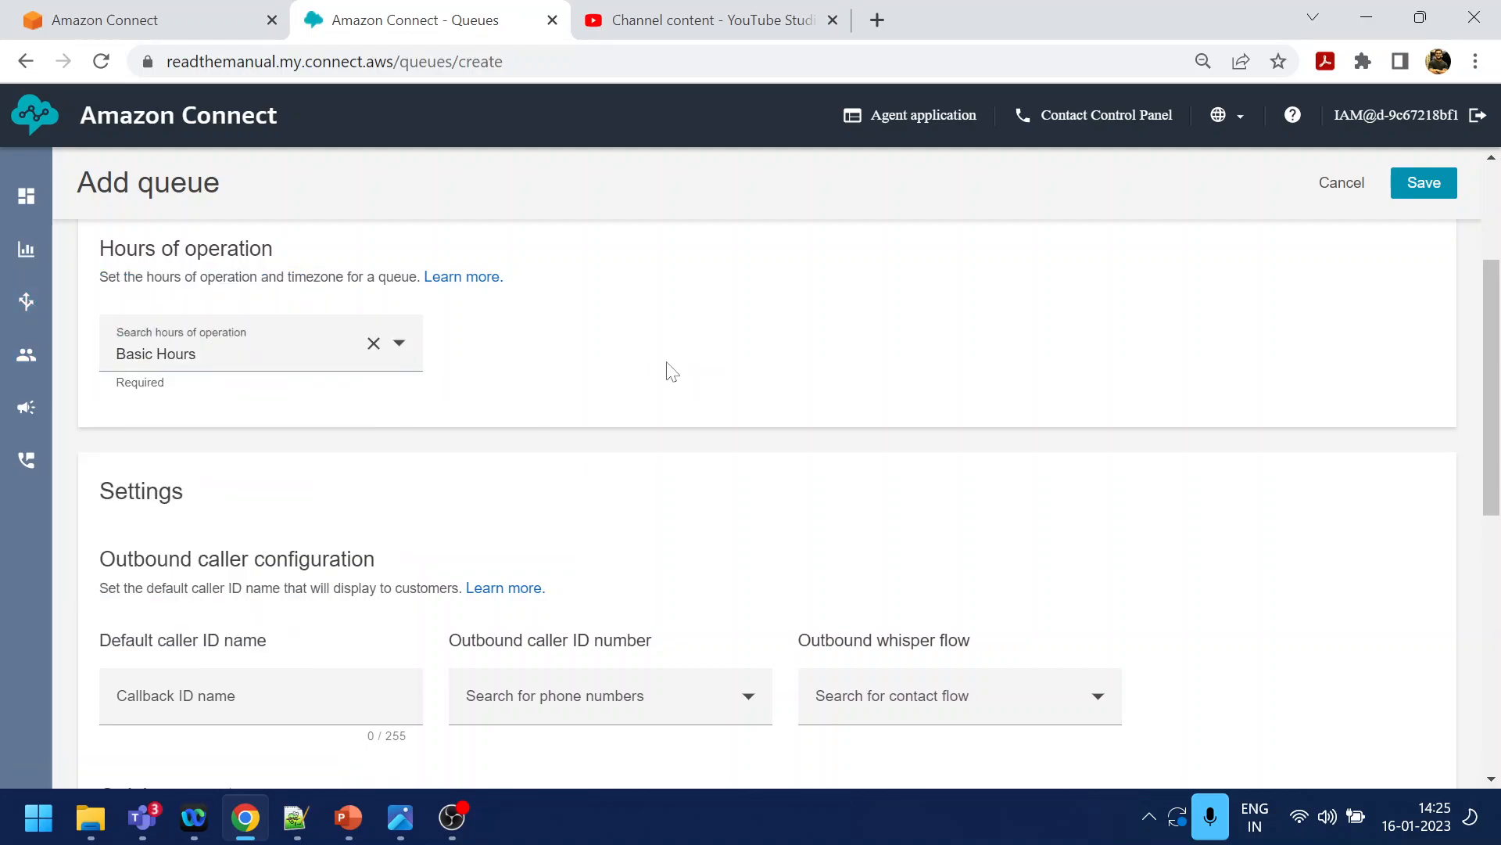
mouse_move(757, 351)
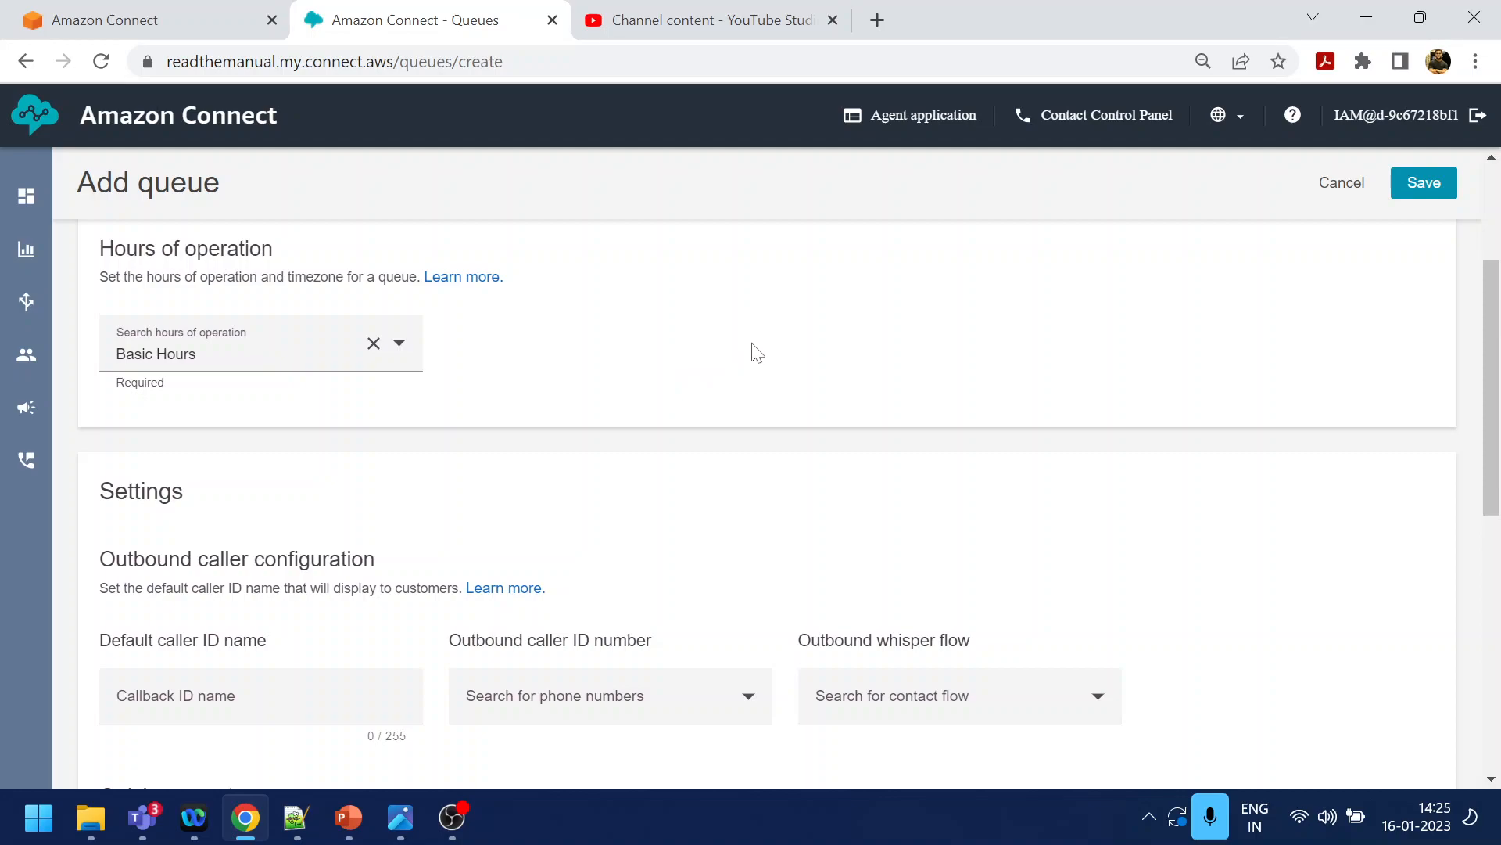
scroll("down", 3)
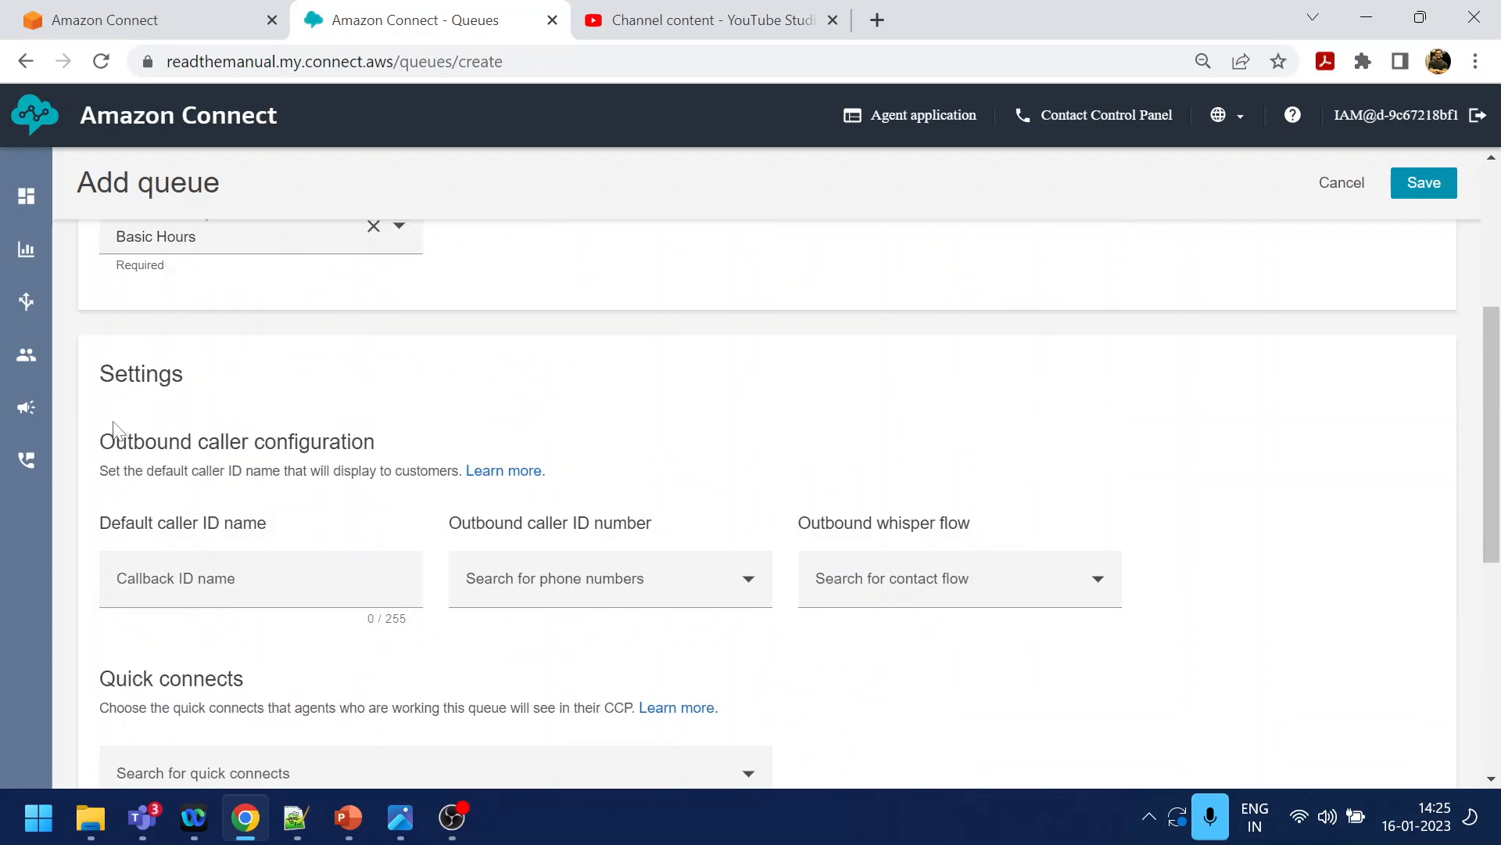
mouse_move(598, 673)
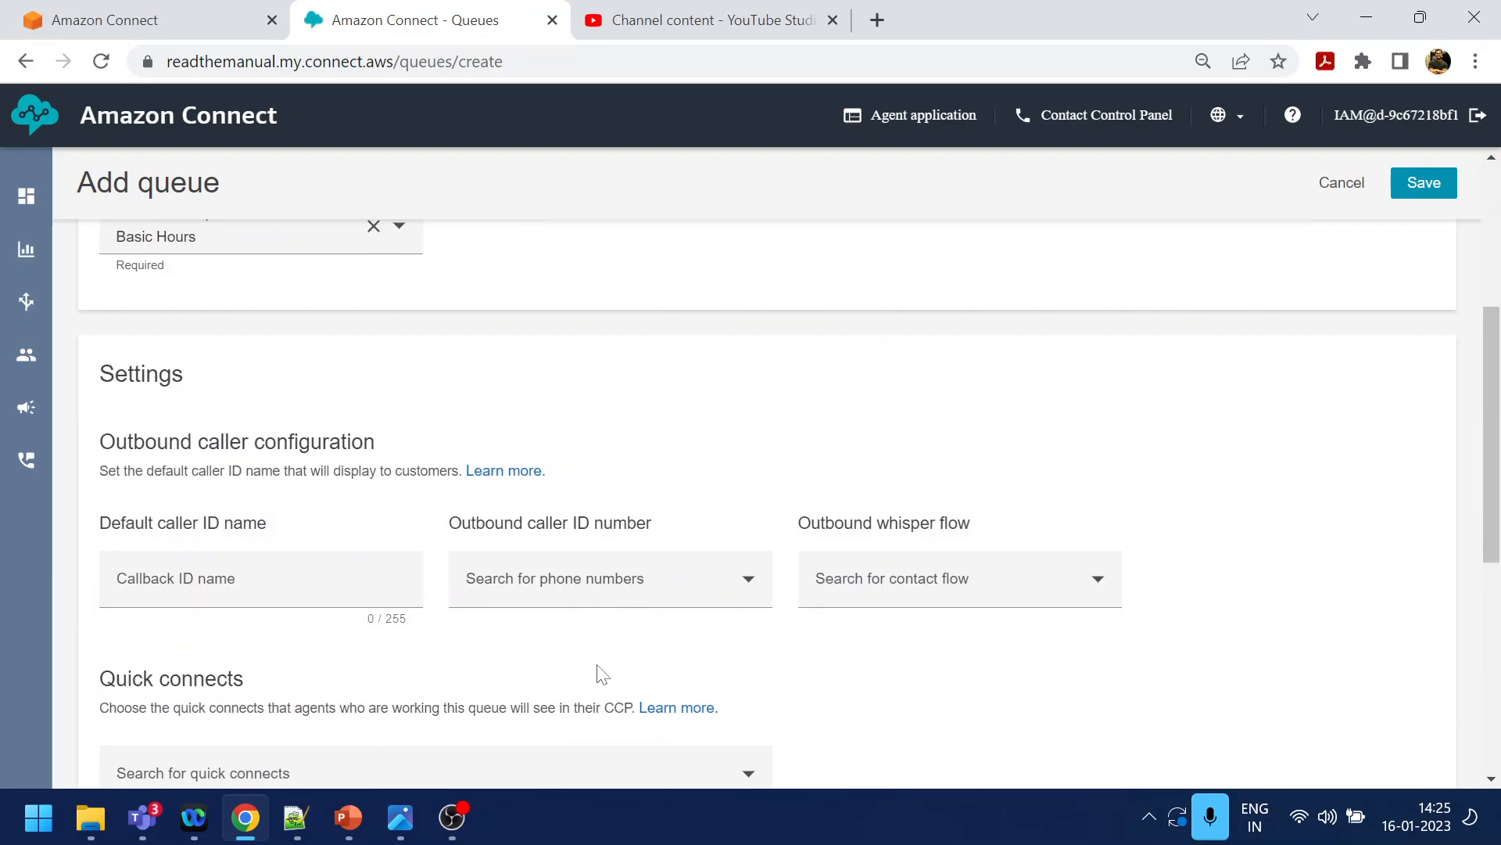
mouse_move(639, 609)
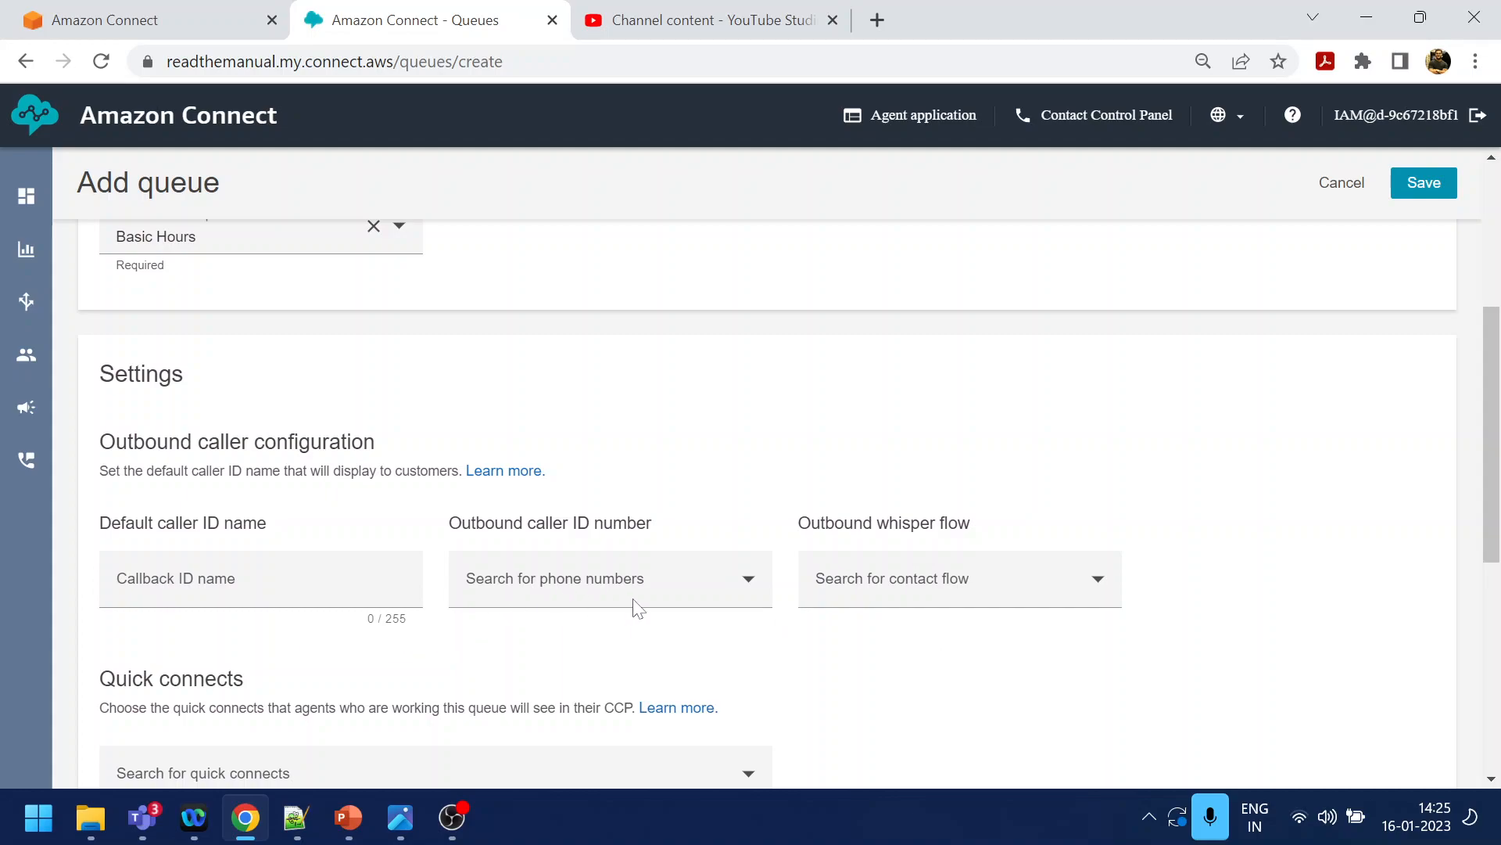
mouse_move(620, 607)
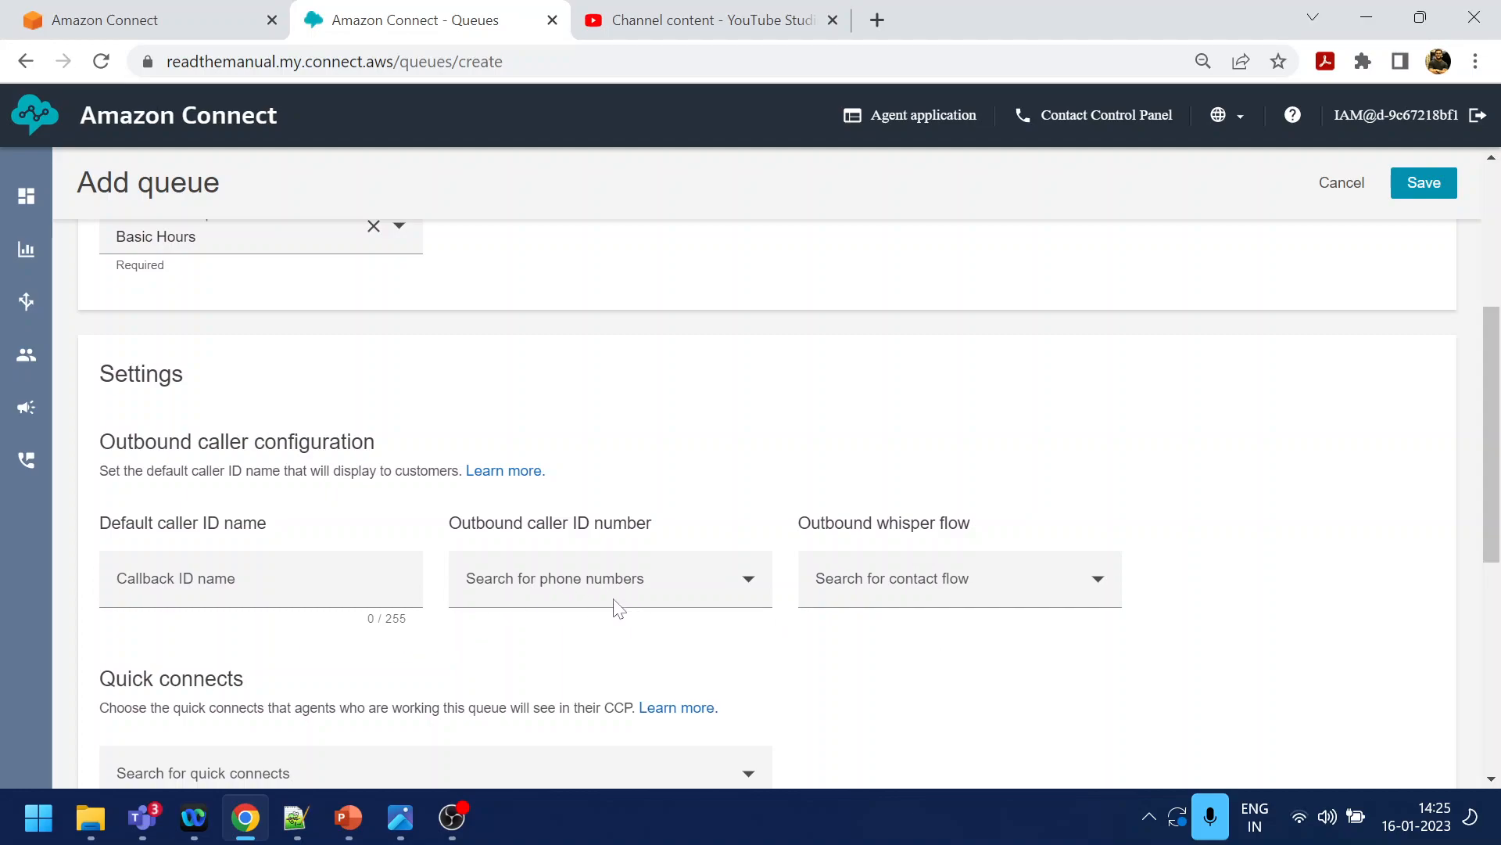
mouse_move(606, 611)
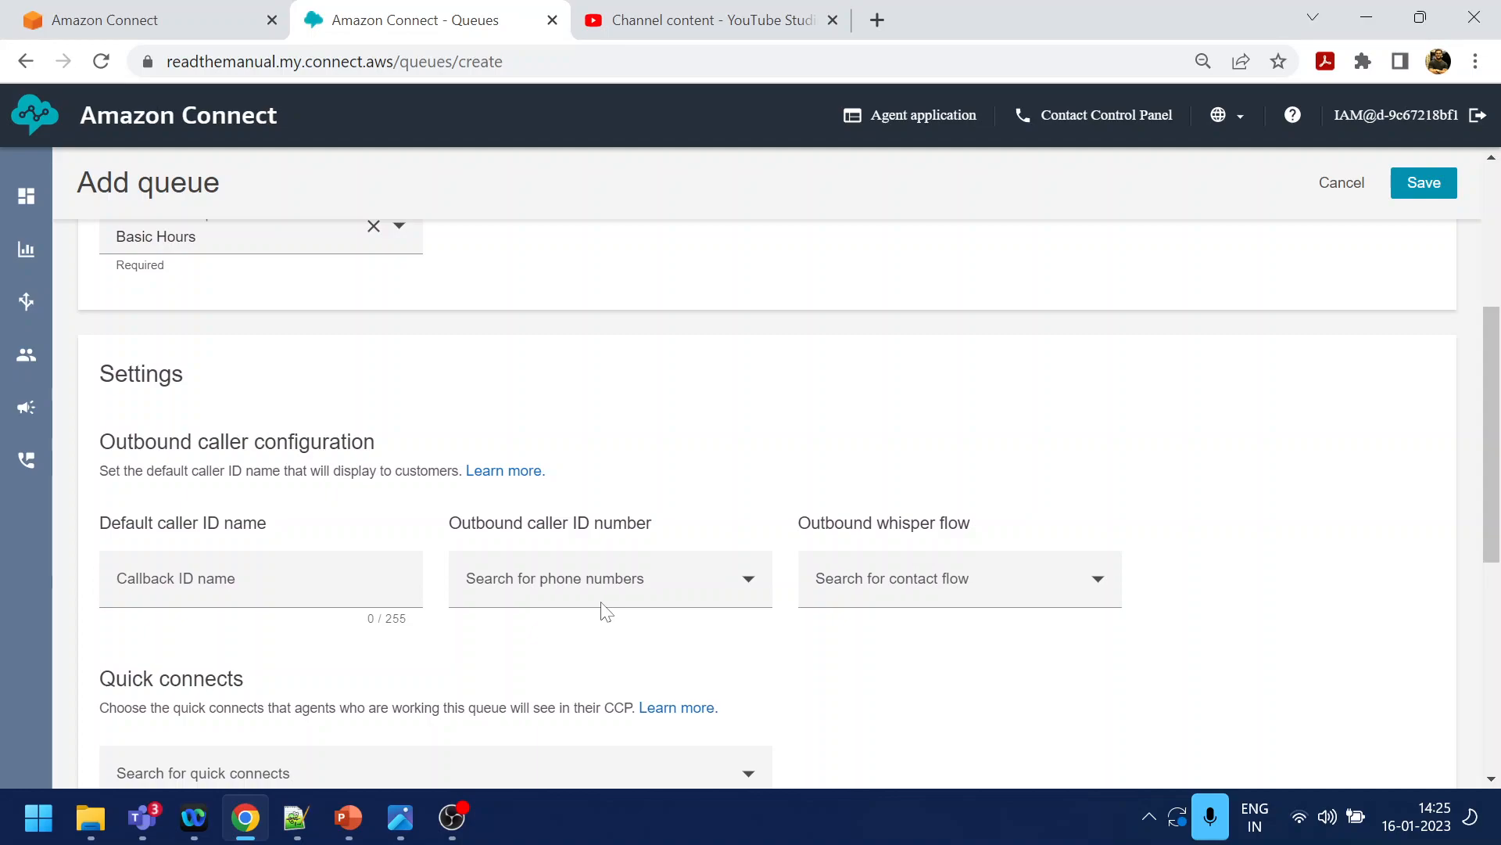
scroll("down", 3)
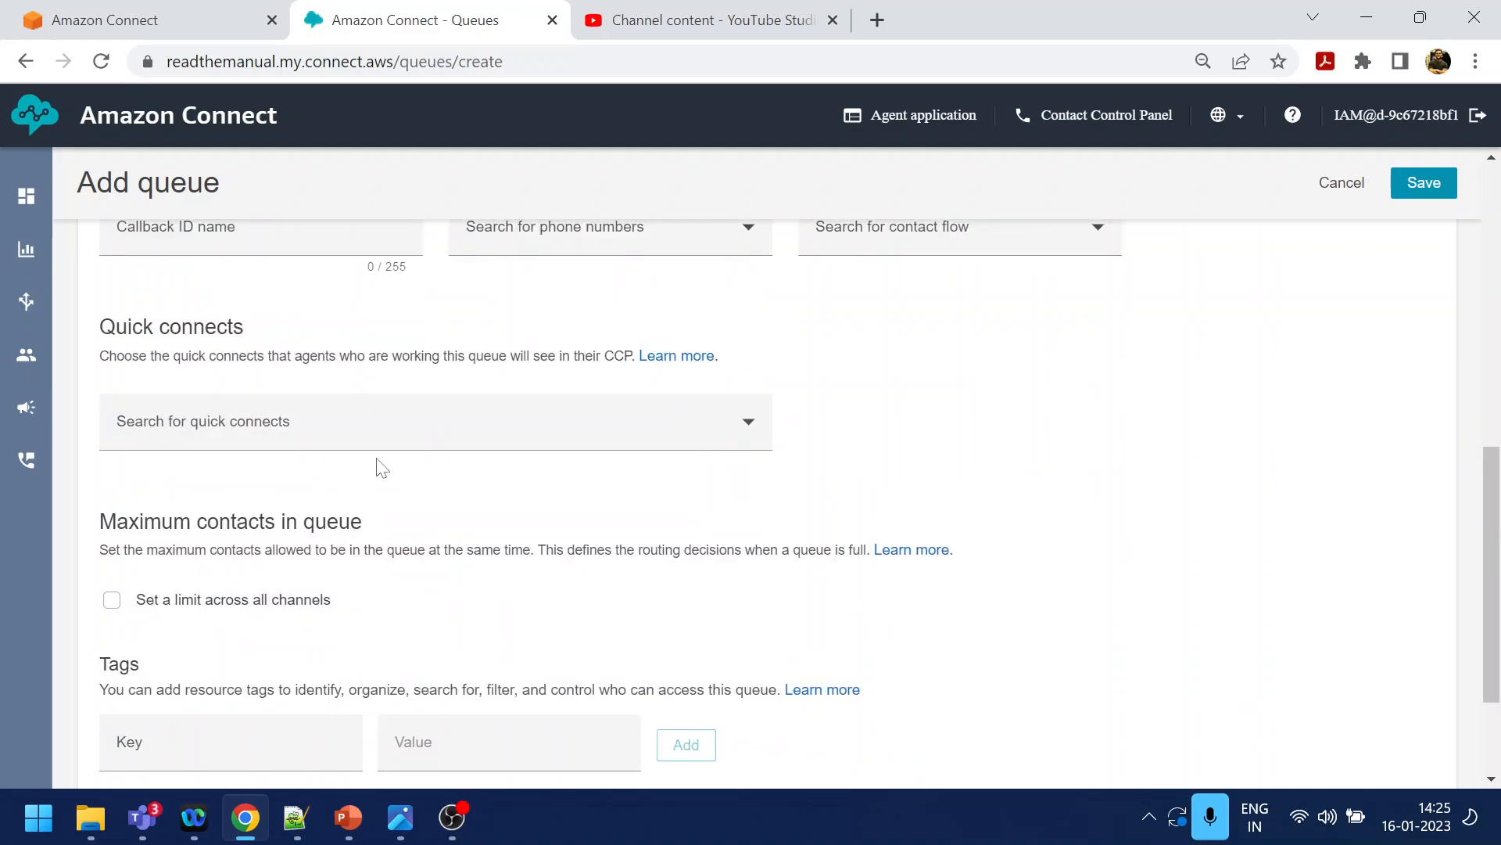
mouse_move(743, 436)
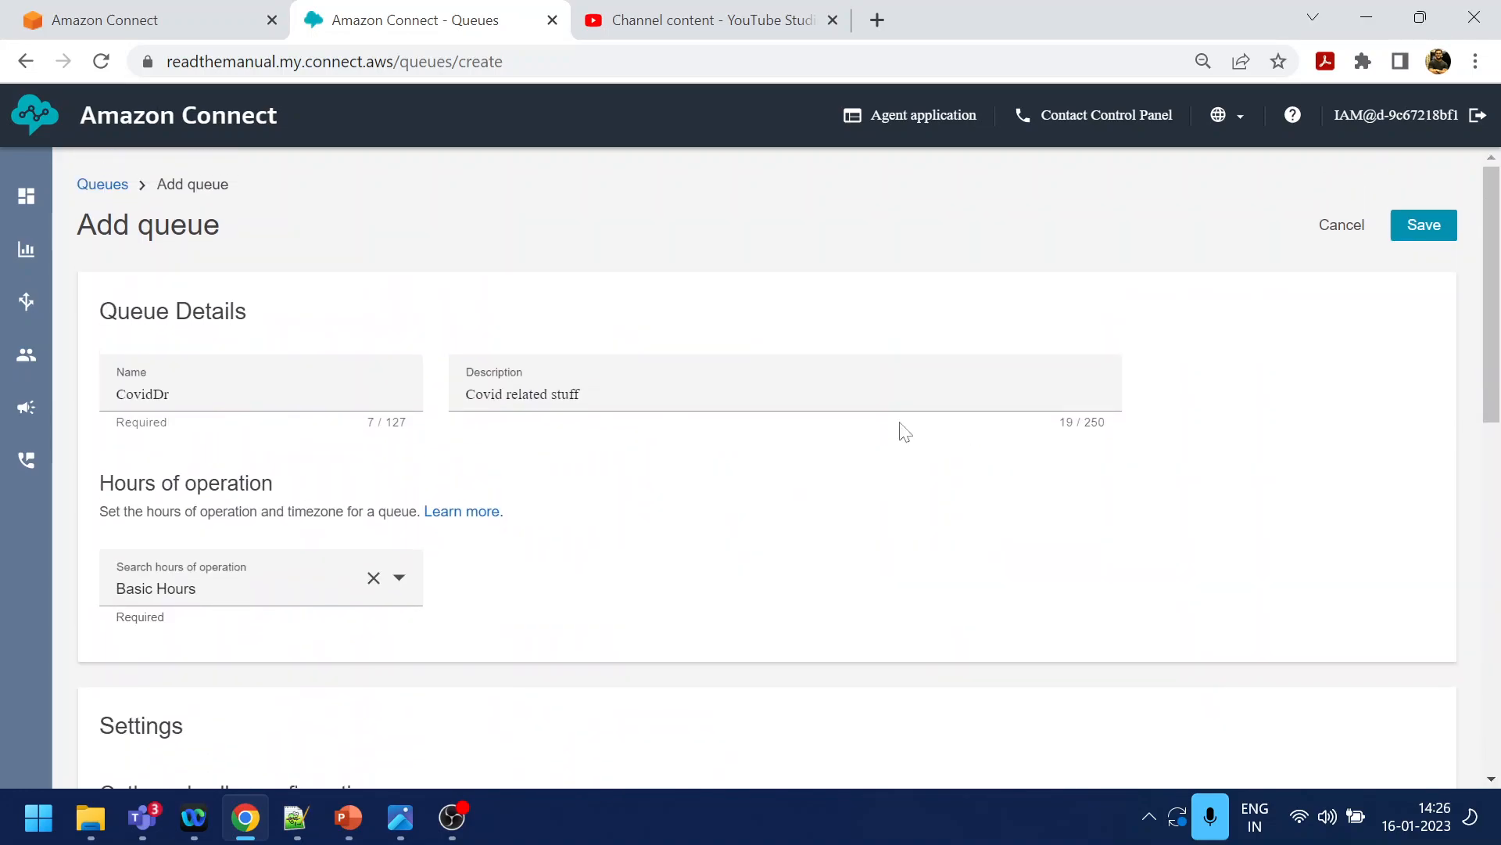
Save the CovidDr queue so it appears enabled beside BasicQueue
left_click(1423, 224)
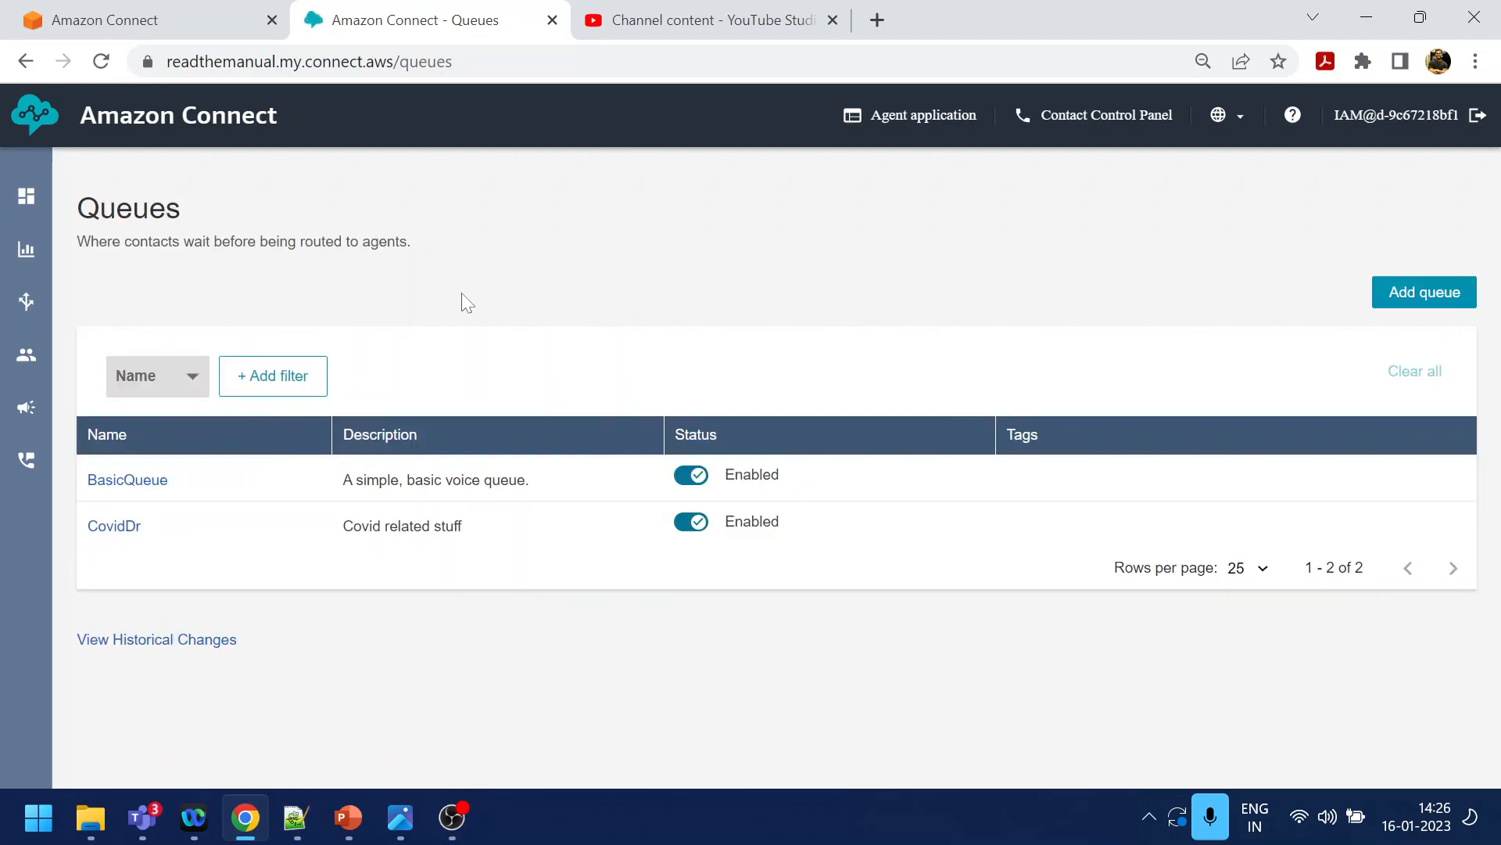
mouse_move(128, 479)
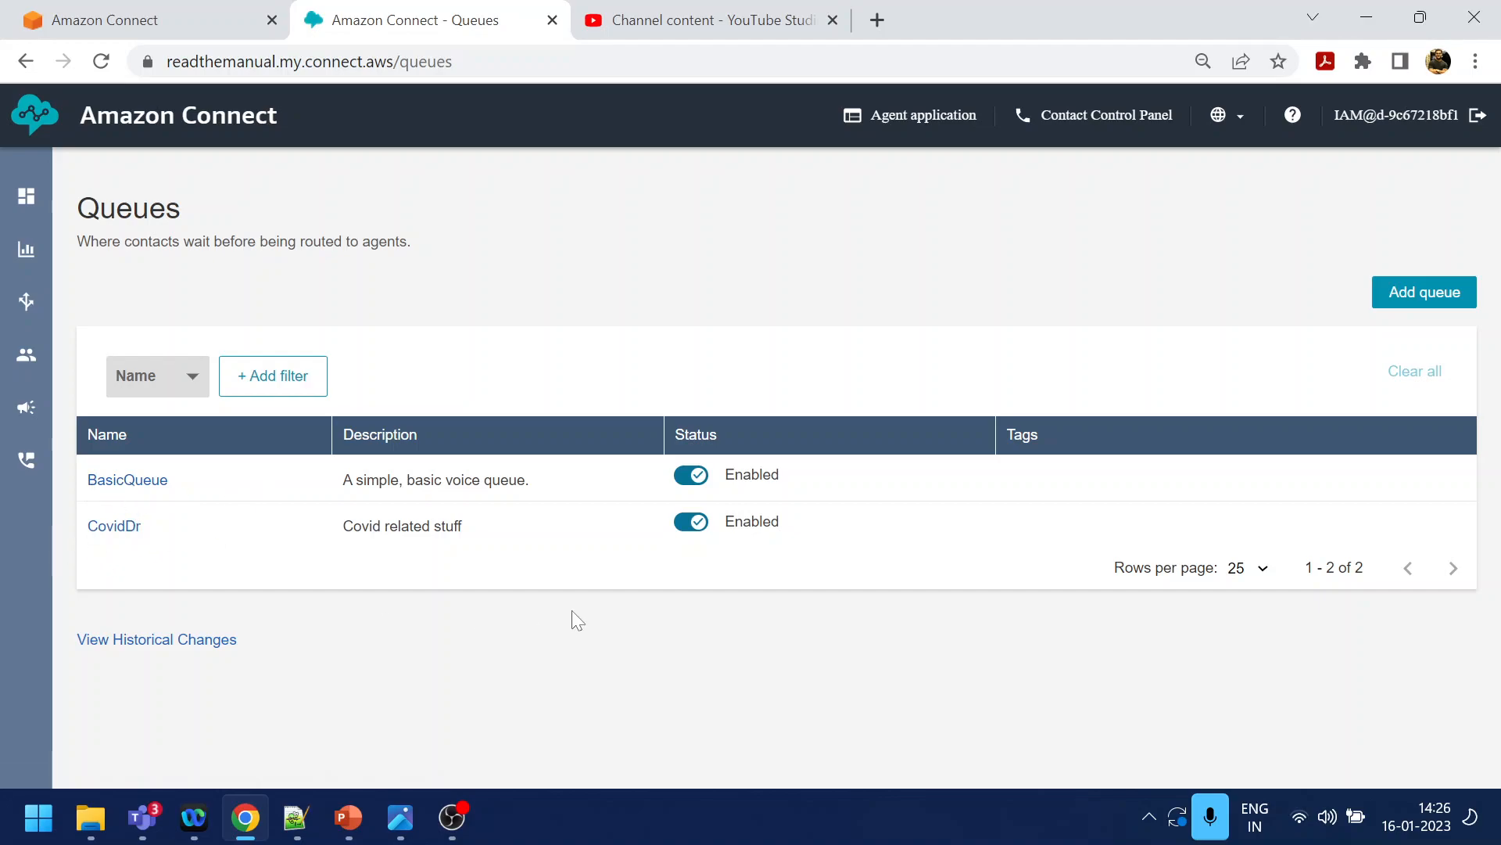
mouse_move(683, 584)
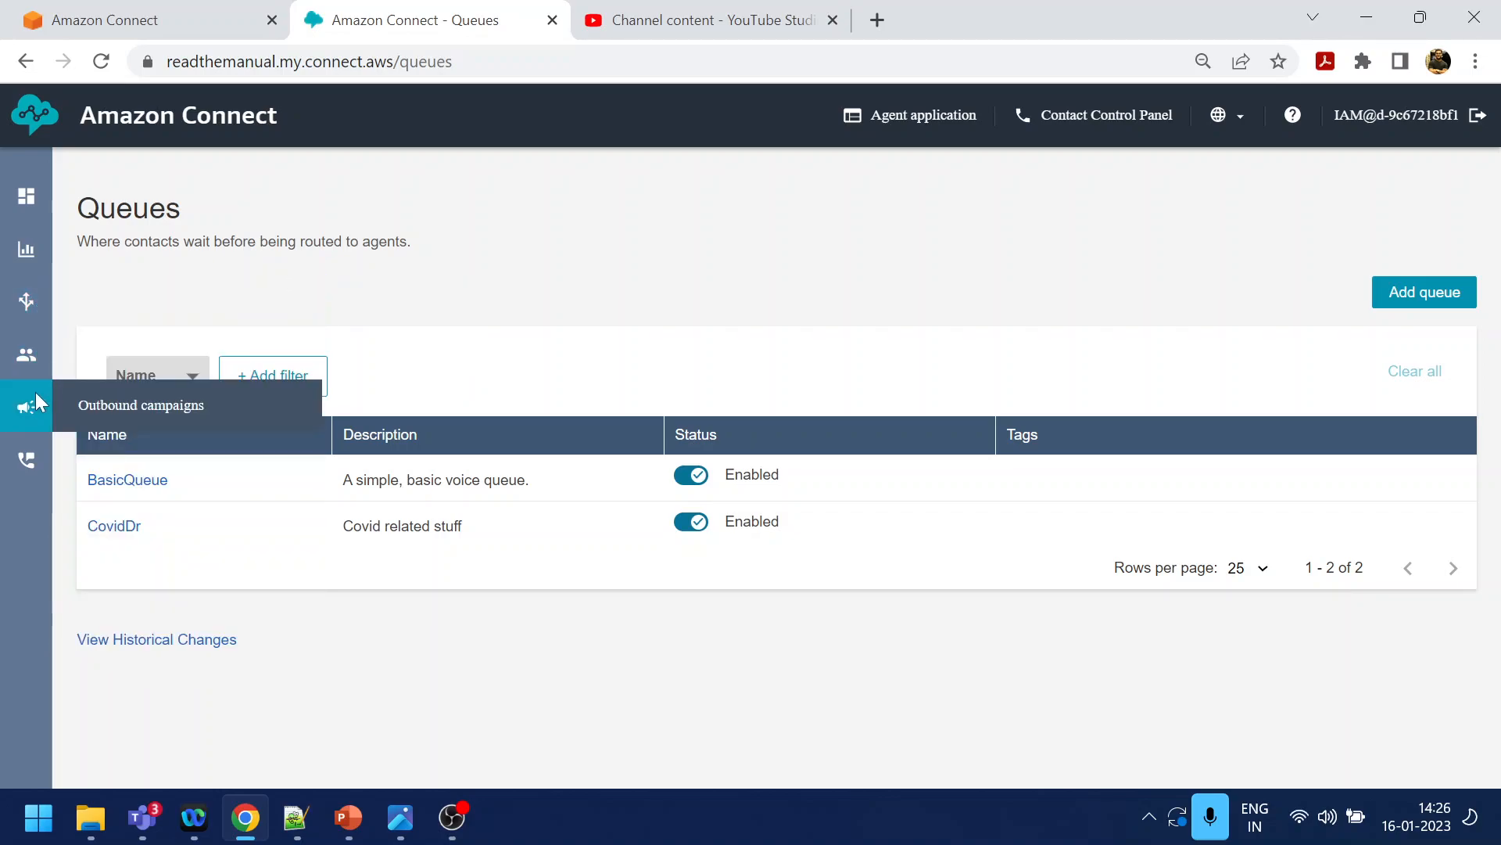
Go to Routing profiles via the Users menu, where only Basic Routing Profile is listed
left_click(26, 355)
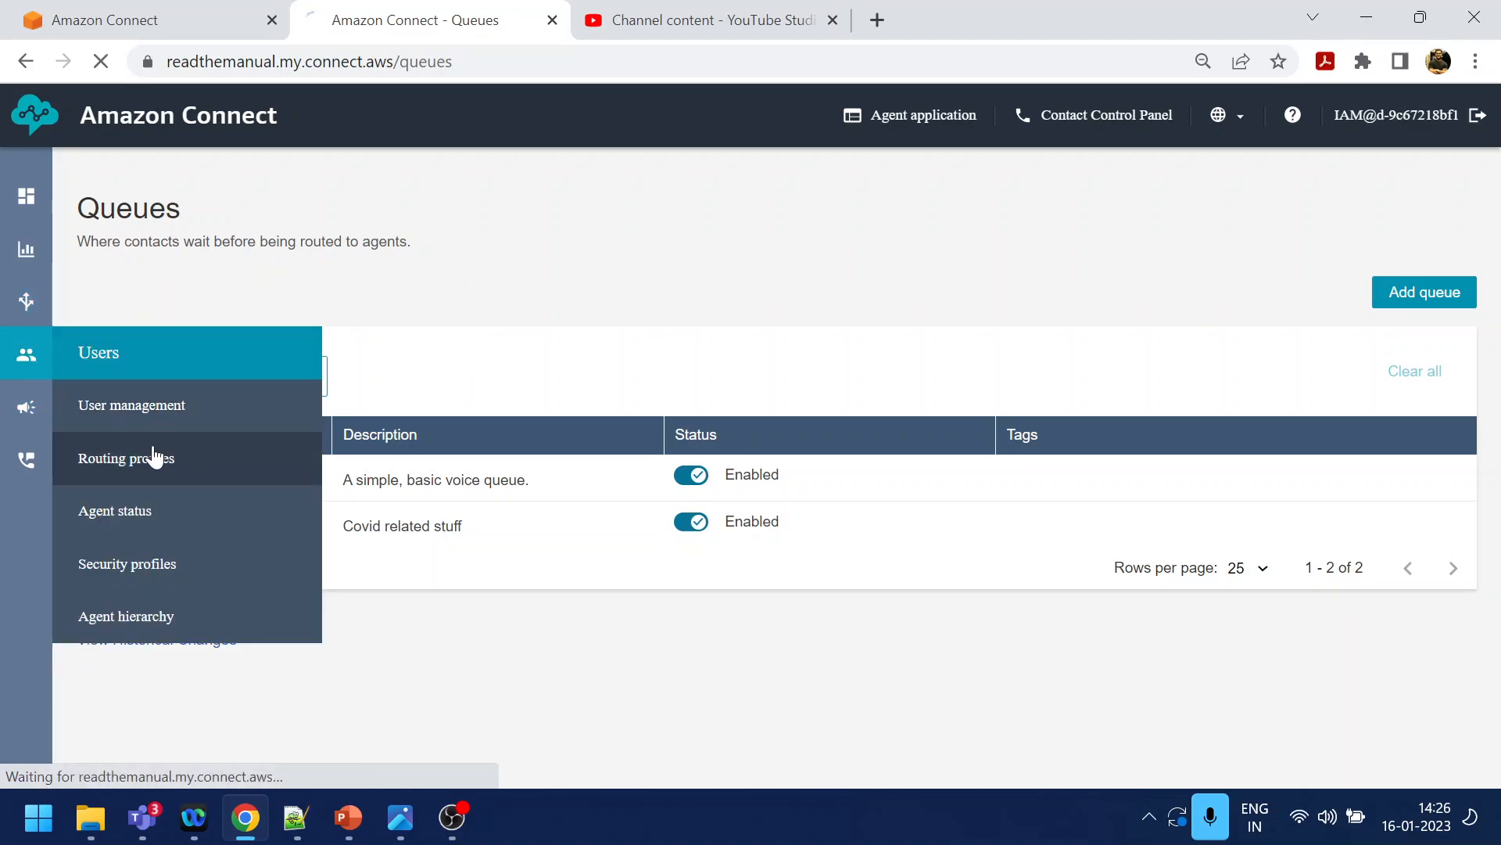
left_click(126, 457)
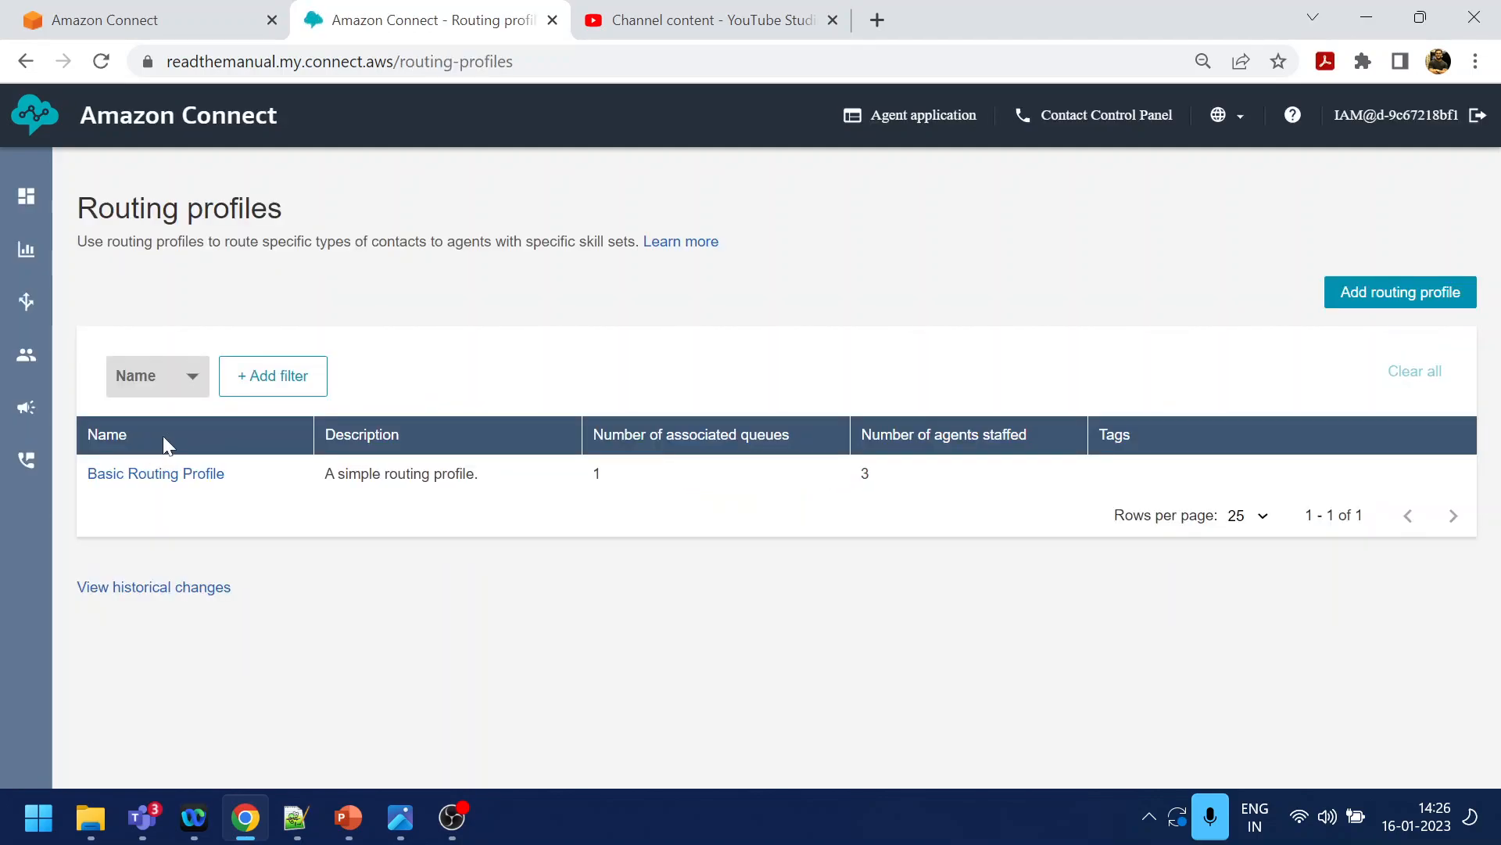
left_click_drag(78, 242, 184, 242)
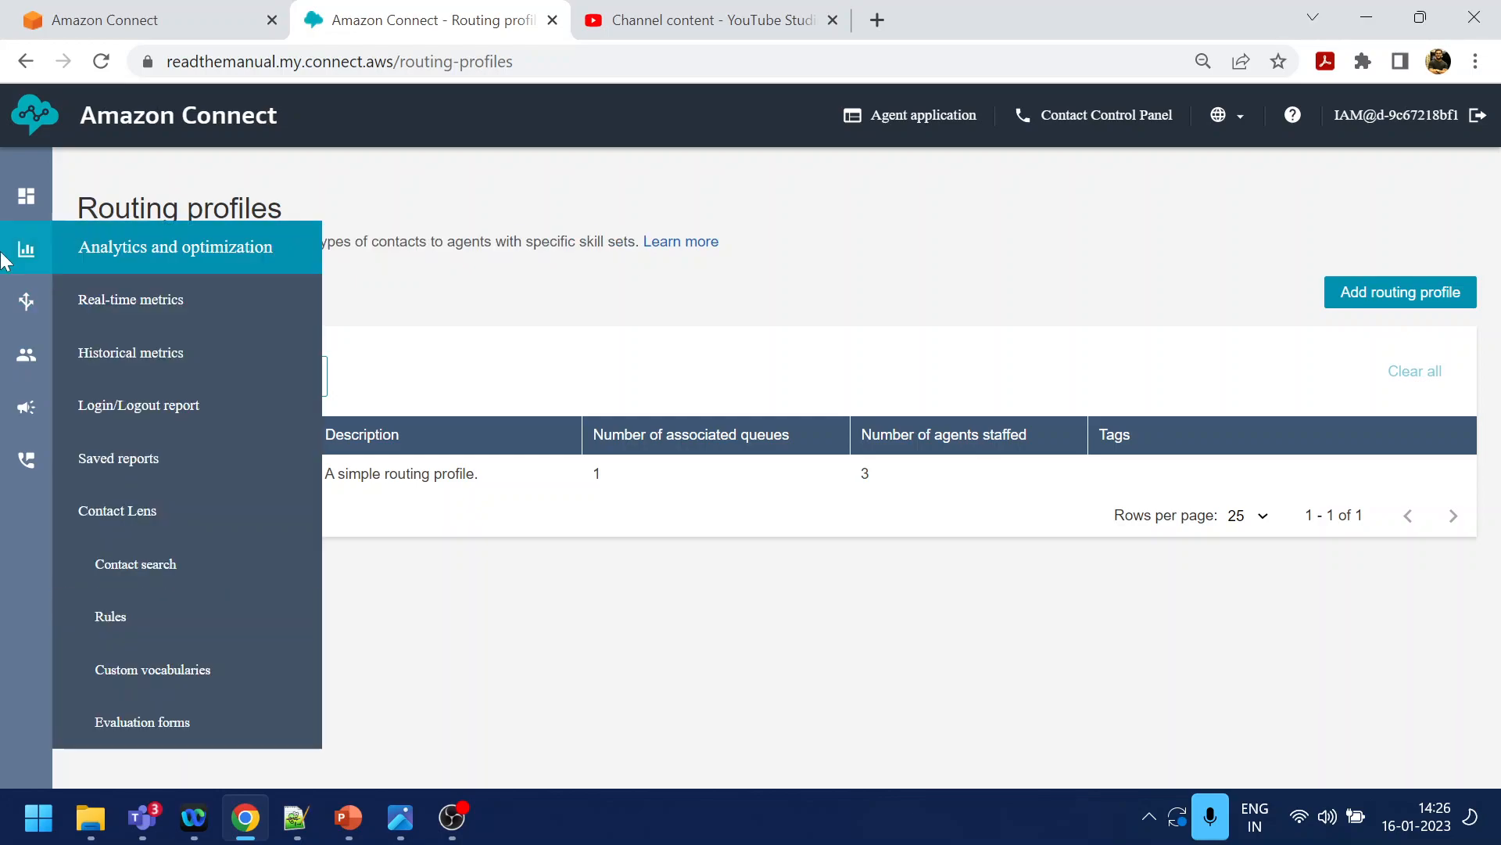
mouse_move(26, 248)
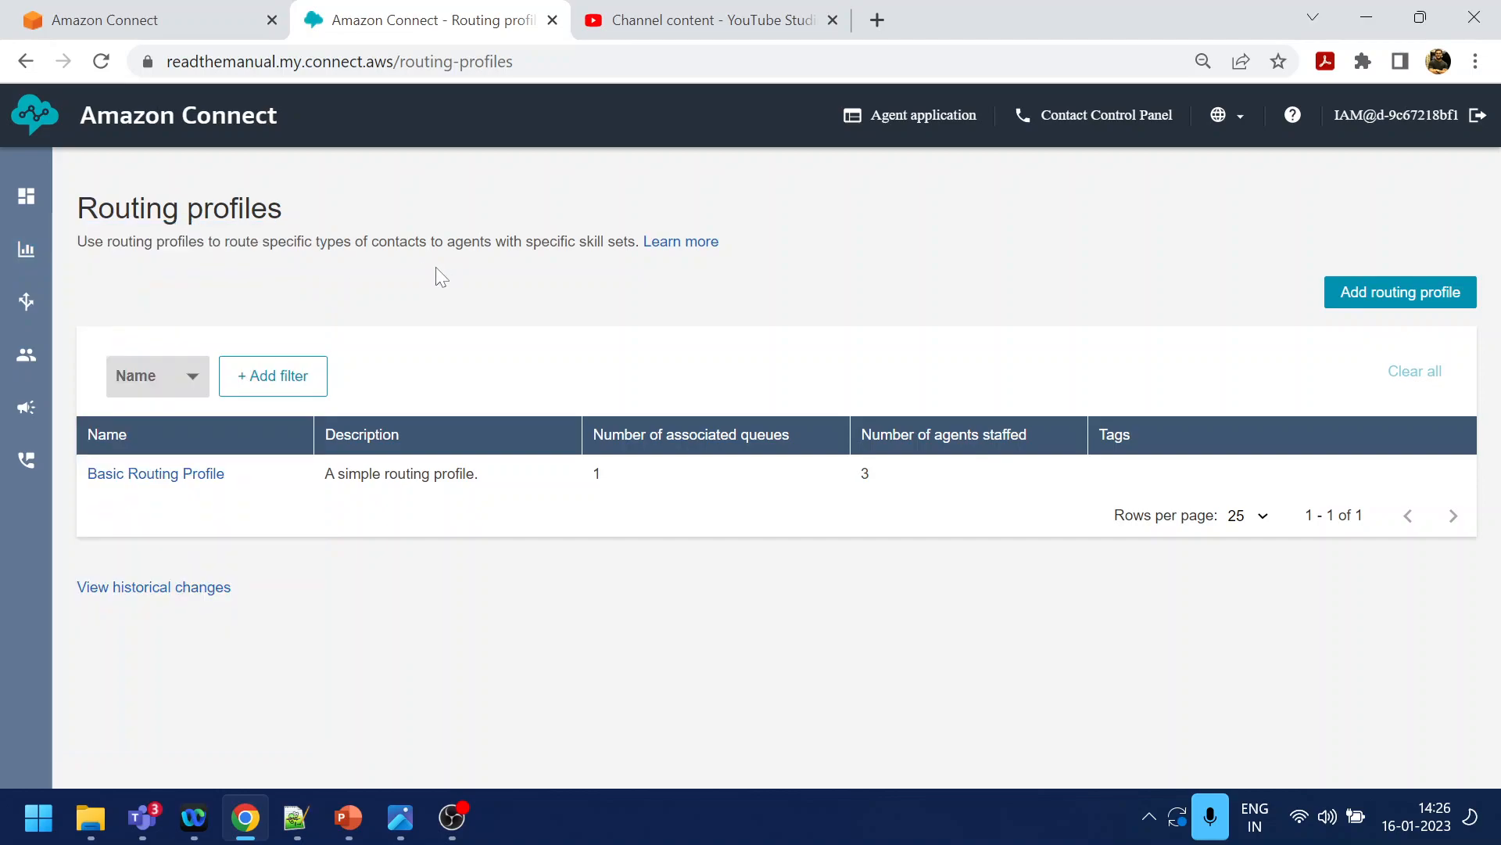
left_click_drag(77, 242, 278, 242)
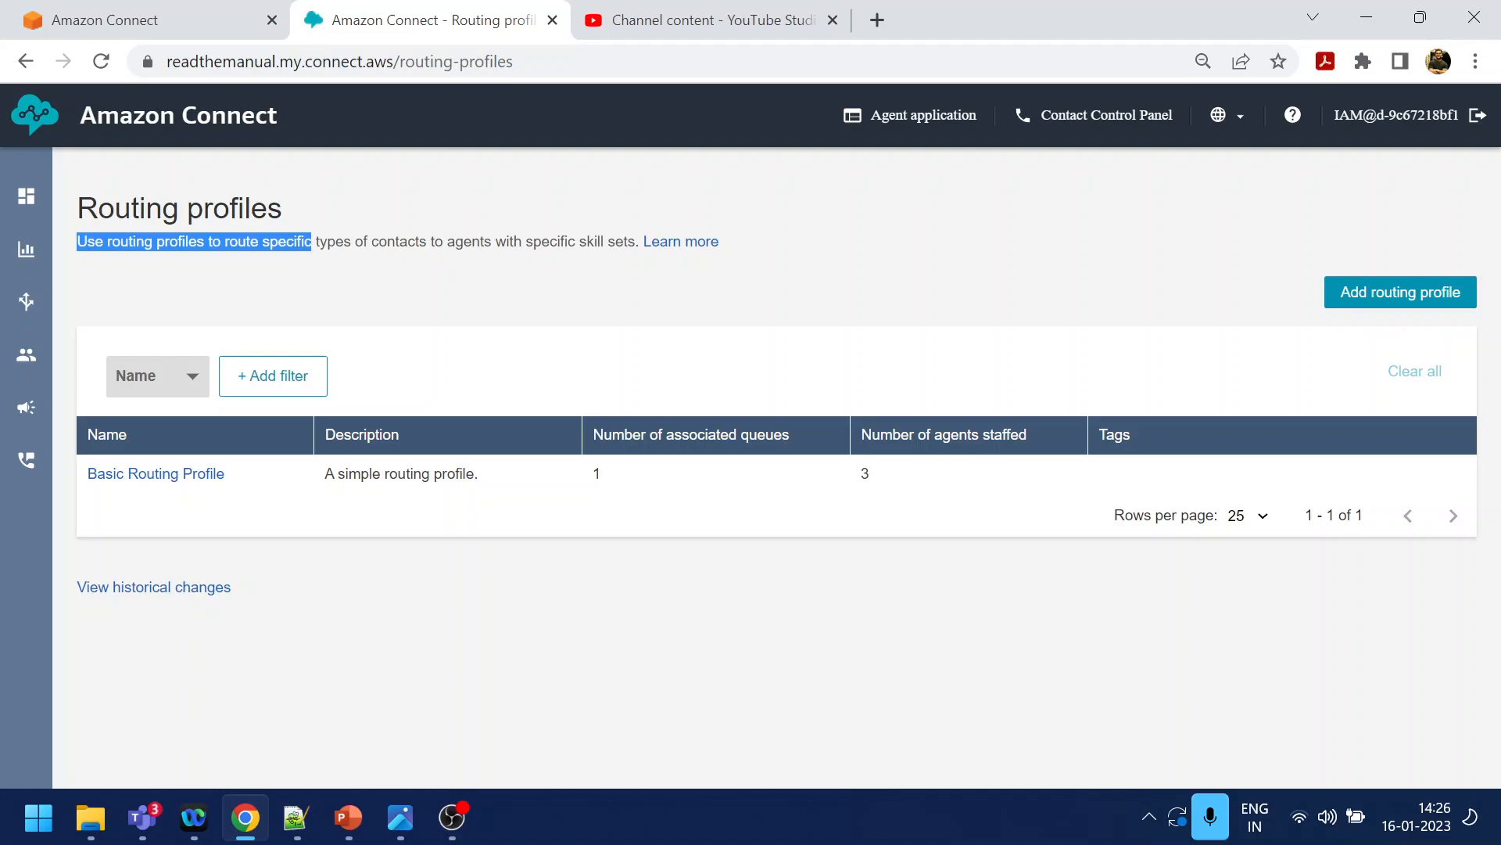
mouse_move(544, 357)
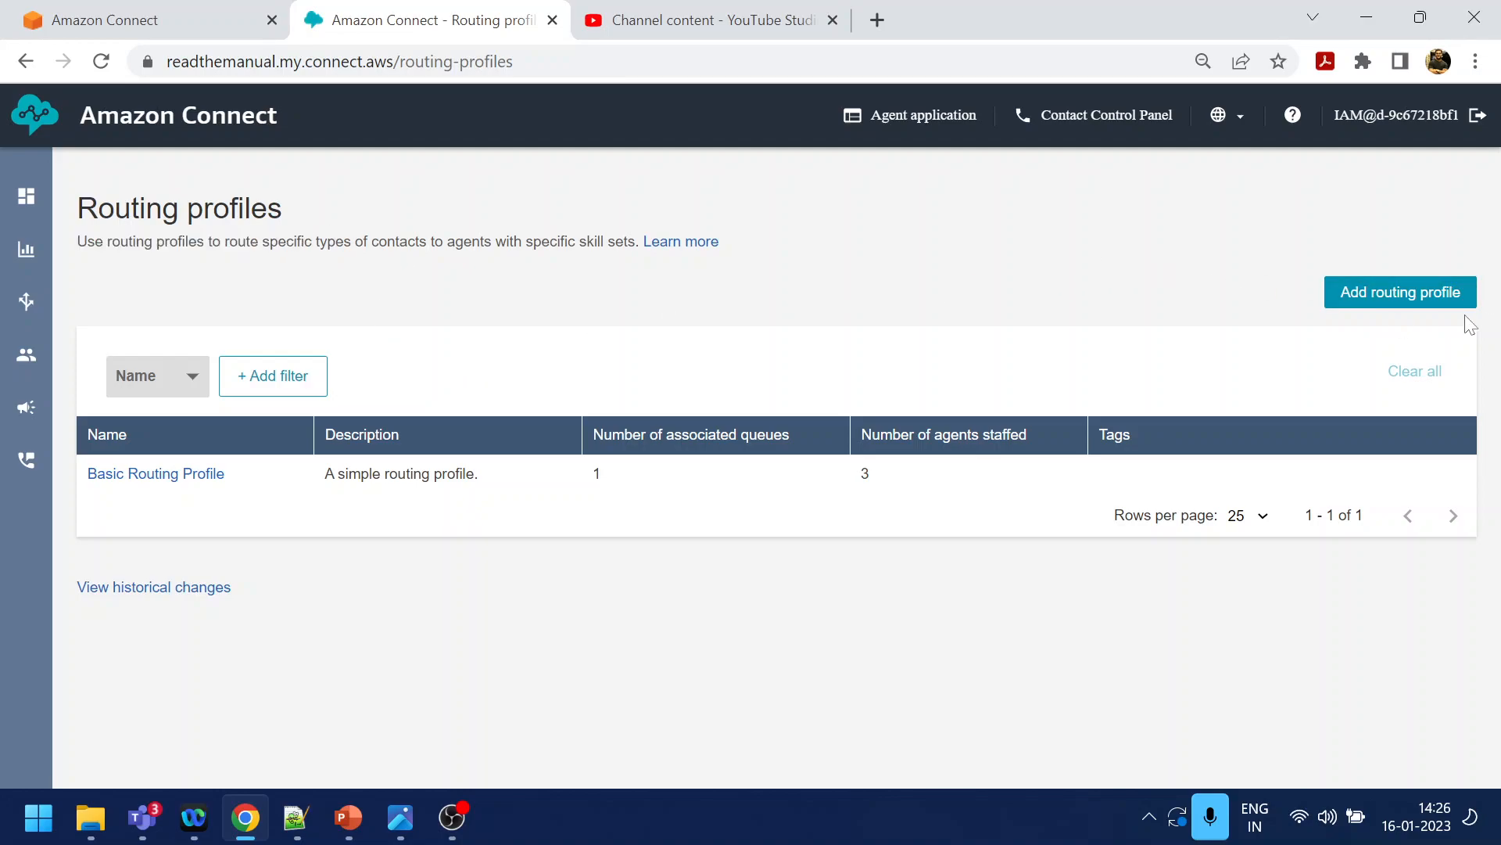
Begin a new routing profile named CovidRoutingProfile
left_click(1398, 292)
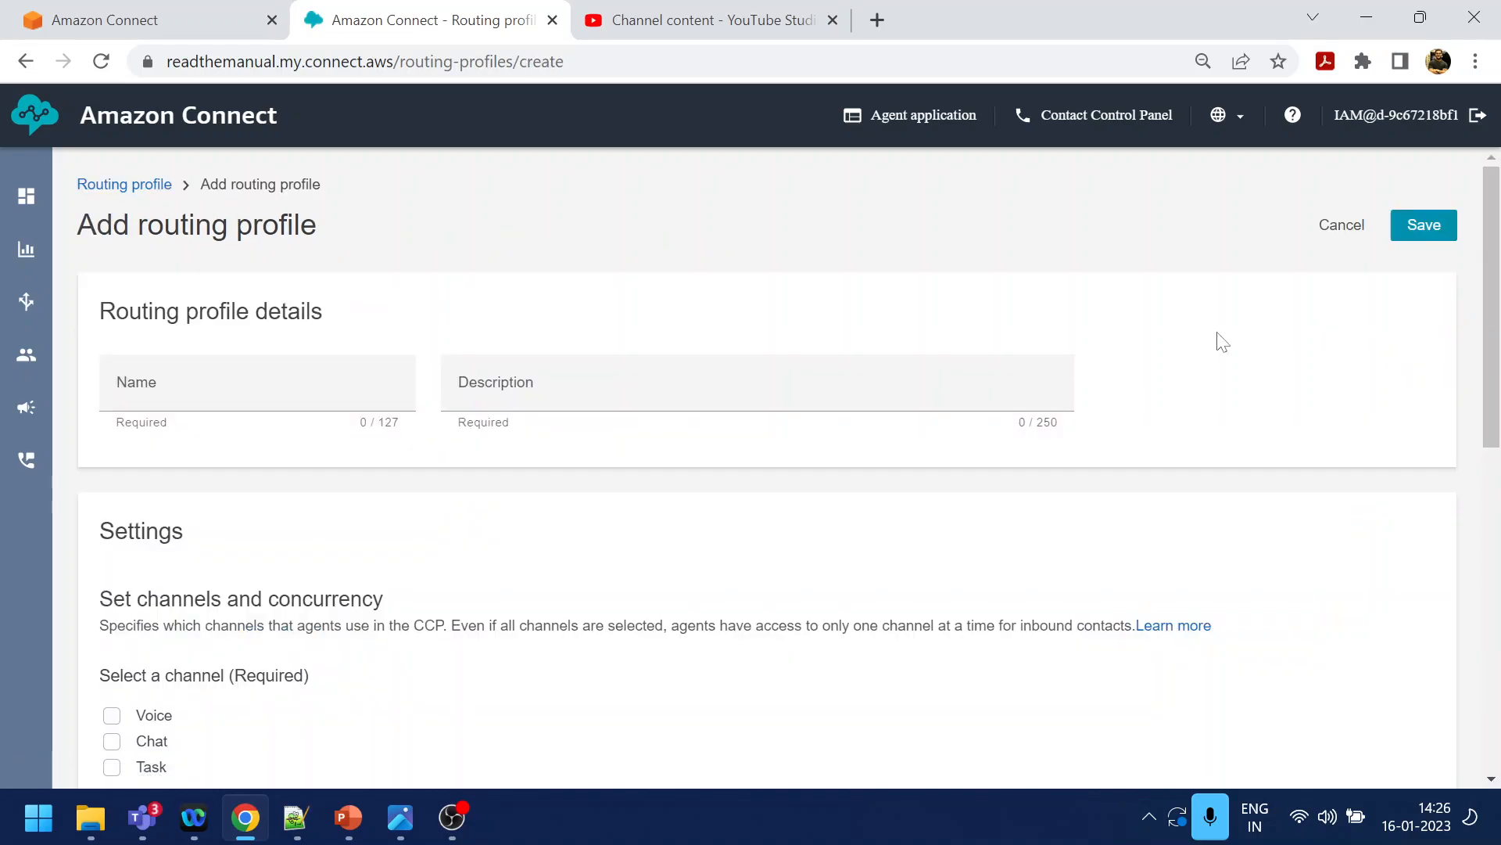
type("C")
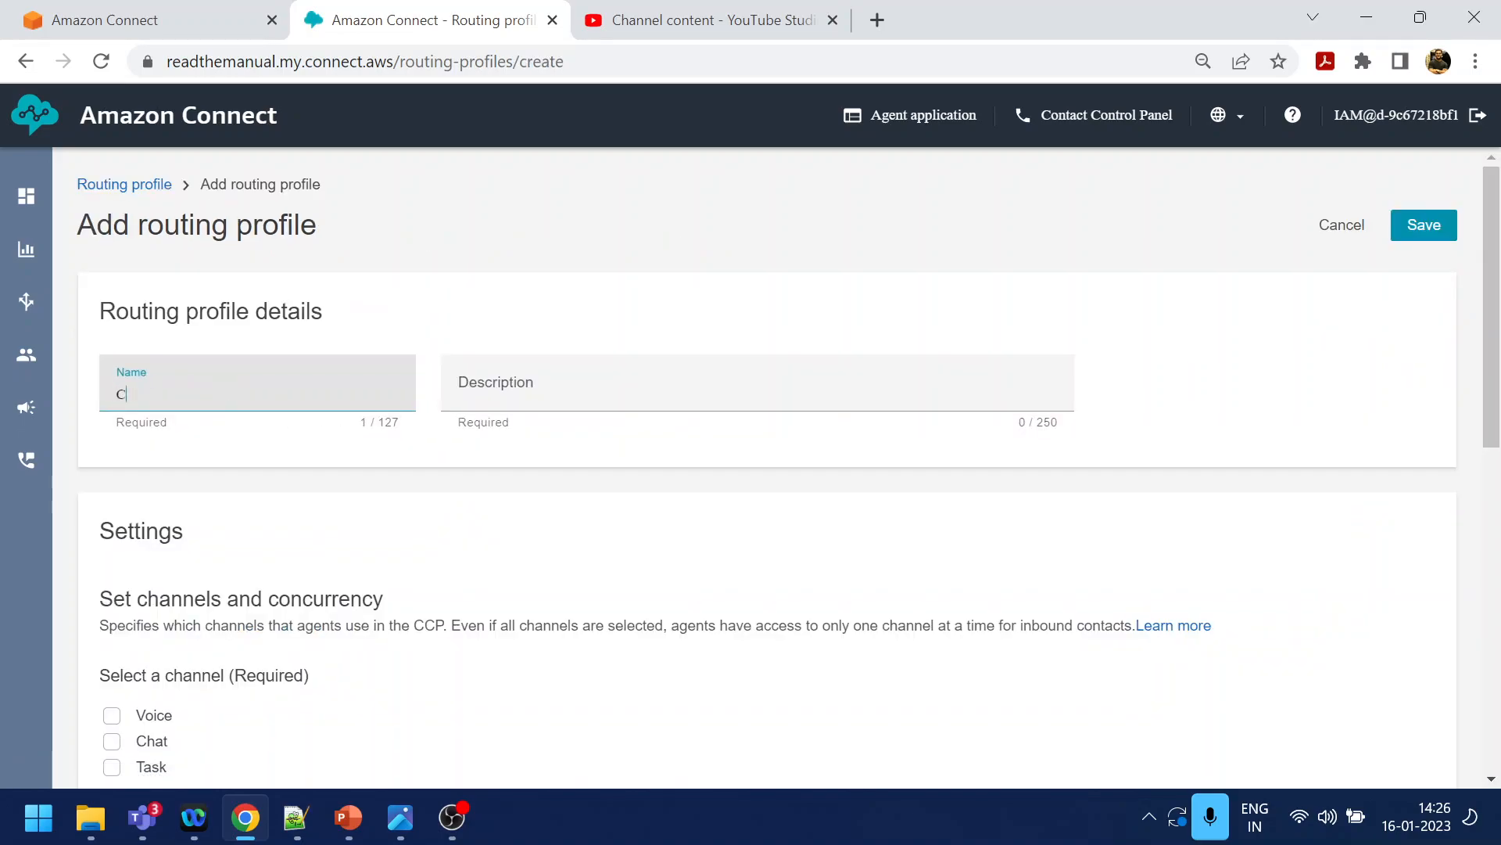
type("ovidRoutingProf")
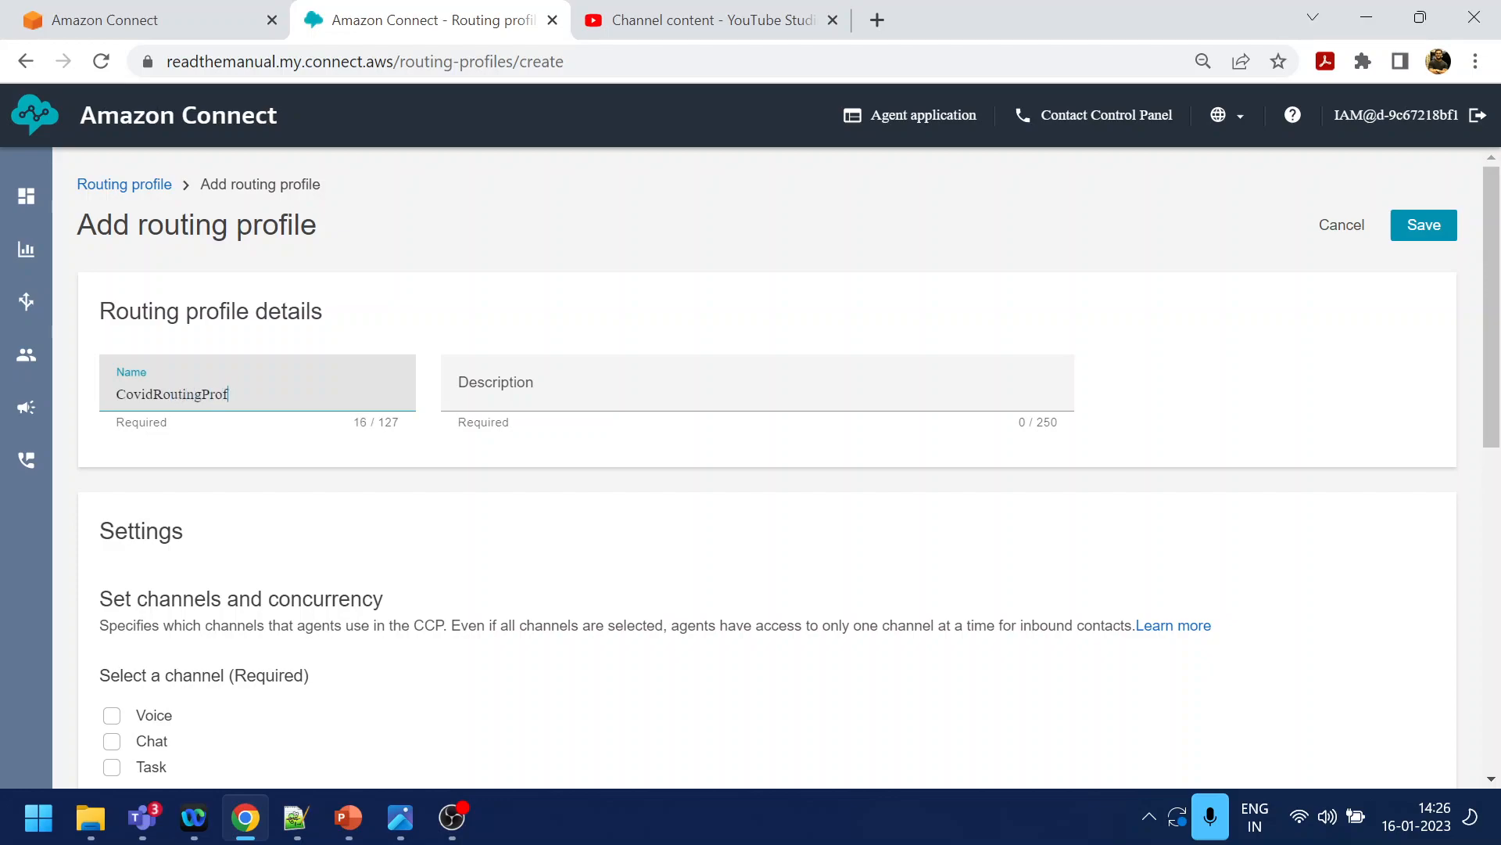
type("ile")
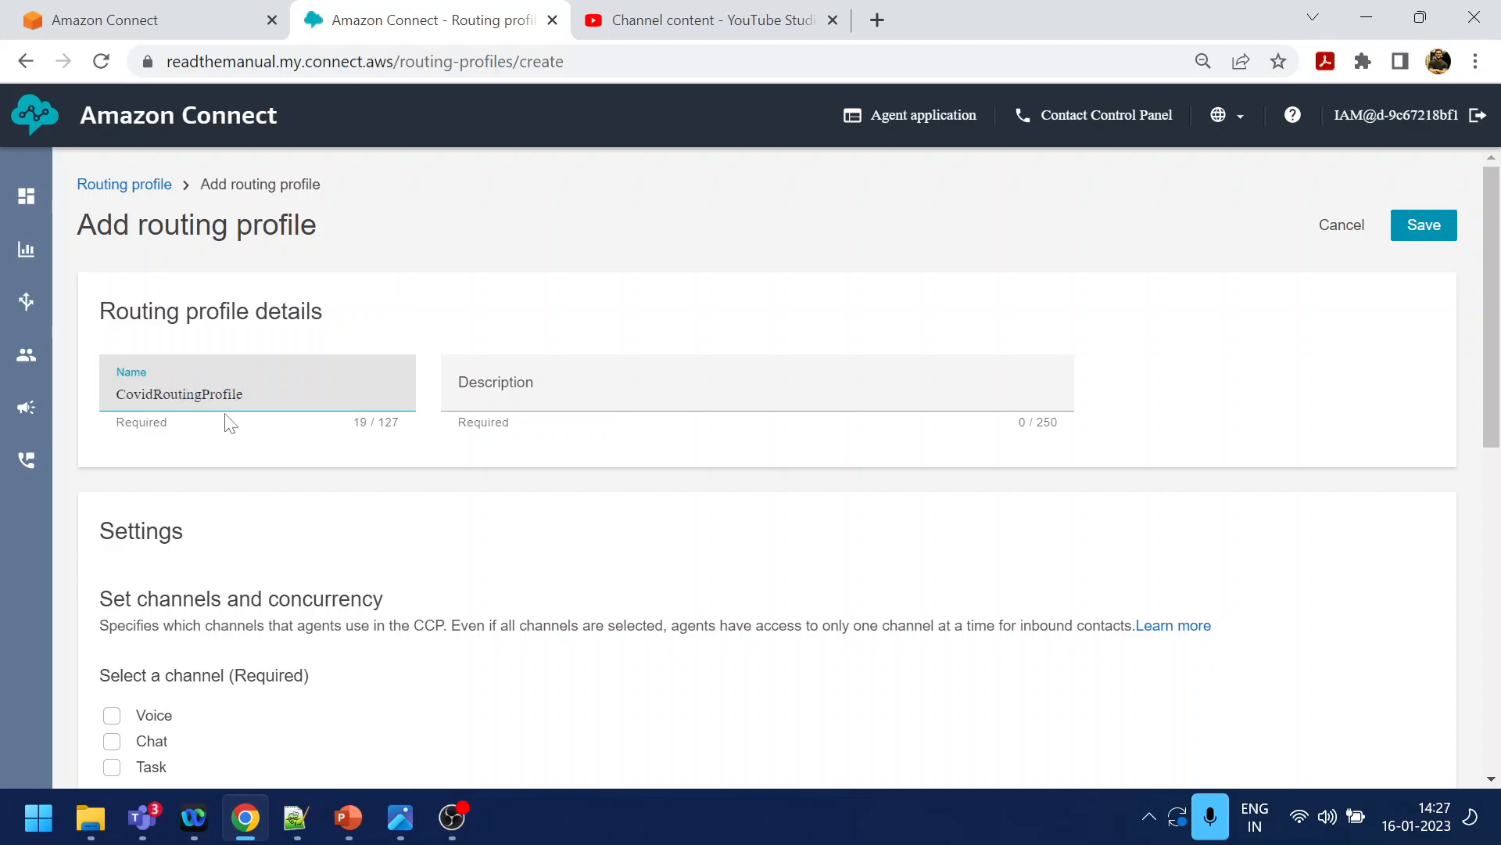
scroll("down", 3)
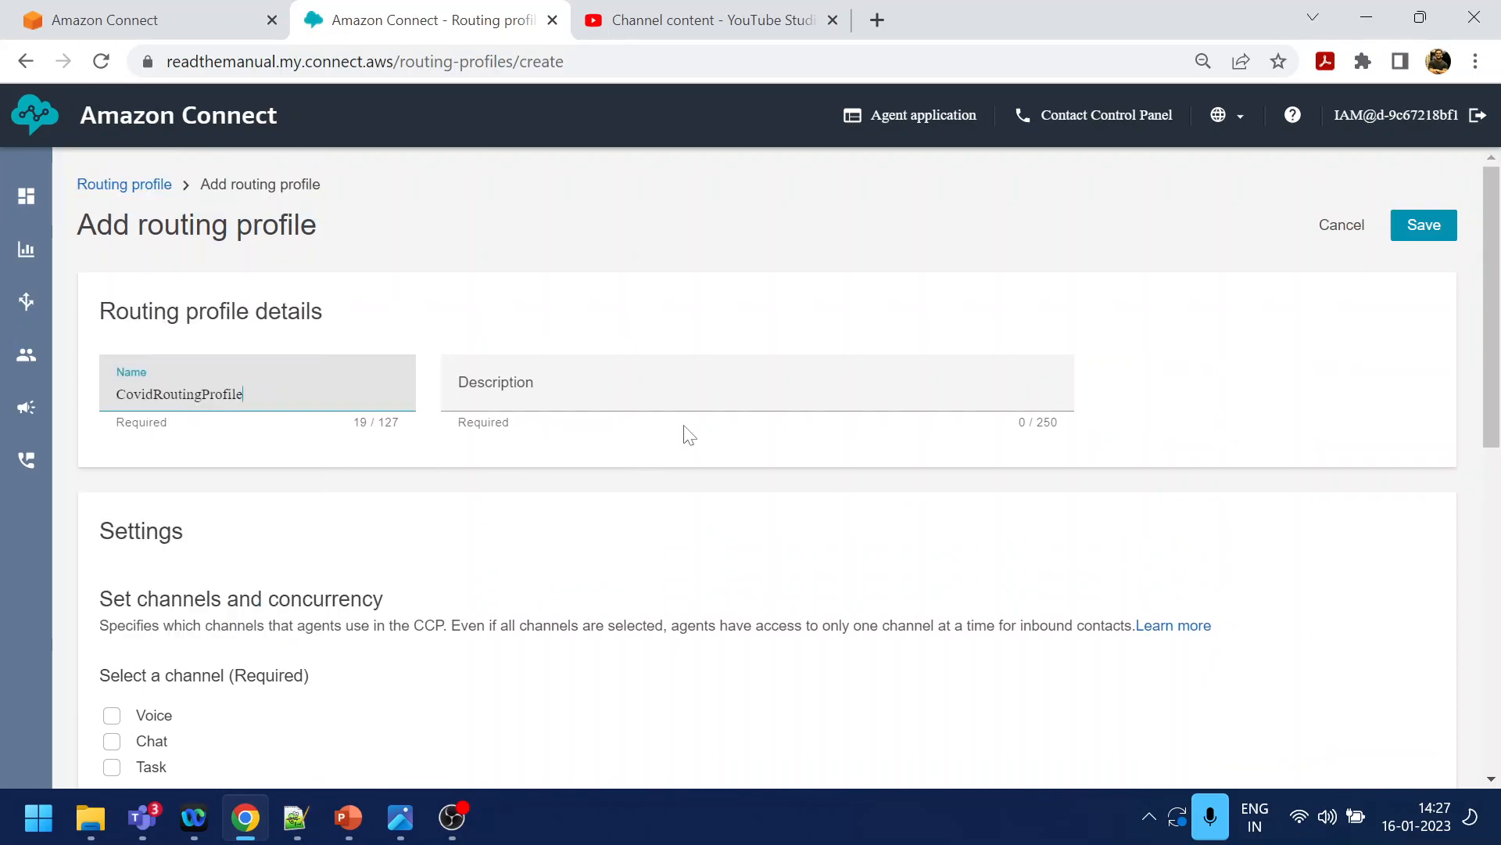
mouse_move(379, 345)
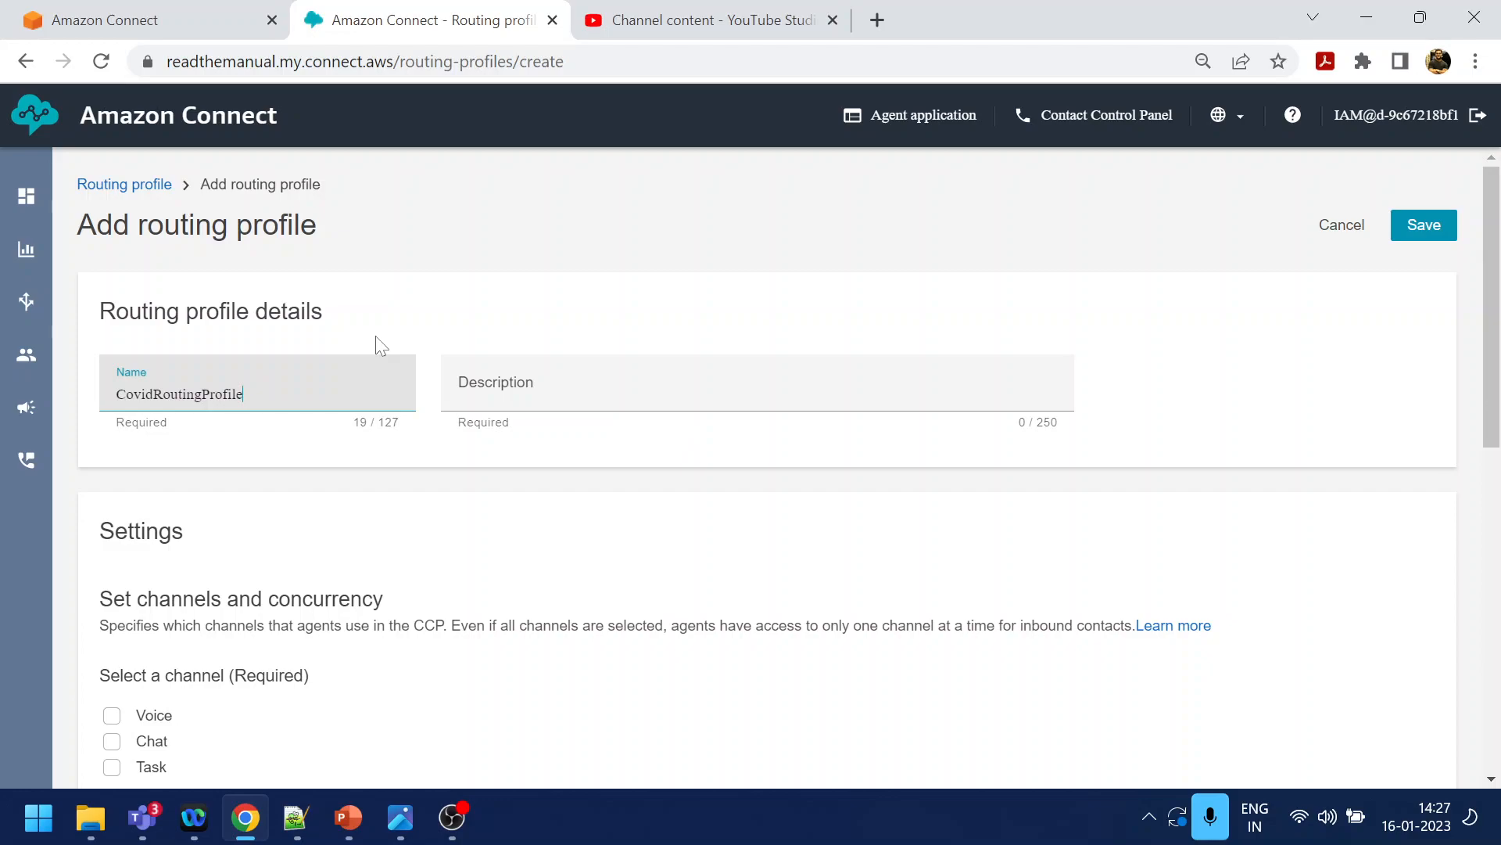
mouse_move(387, 488)
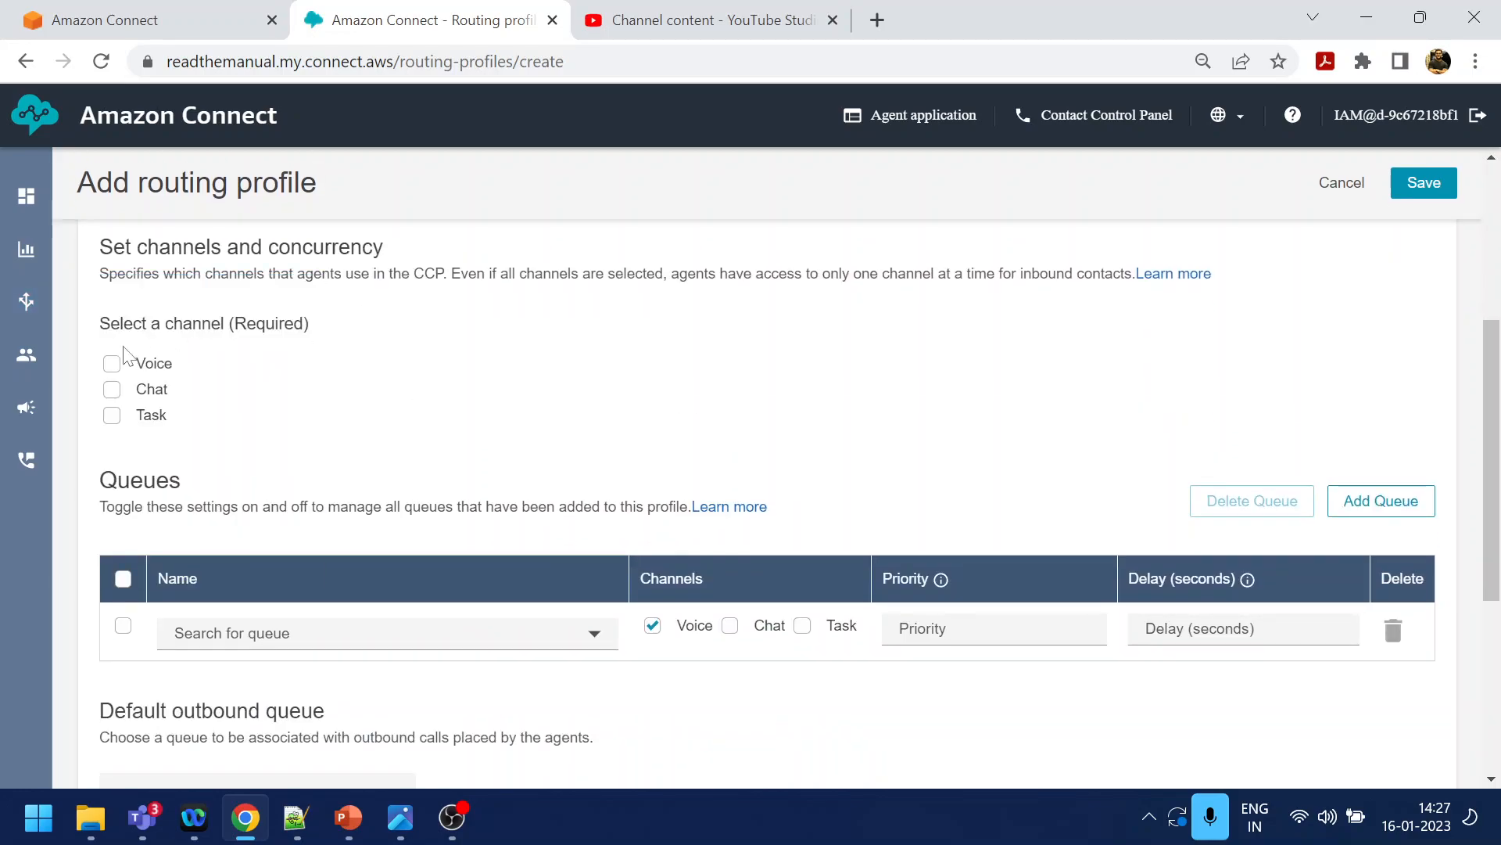
Enable Voice and Chat channels with a maximum of 2 chats per agent
left_click(111, 388)
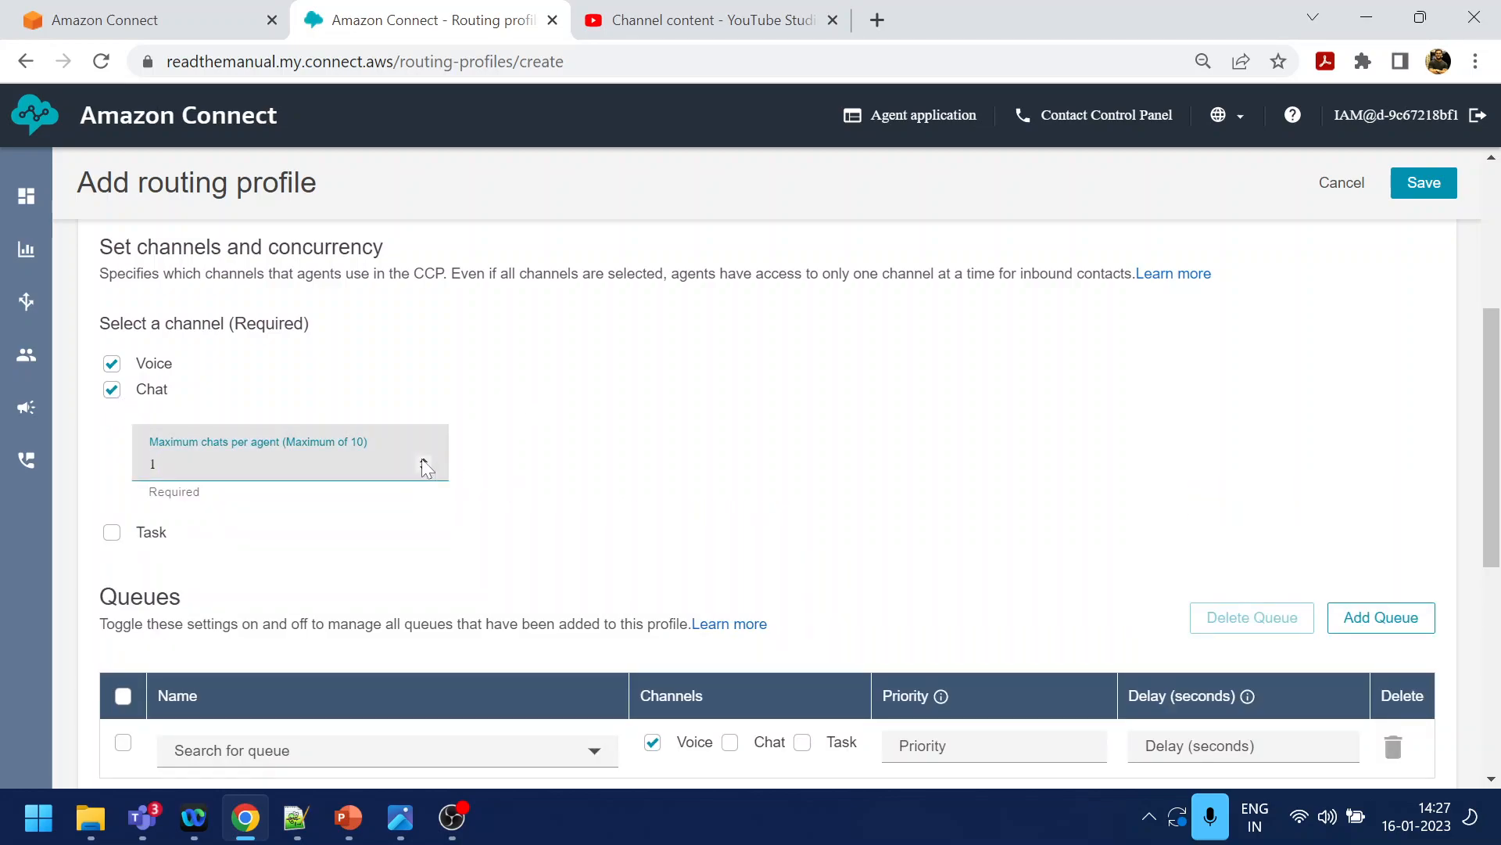
left_click(424, 464)
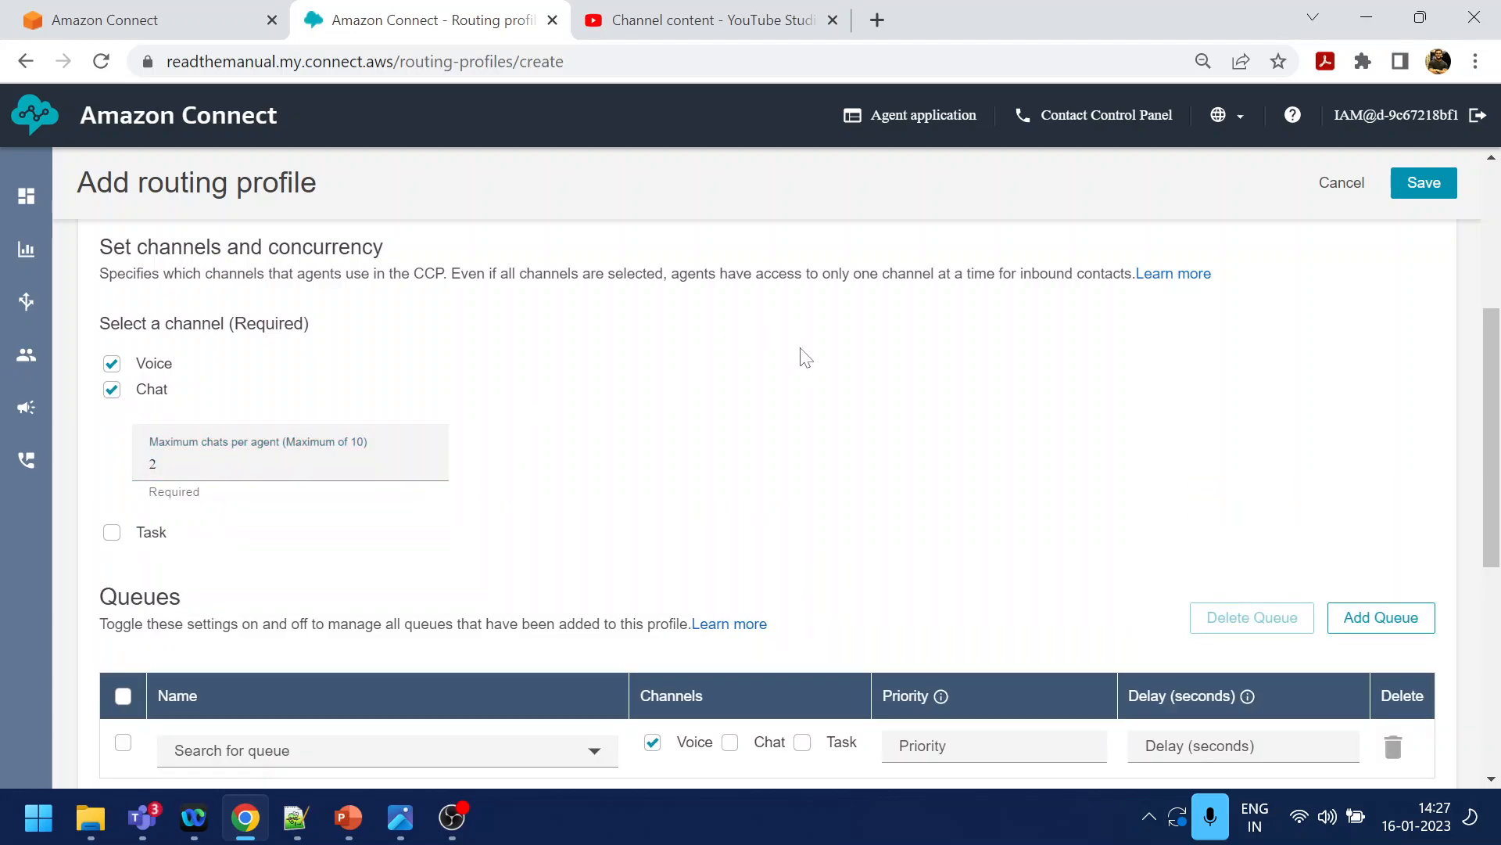
scroll("down", 3)
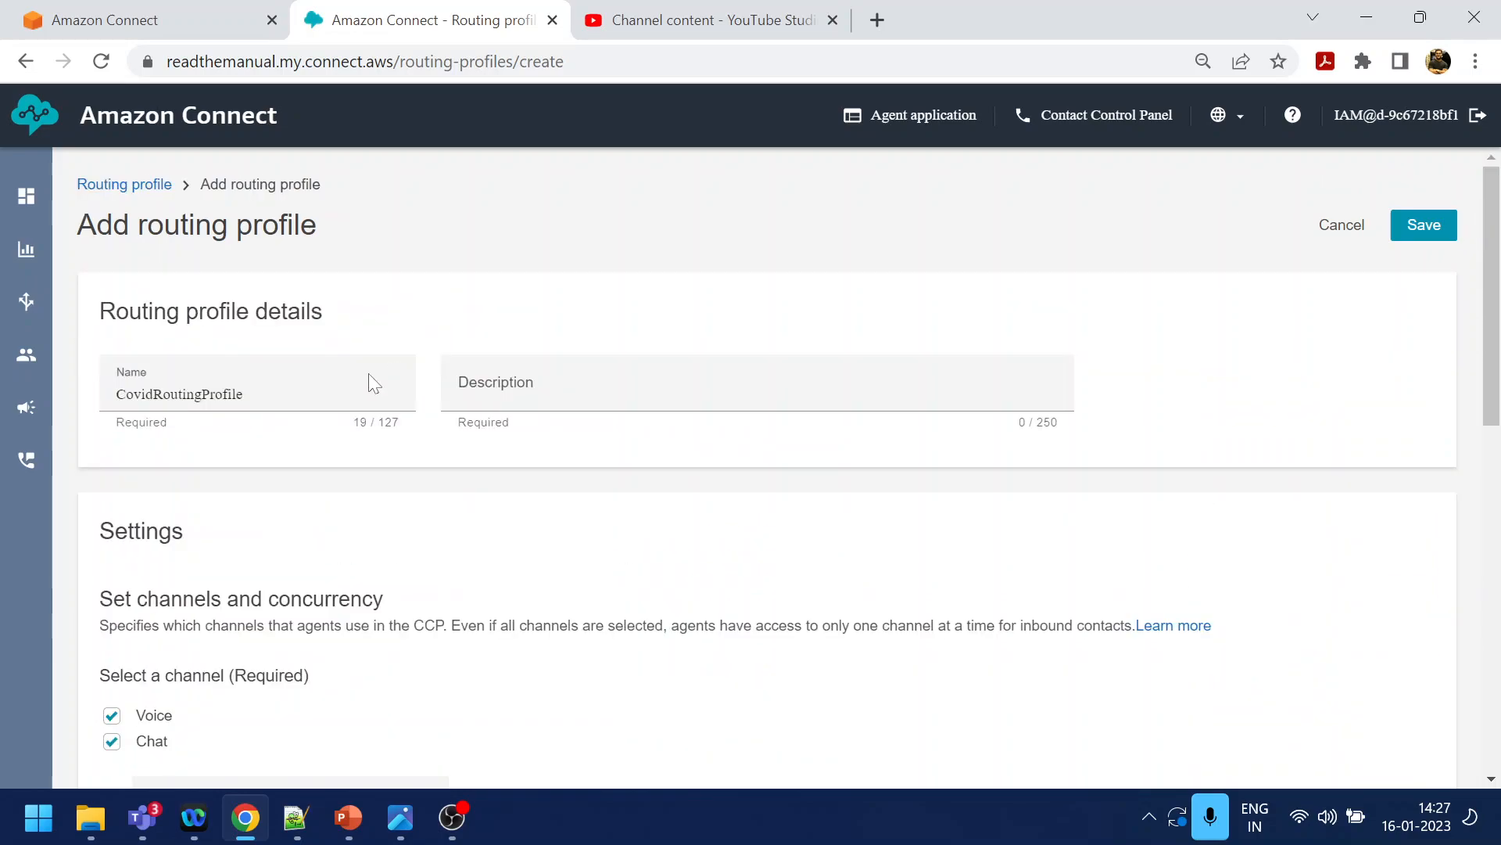
Add the CovidDr queue to the profile for both Voice and Chat contacts
scroll("down", 3)
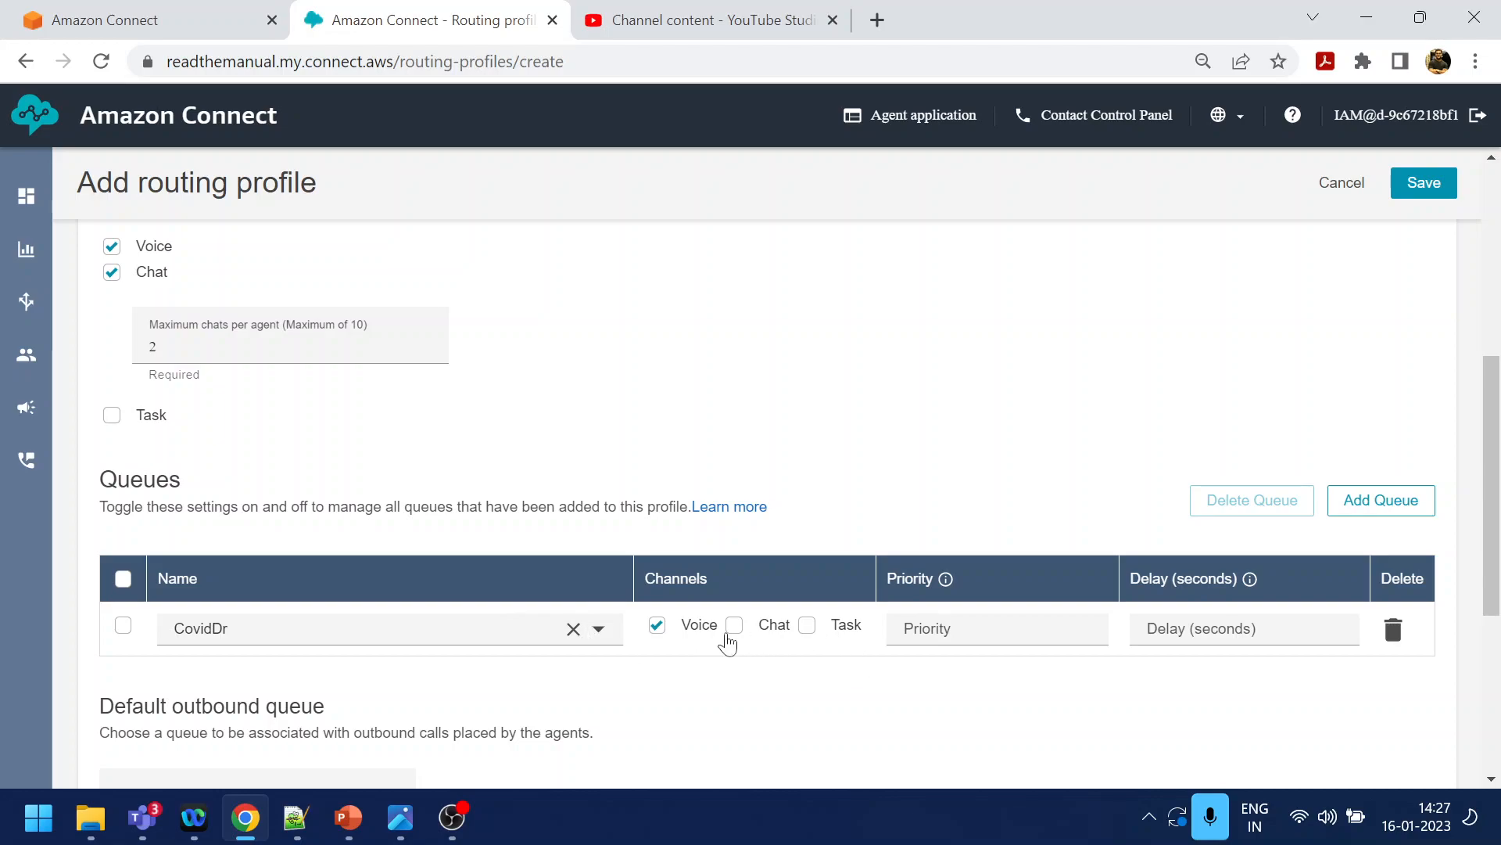
left_click(735, 624)
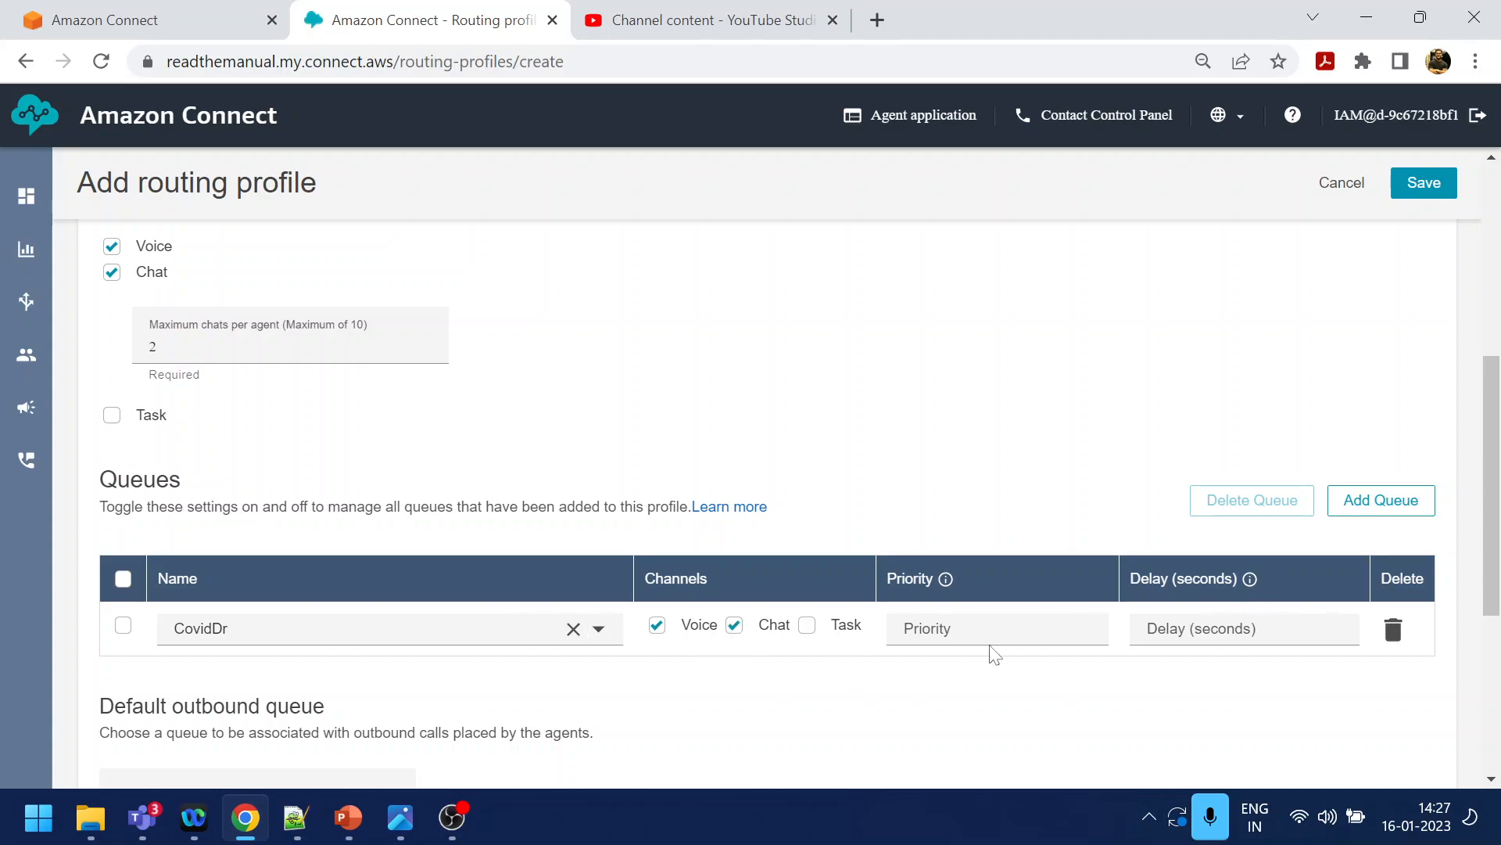
scroll("down", 3)
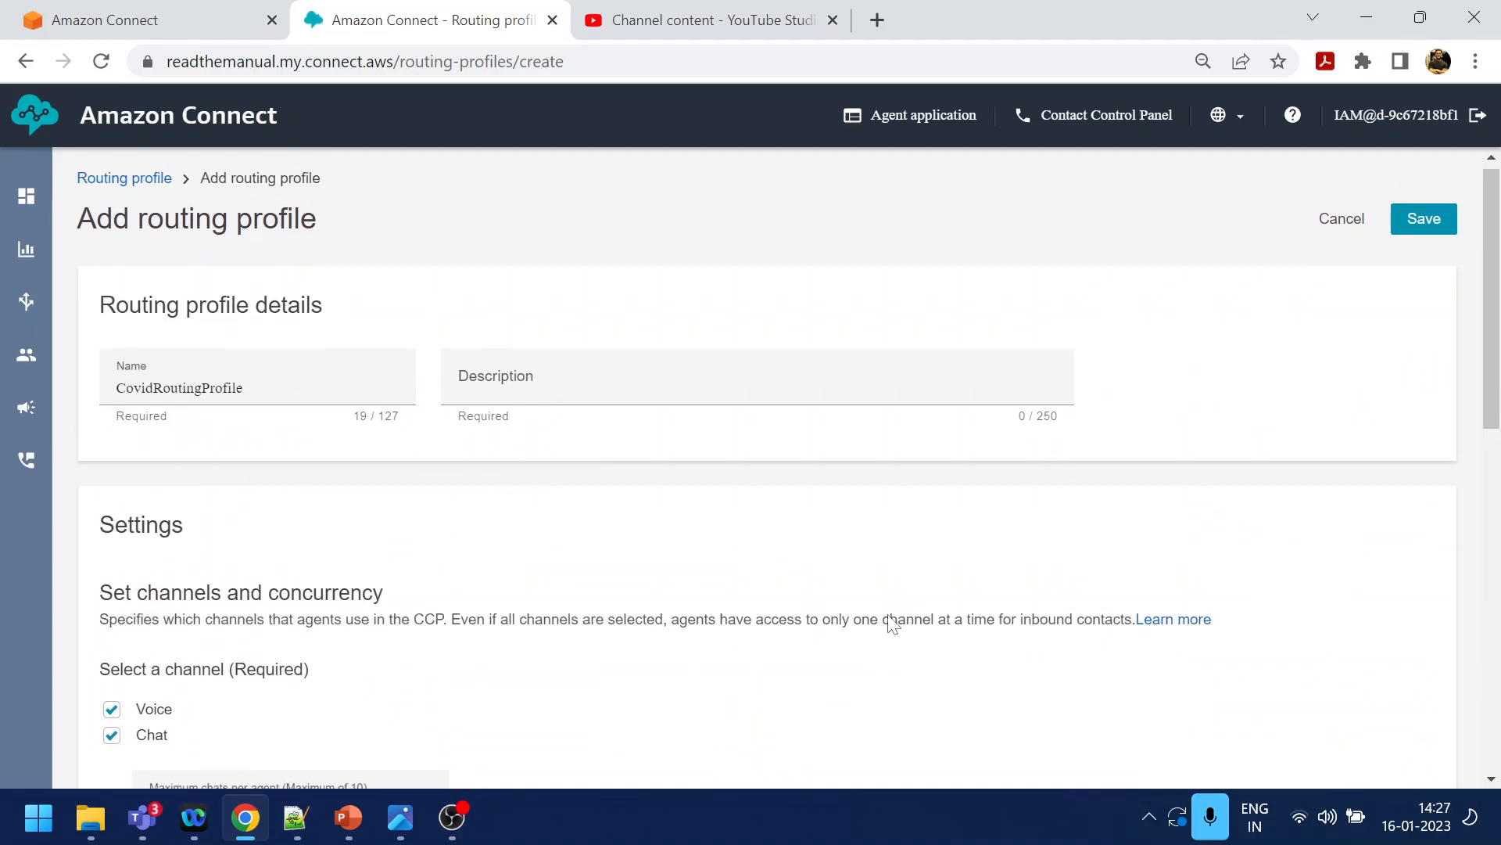
After the save error, give the profile the description NA
left_click(1424, 218)
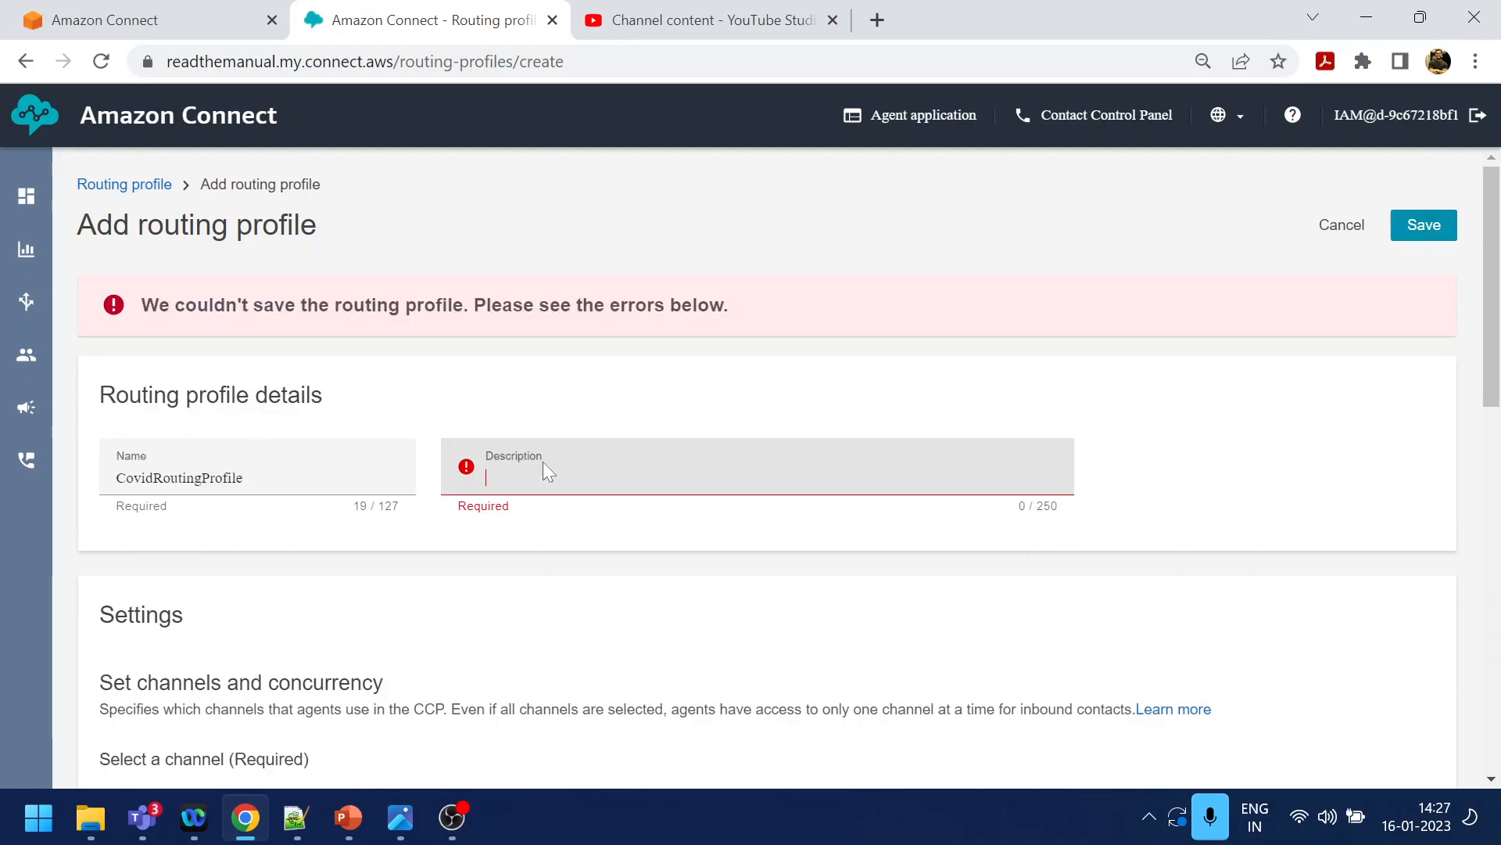
type("NA")
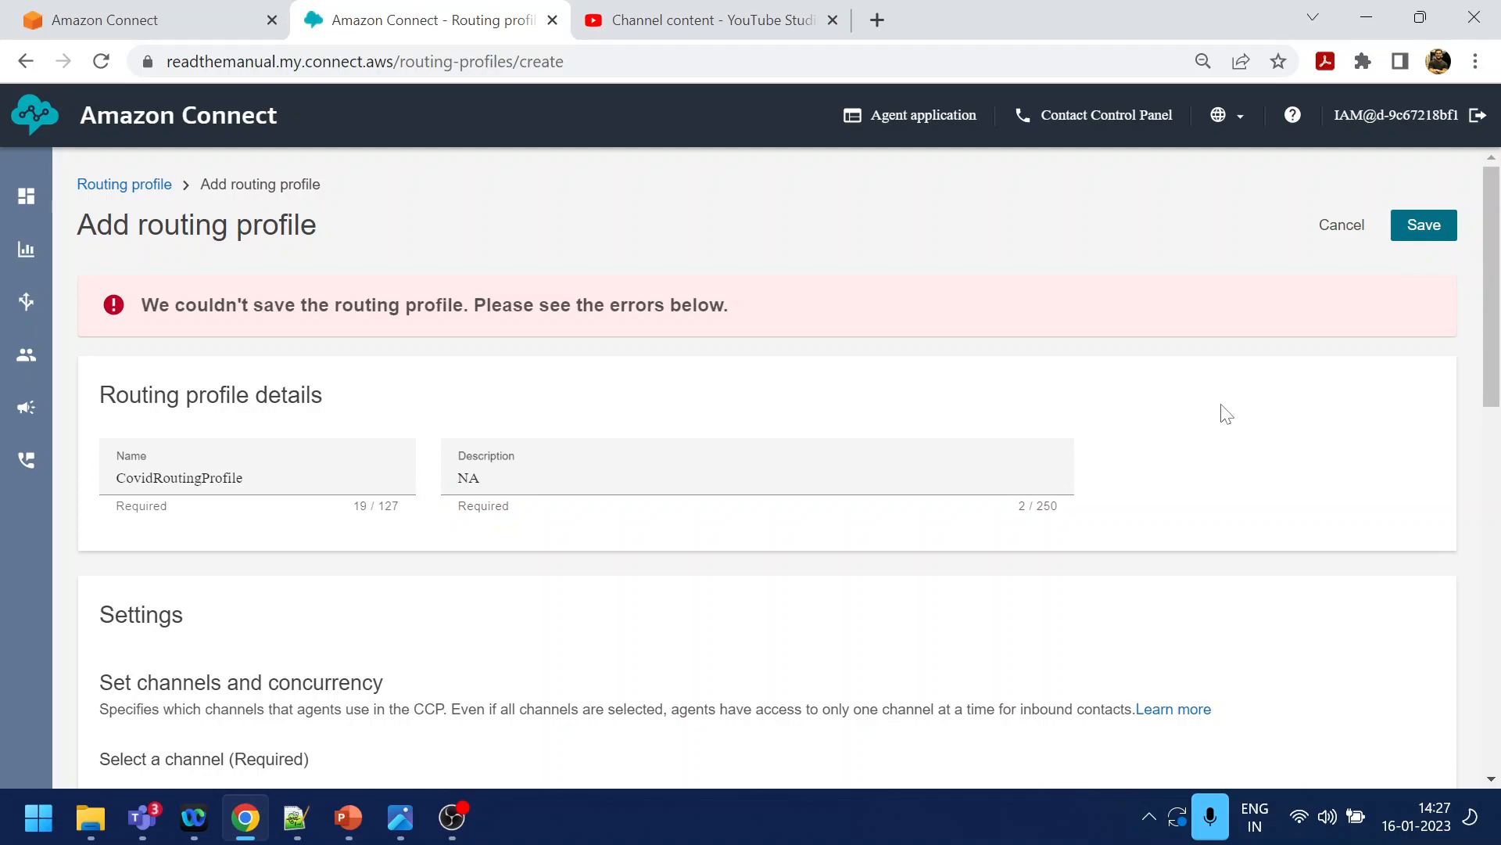
scroll("down", 3)
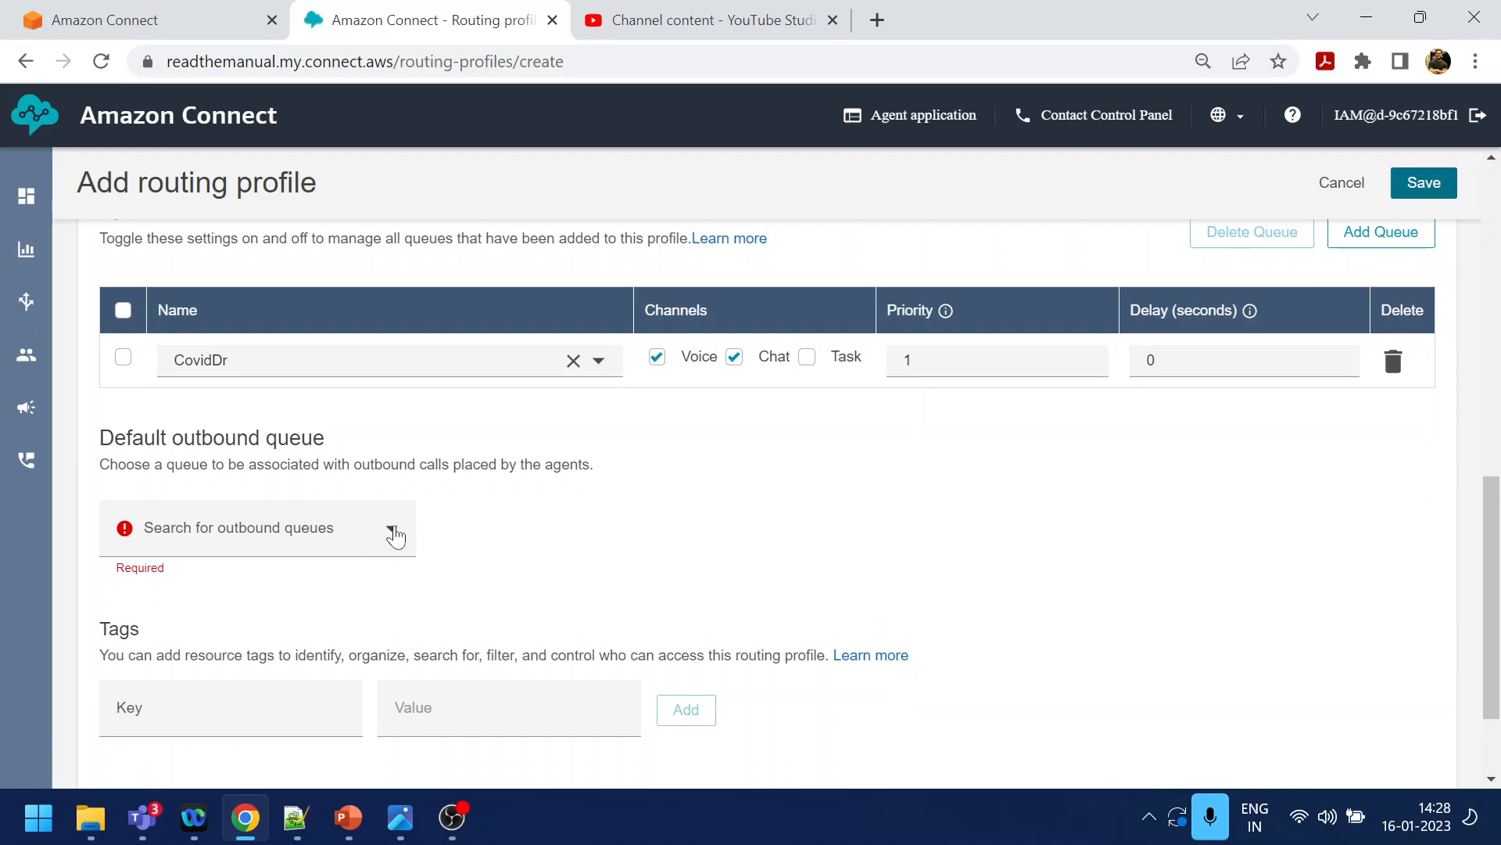
Make CovidDr the default outbound queue and save CovidRoutingProfile
left_click(256, 528)
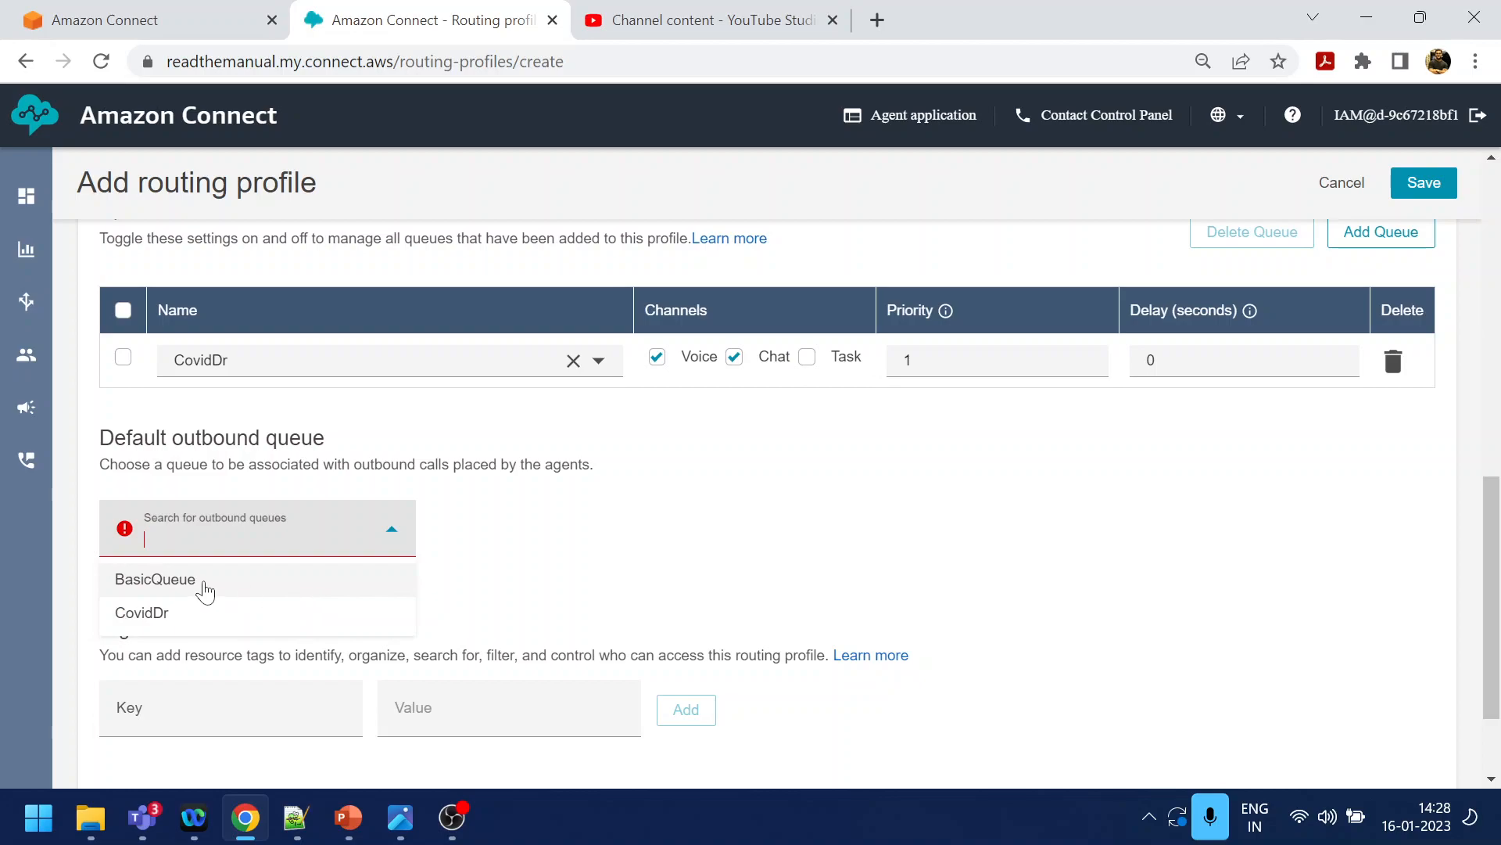
left_click(141, 611)
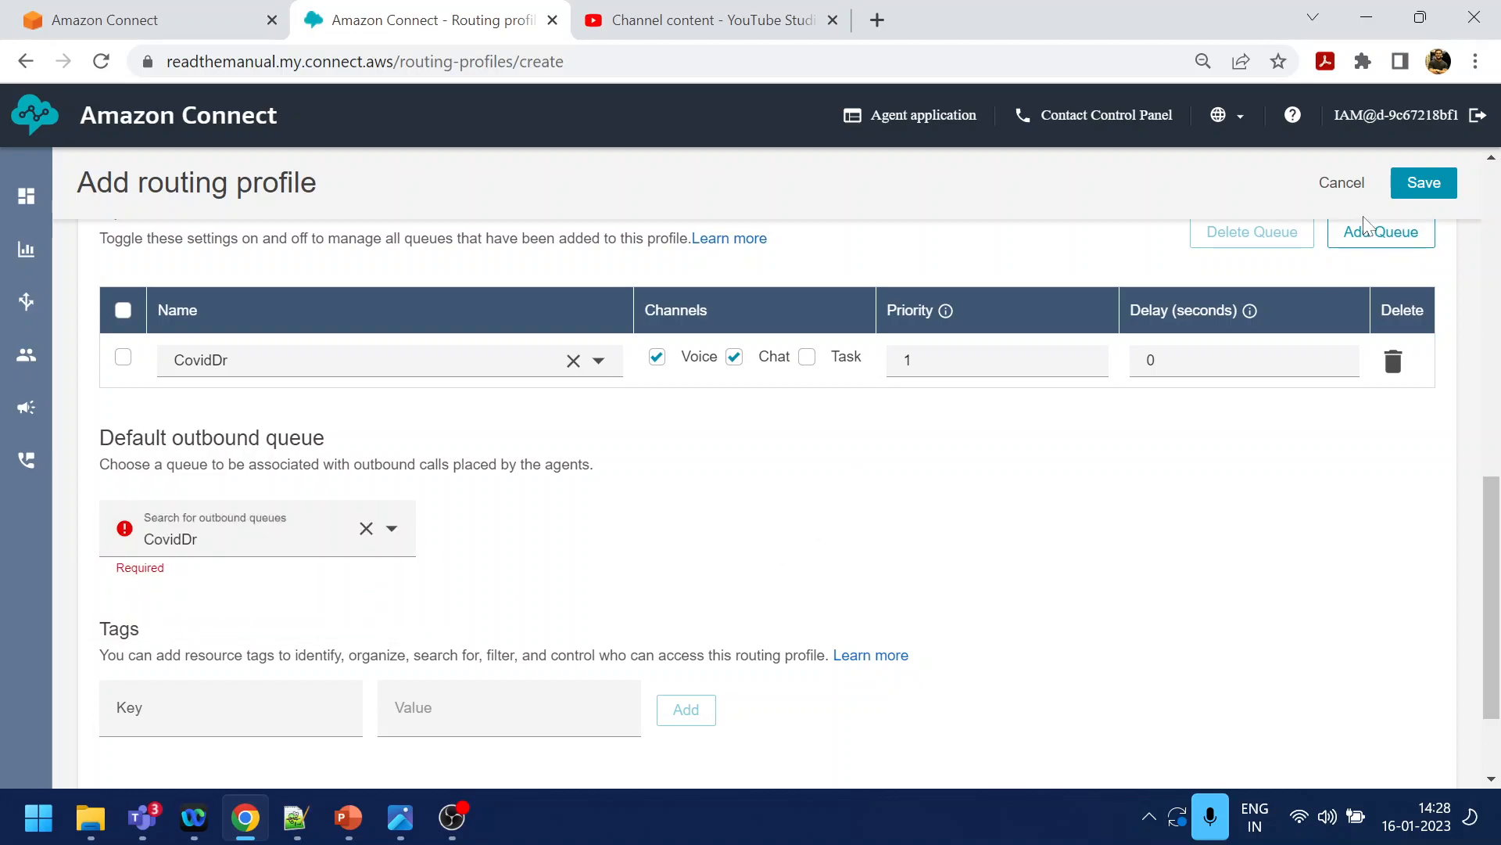
left_click(1424, 182)
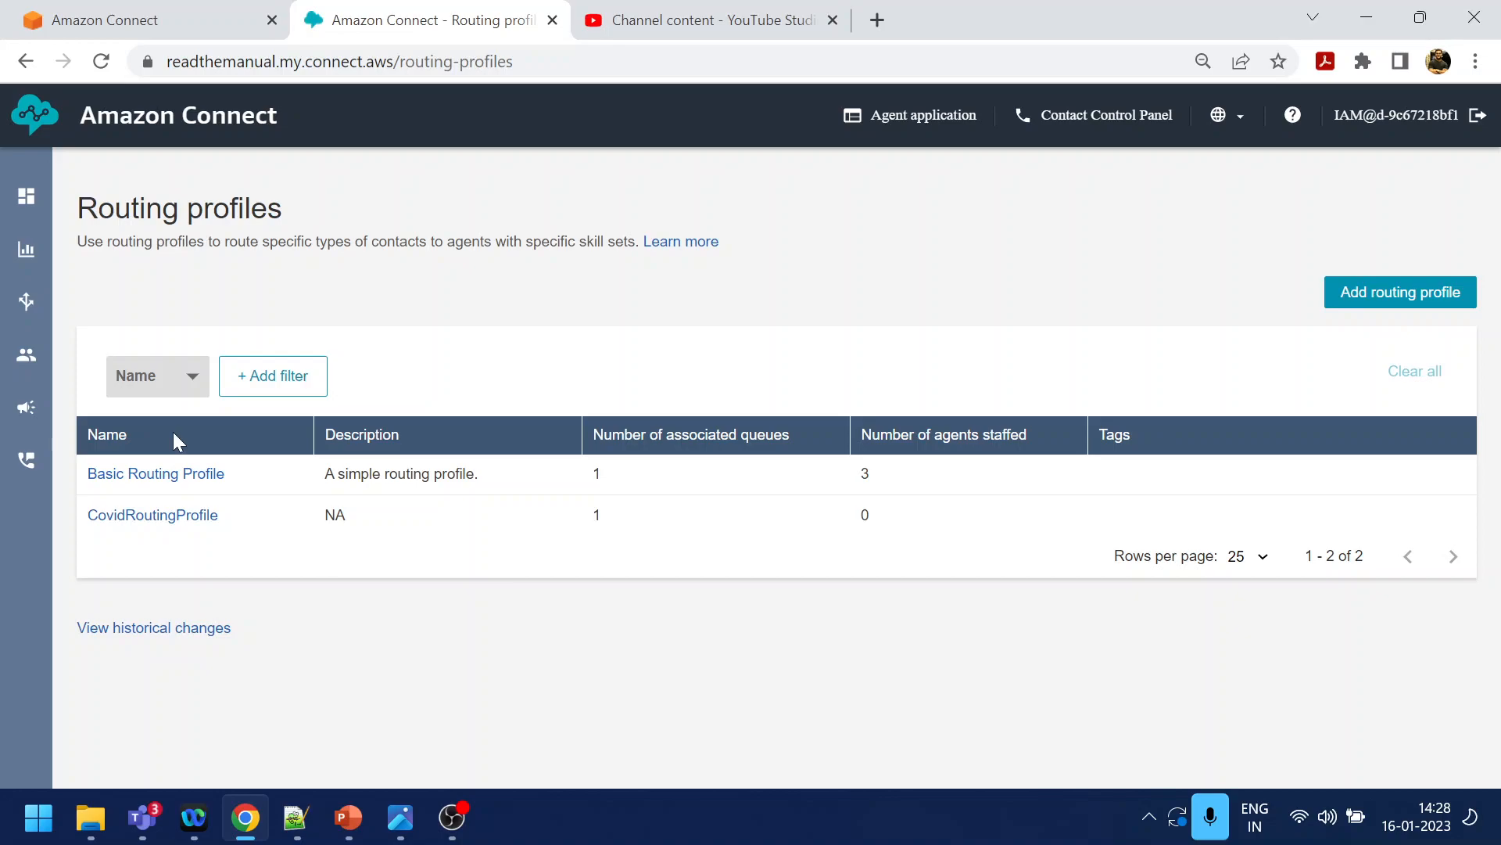
mouse_move(153, 515)
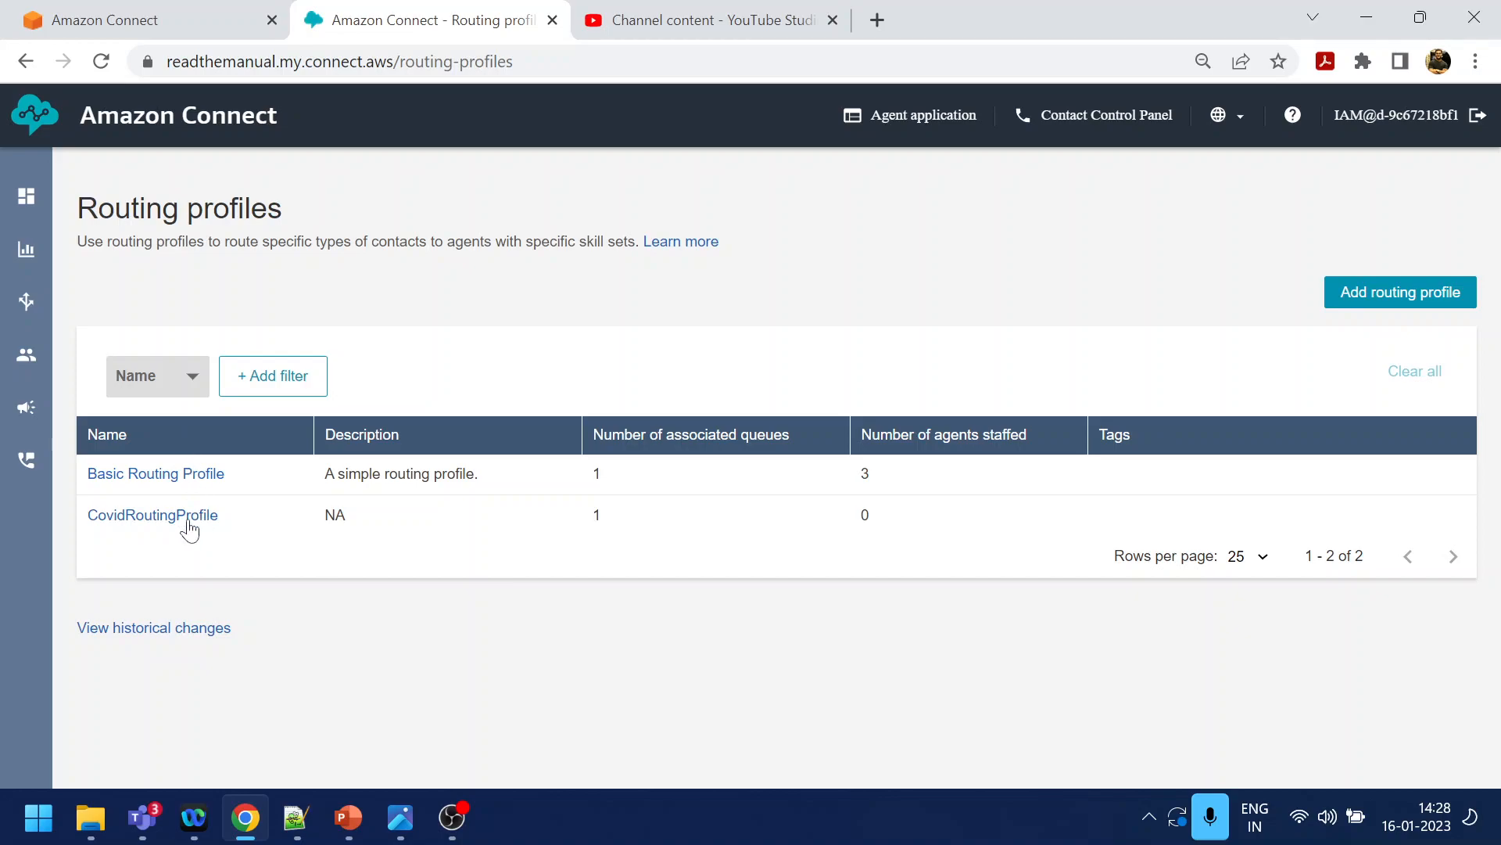
mouse_move(143, 517)
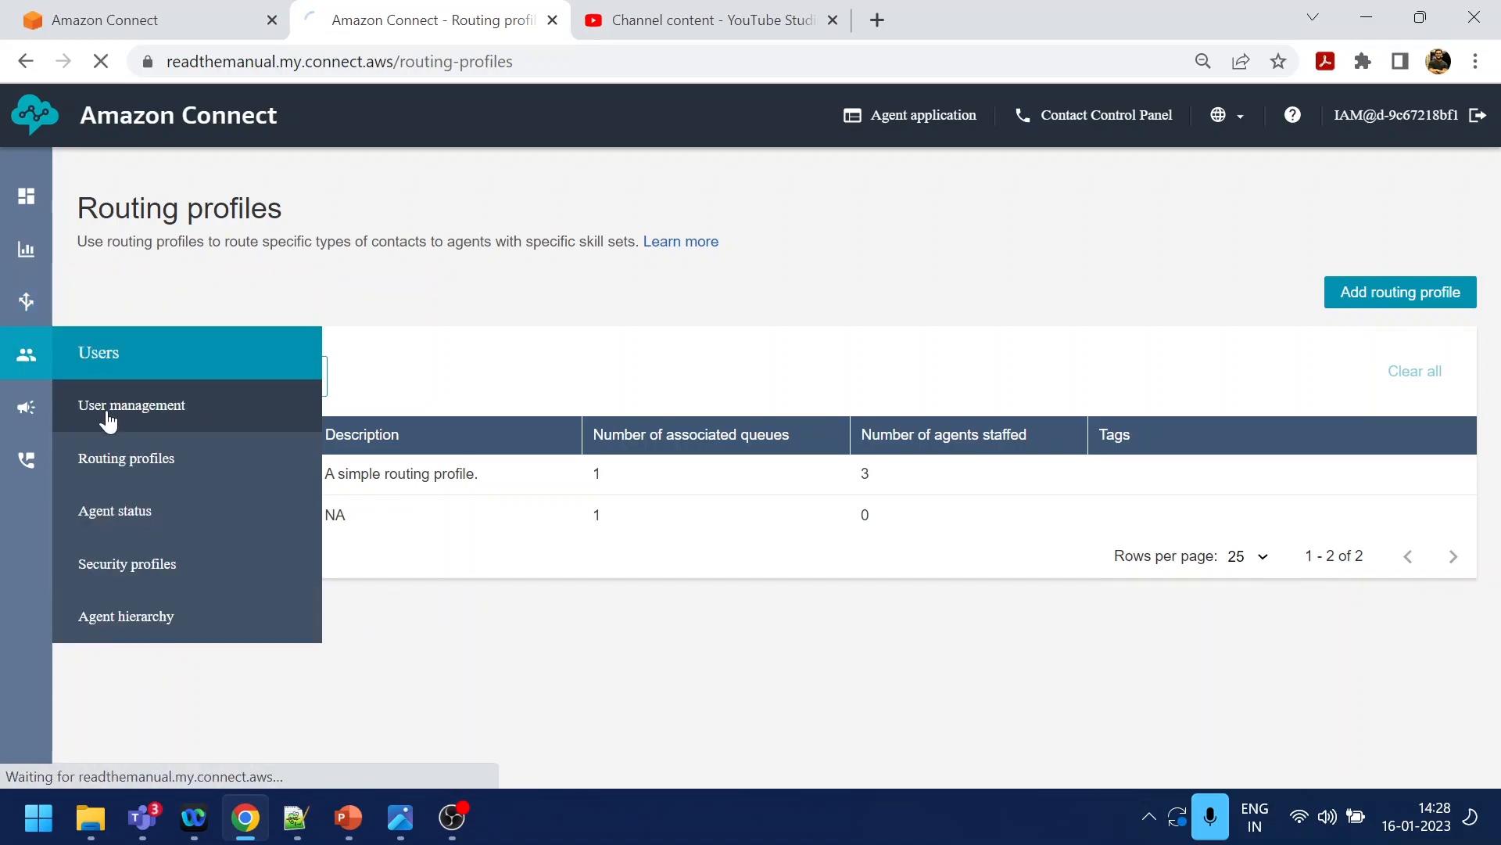
Go to User management, listing agent1, agent2 and rajiv on Basic Routing Profile
left_click(131, 405)
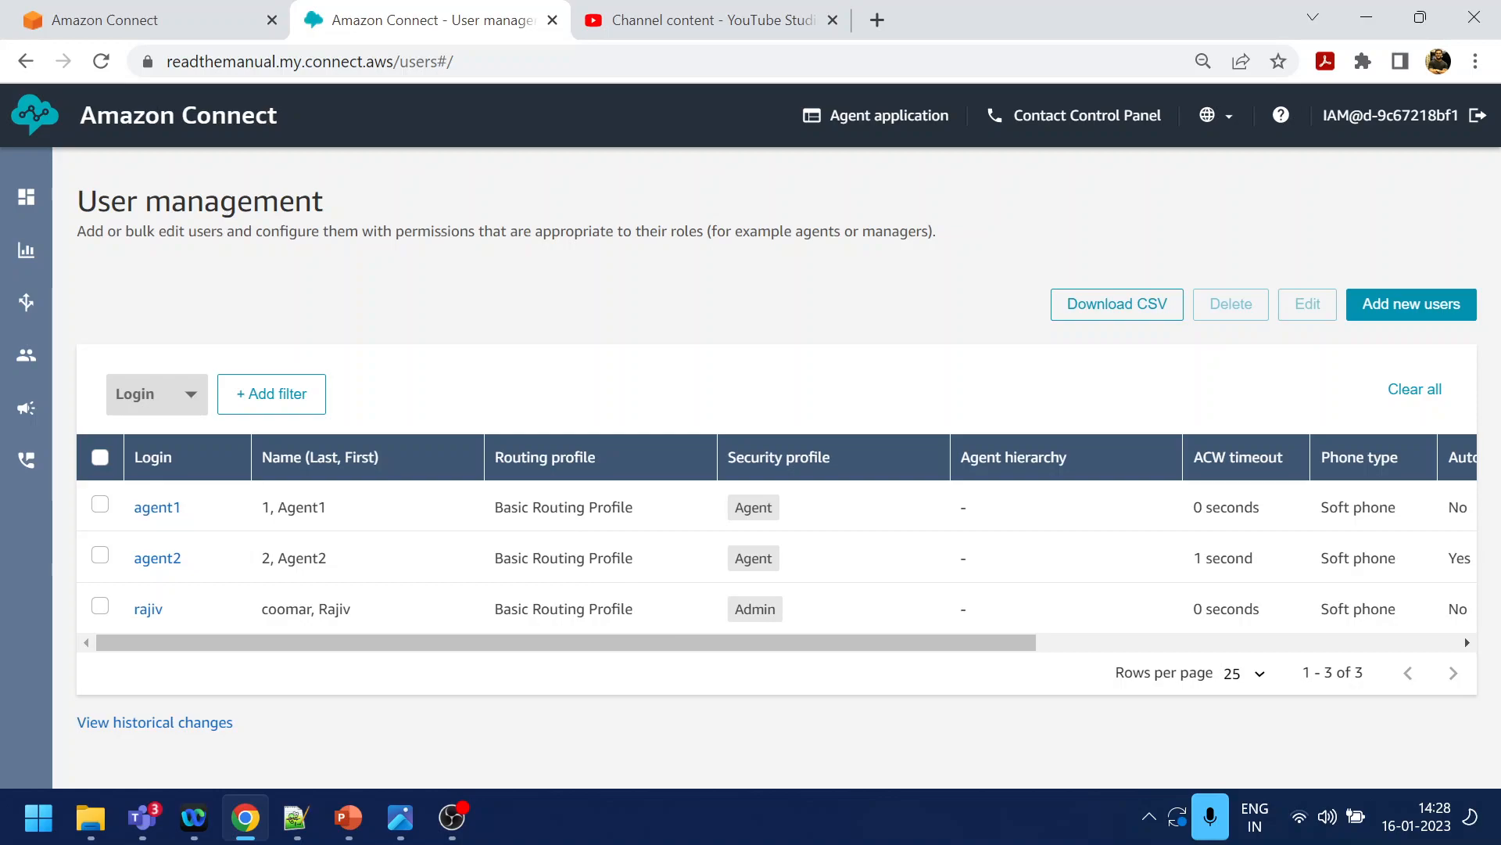
double_click(563, 507)
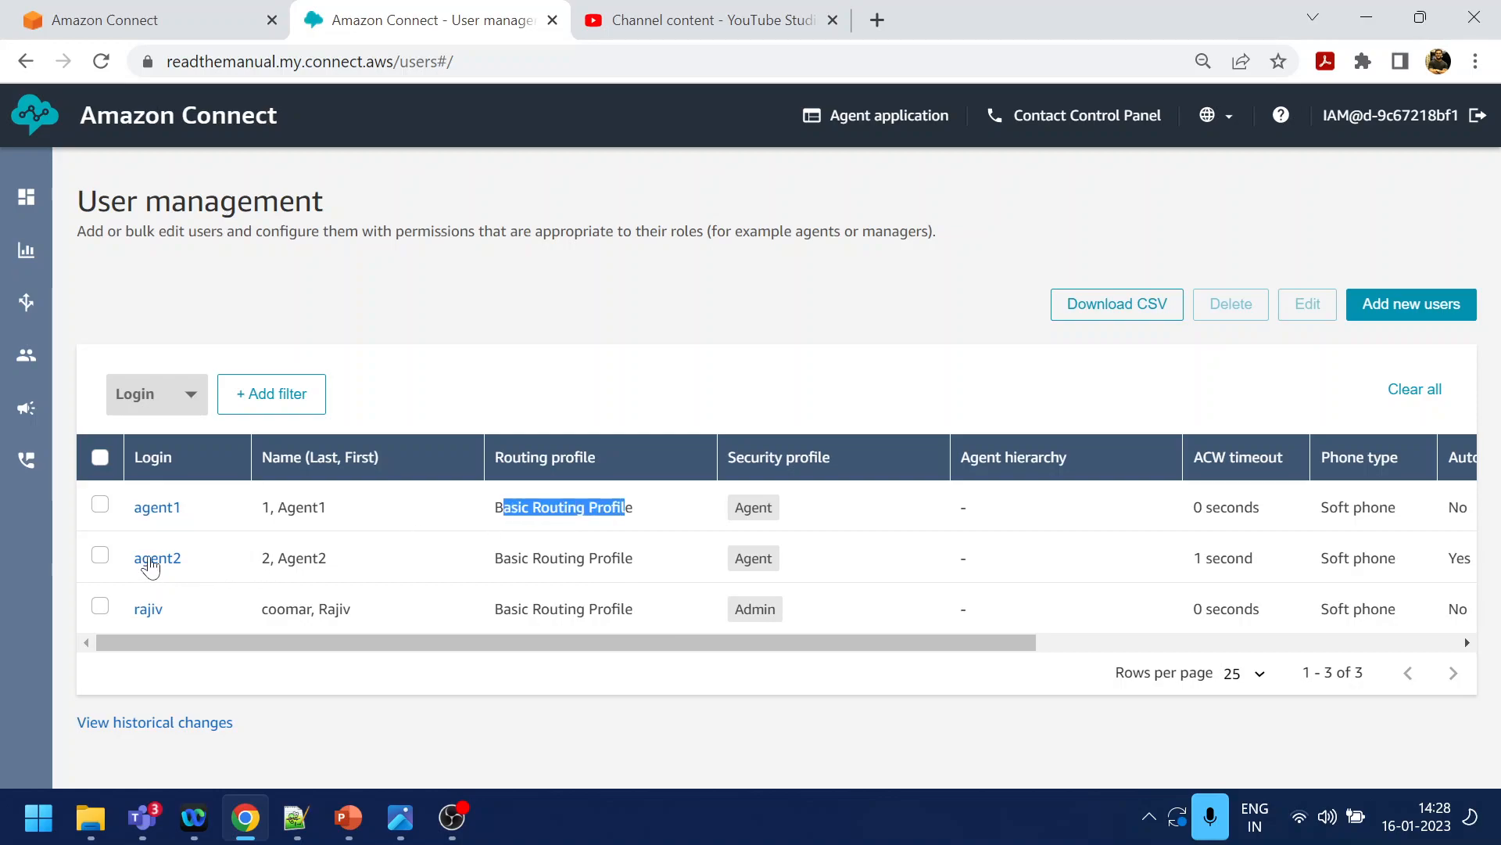
Reassign agent2 to CovidRoutingProfile and save the change
left_click(158, 558)
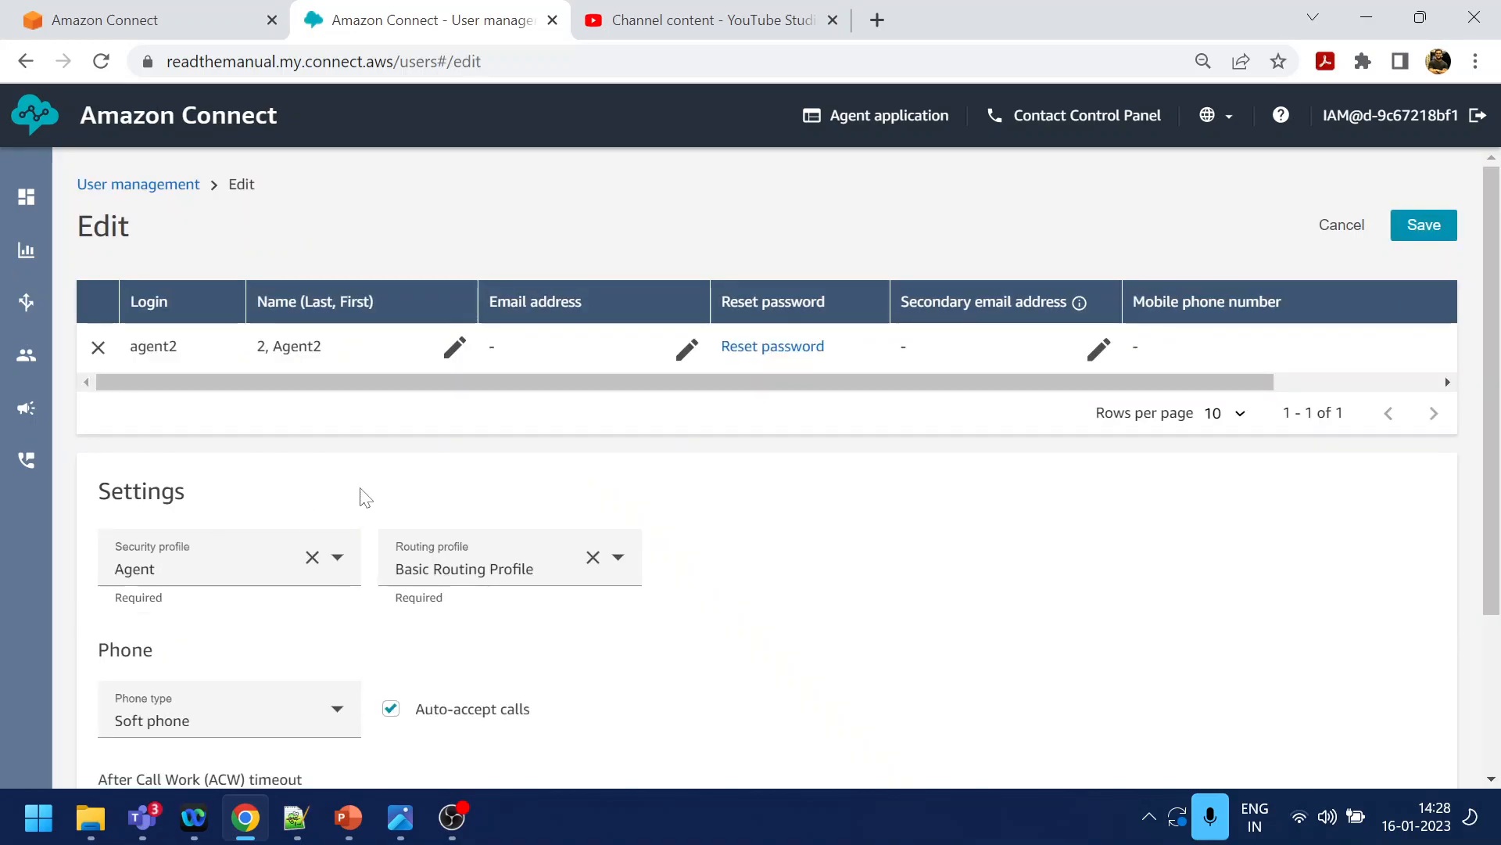
mouse_move(374, 504)
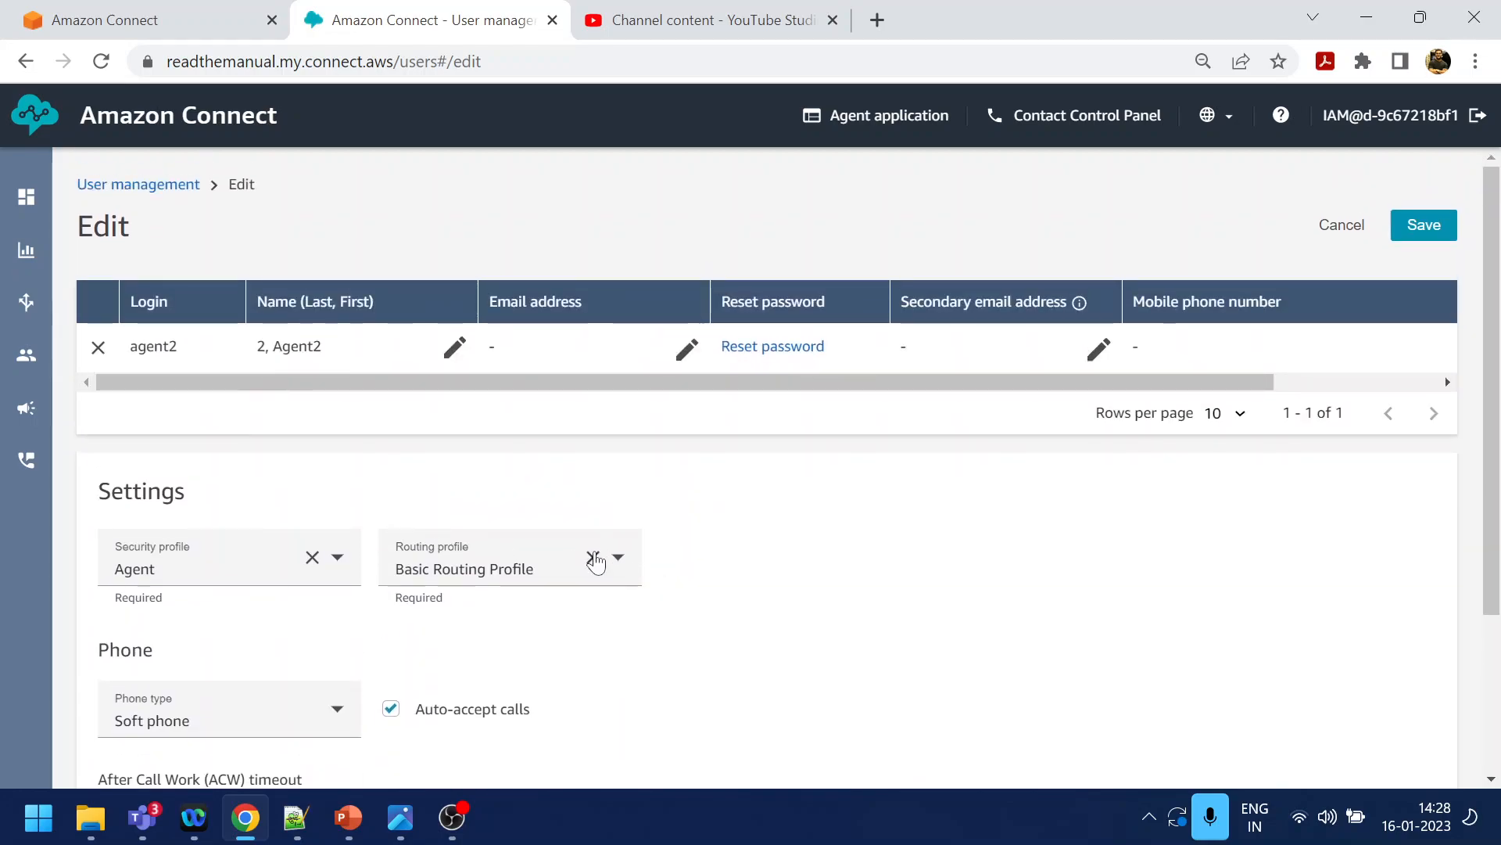
left_click(509, 557)
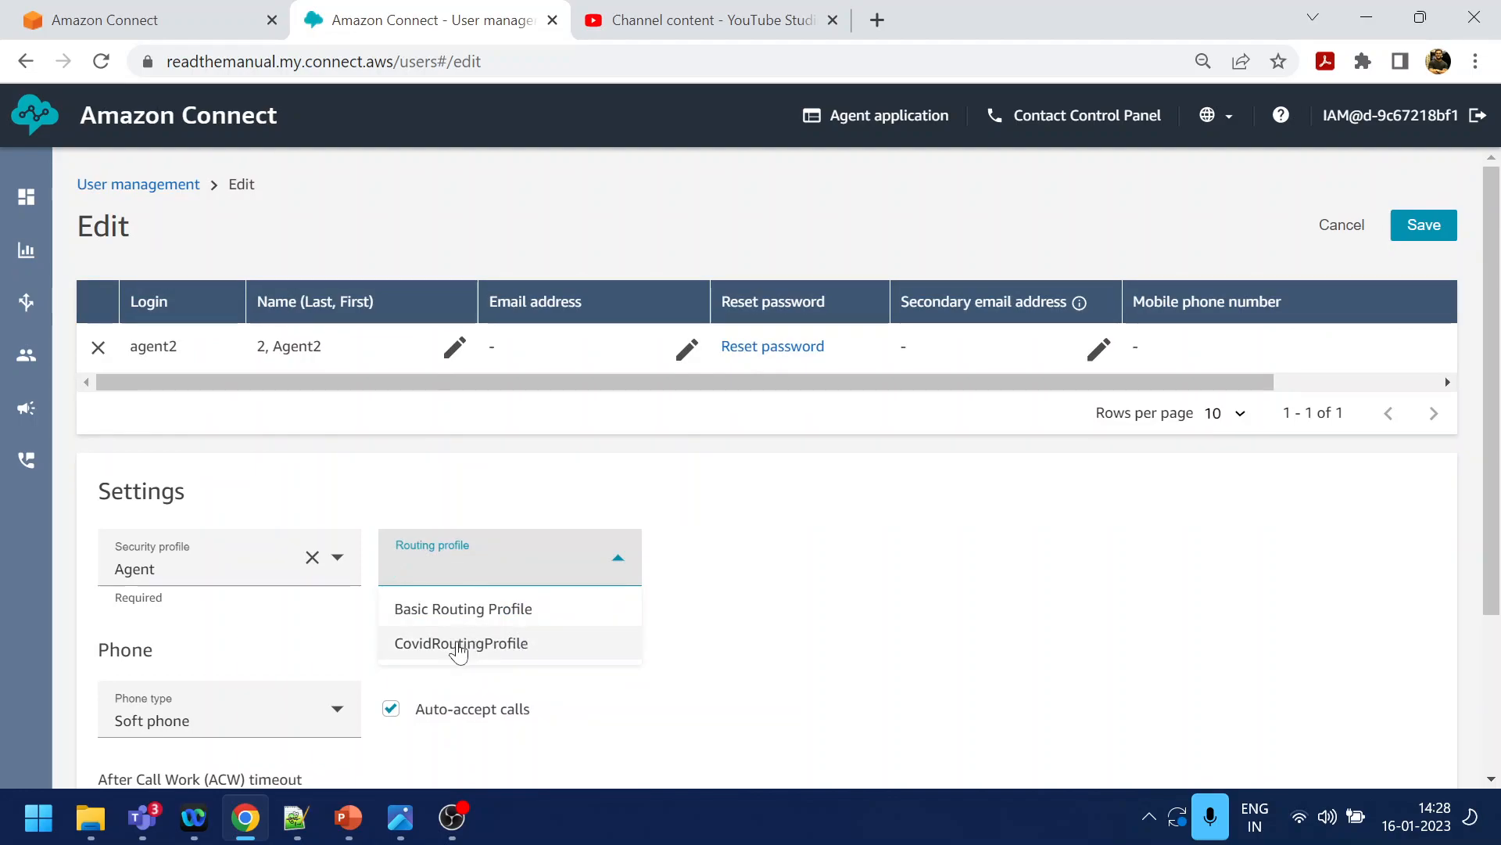
left_click(461, 643)
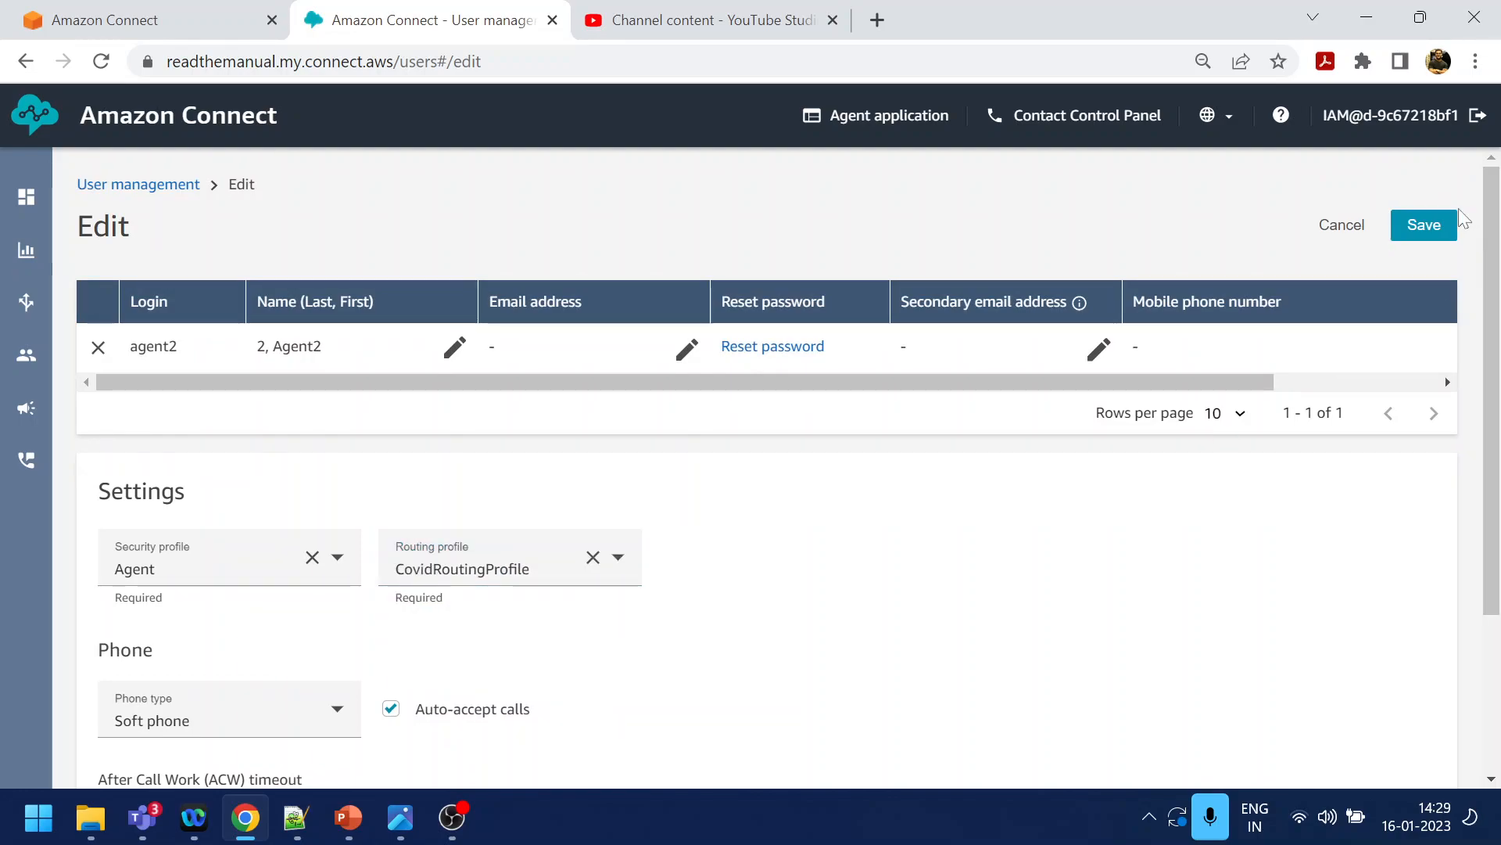
left_click(1423, 224)
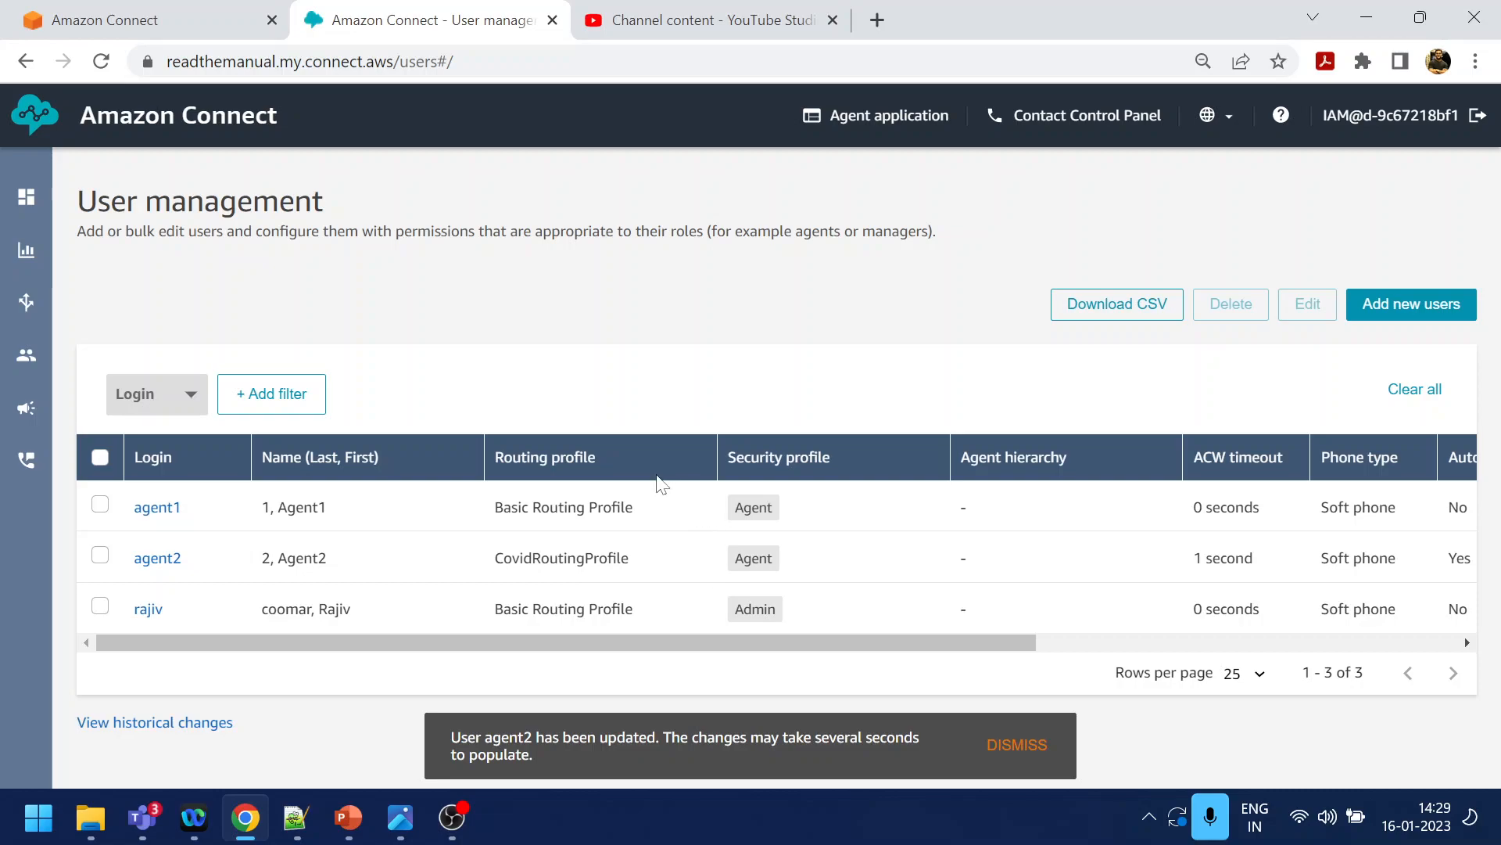
mouse_move(611, 581)
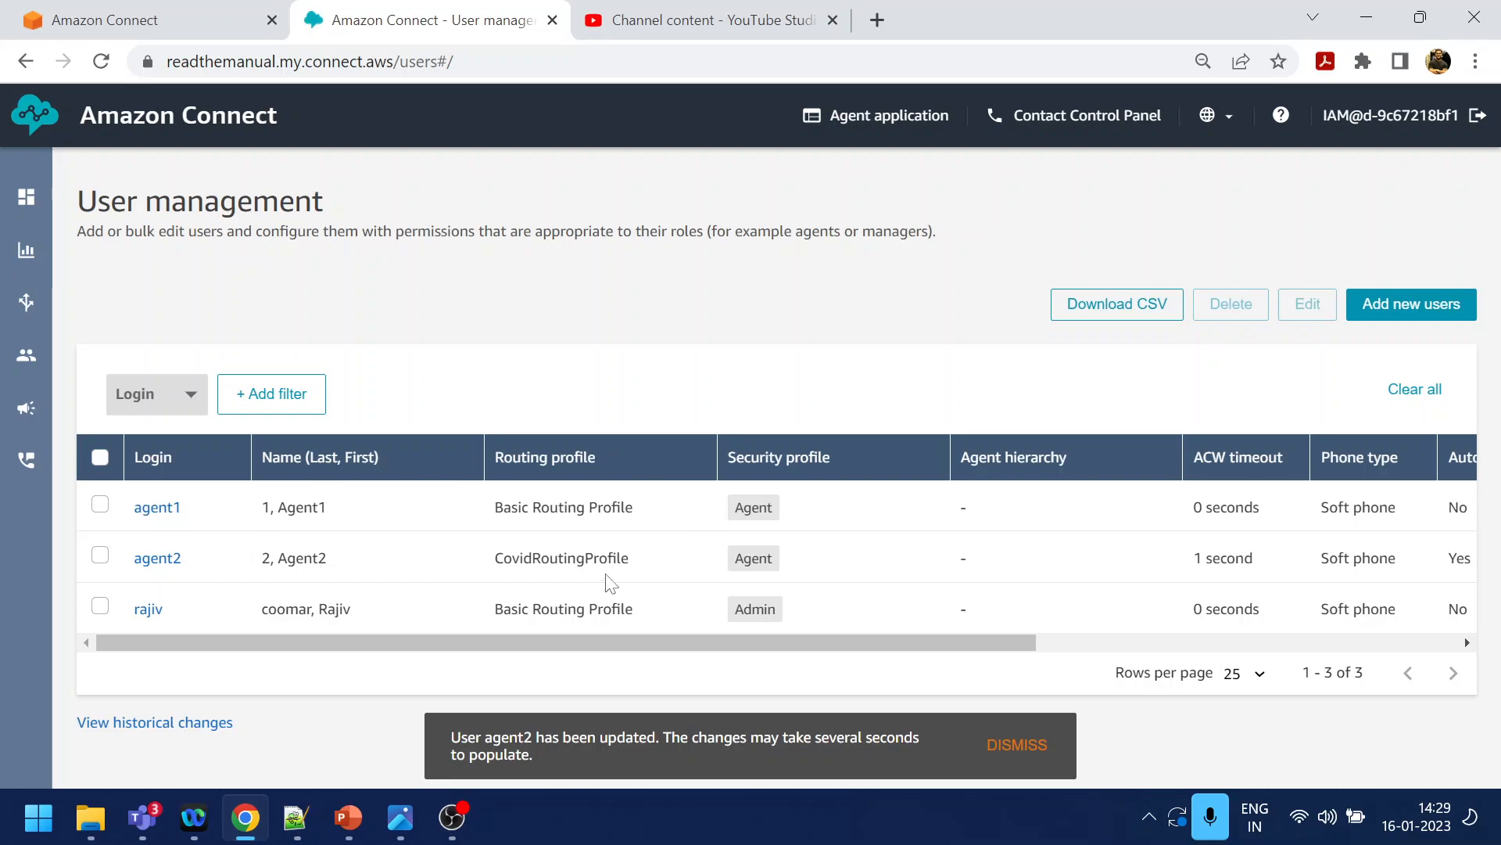
Show the Queues list with BasicQueue and CovidDr, then move toward the Users section
left_click(26, 302)
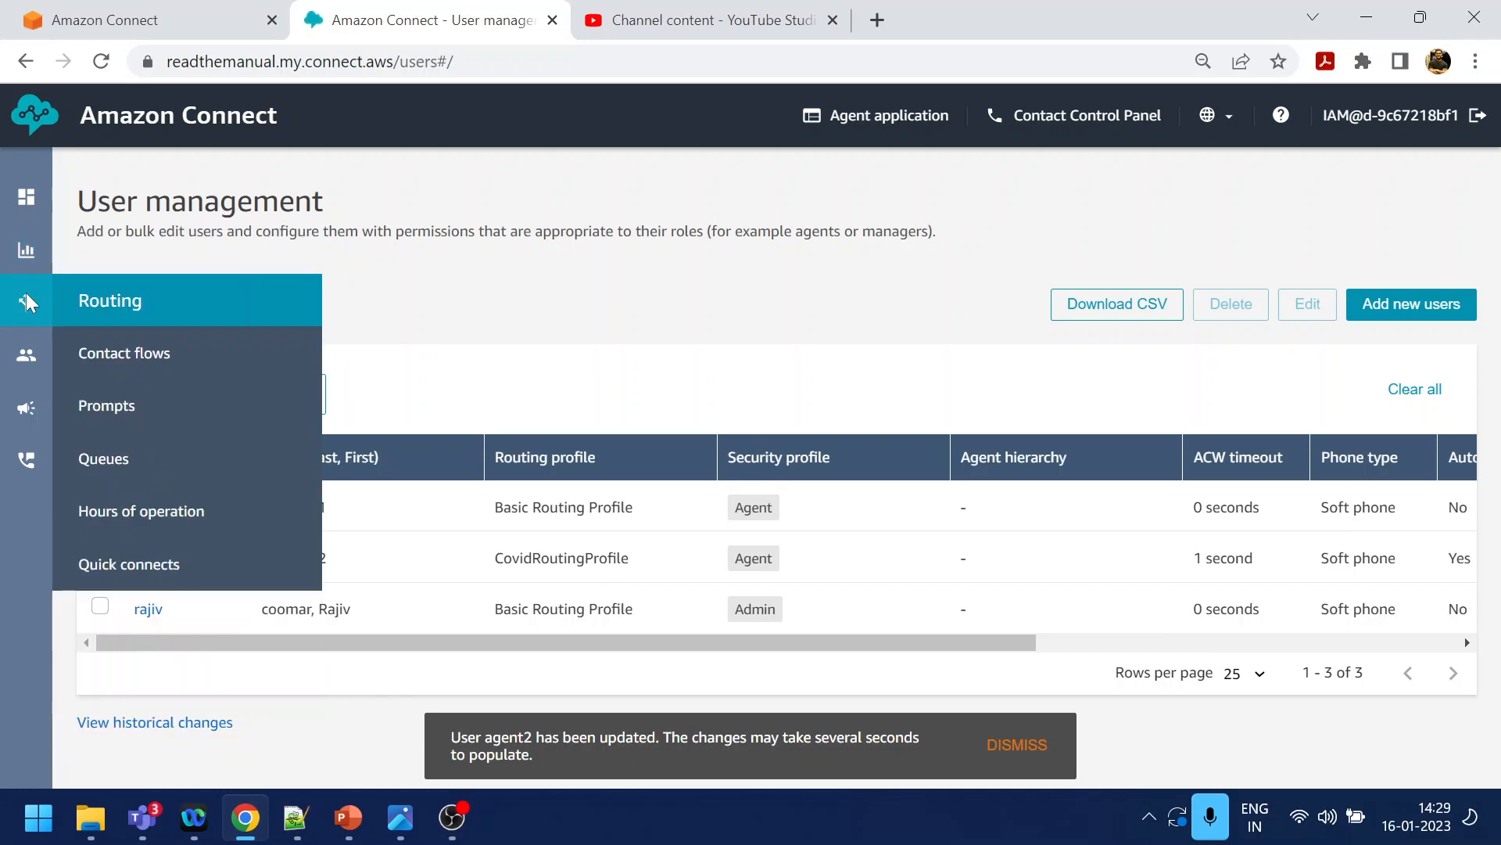
left_click(103, 459)
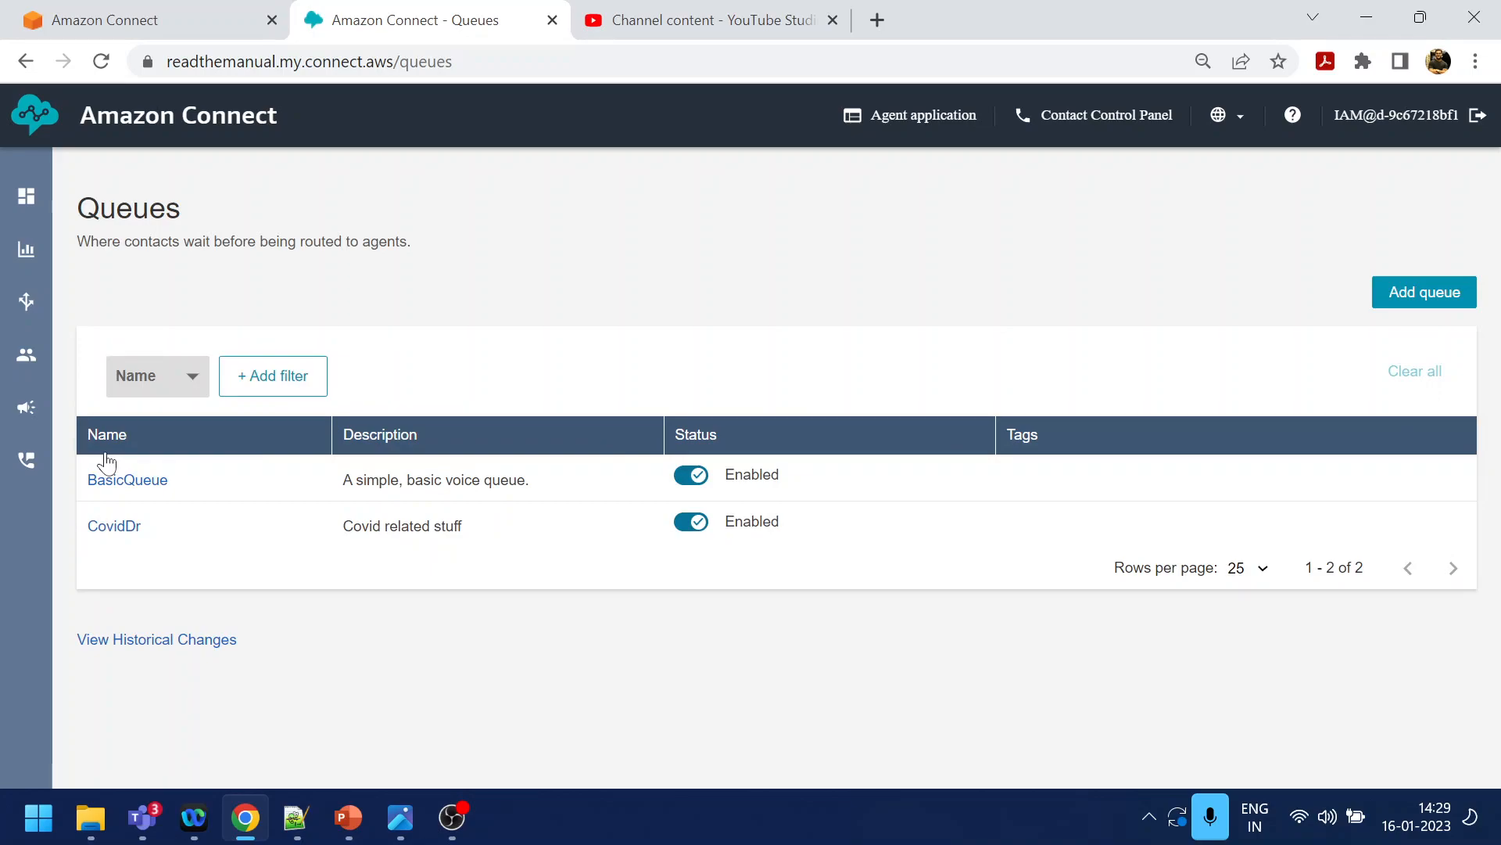
mouse_move(219, 437)
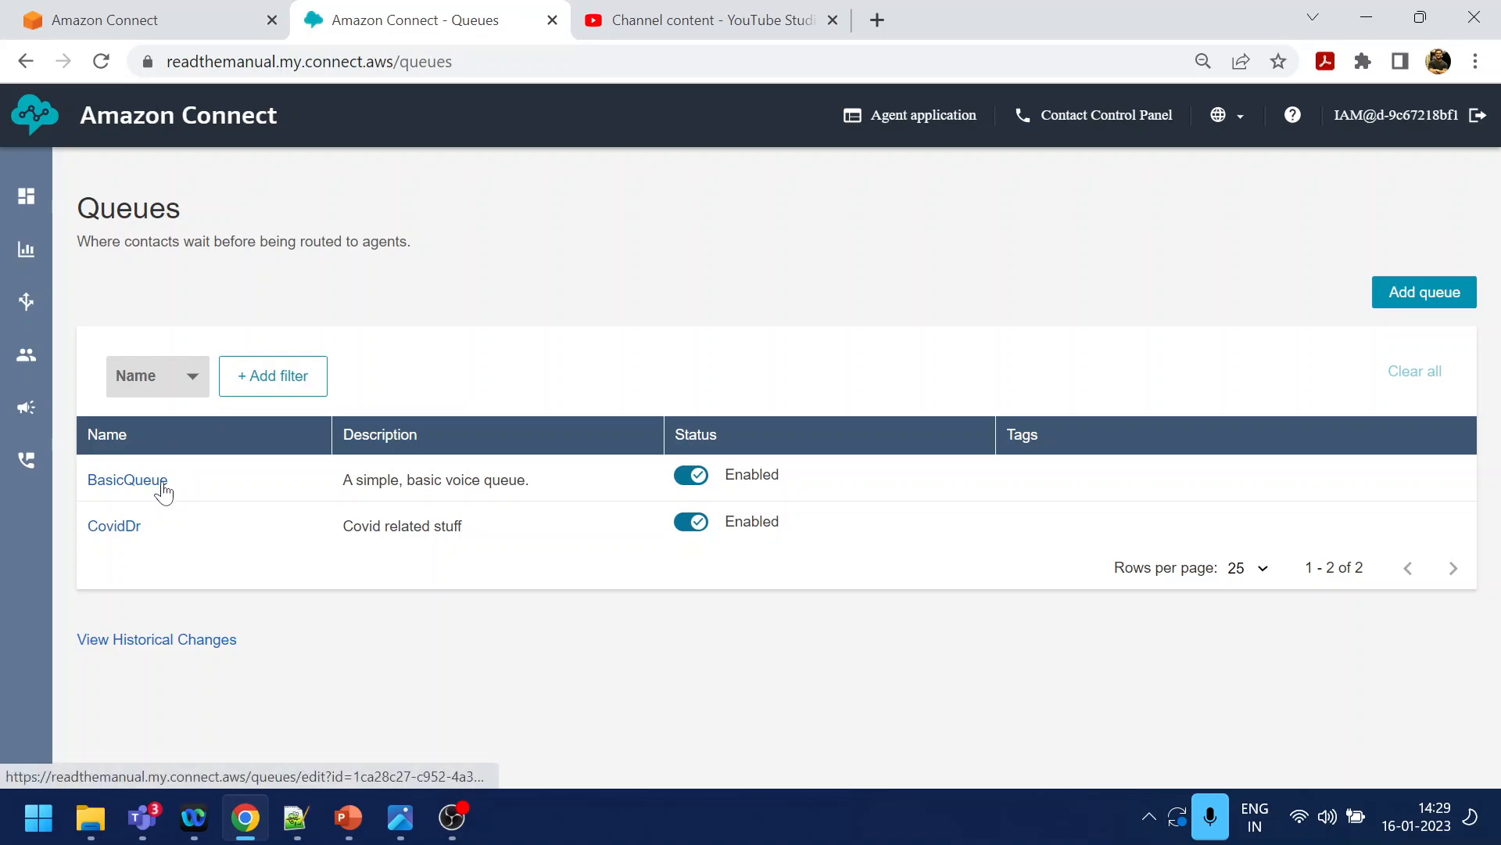
mouse_move(157, 547)
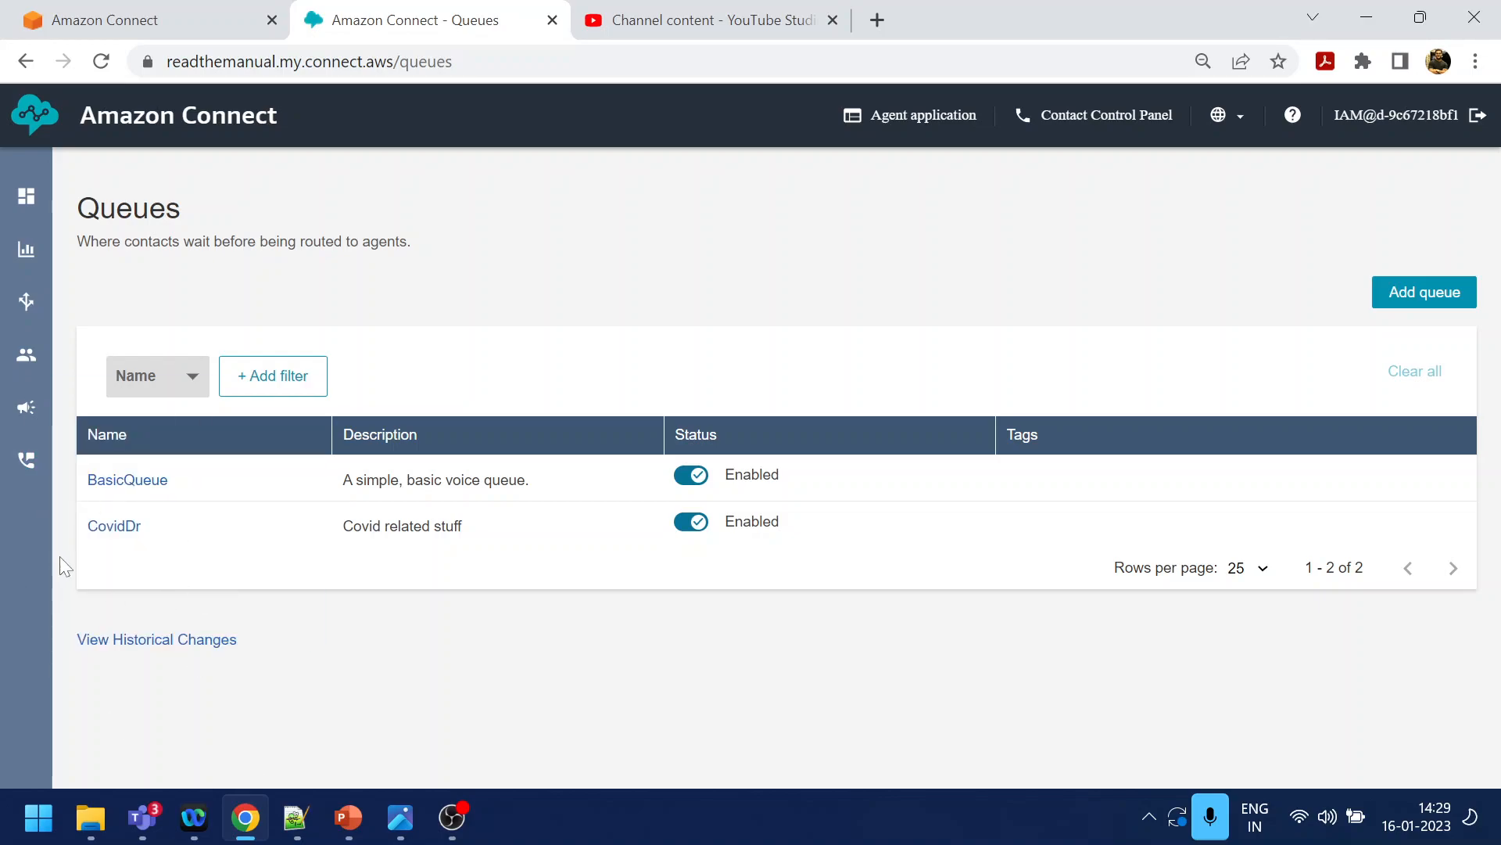
left_click(26, 354)
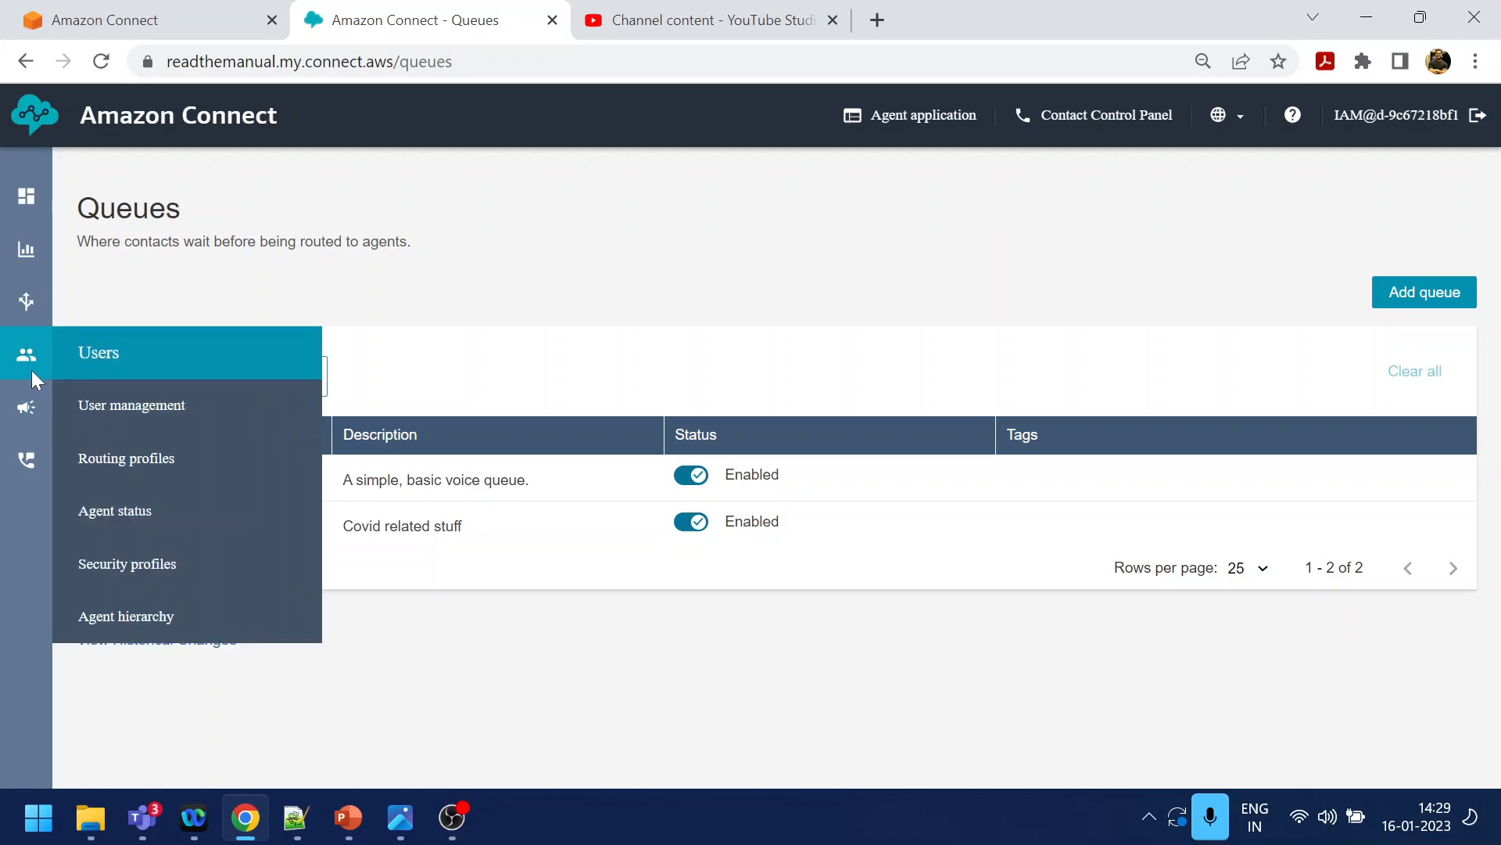
mouse_move(129, 383)
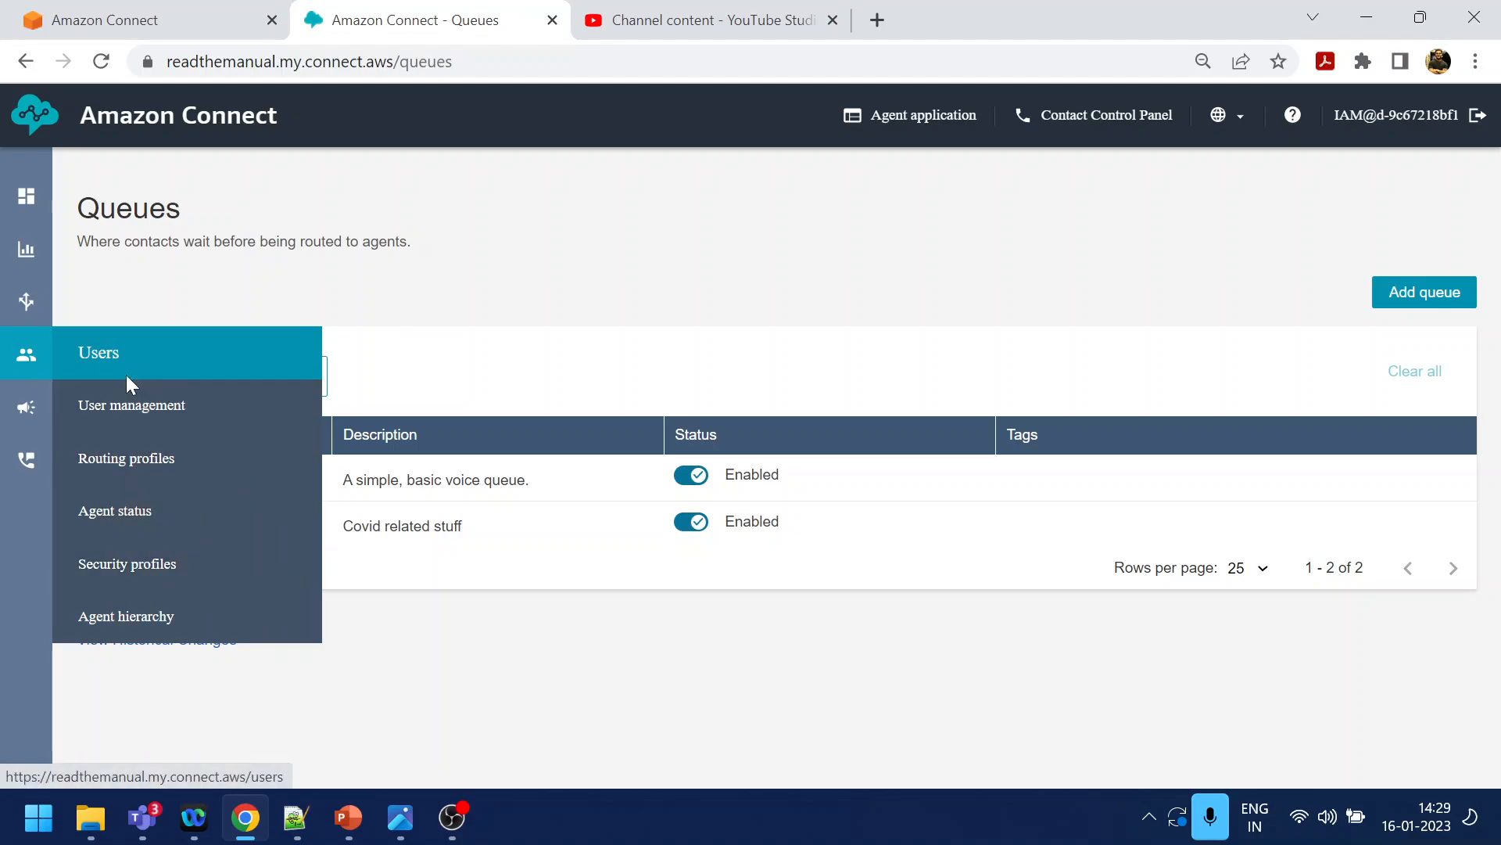
From Routing profiles, review CovidRoutingProfile's voice and chat channels and its CovidDr queue
left_click(125, 457)
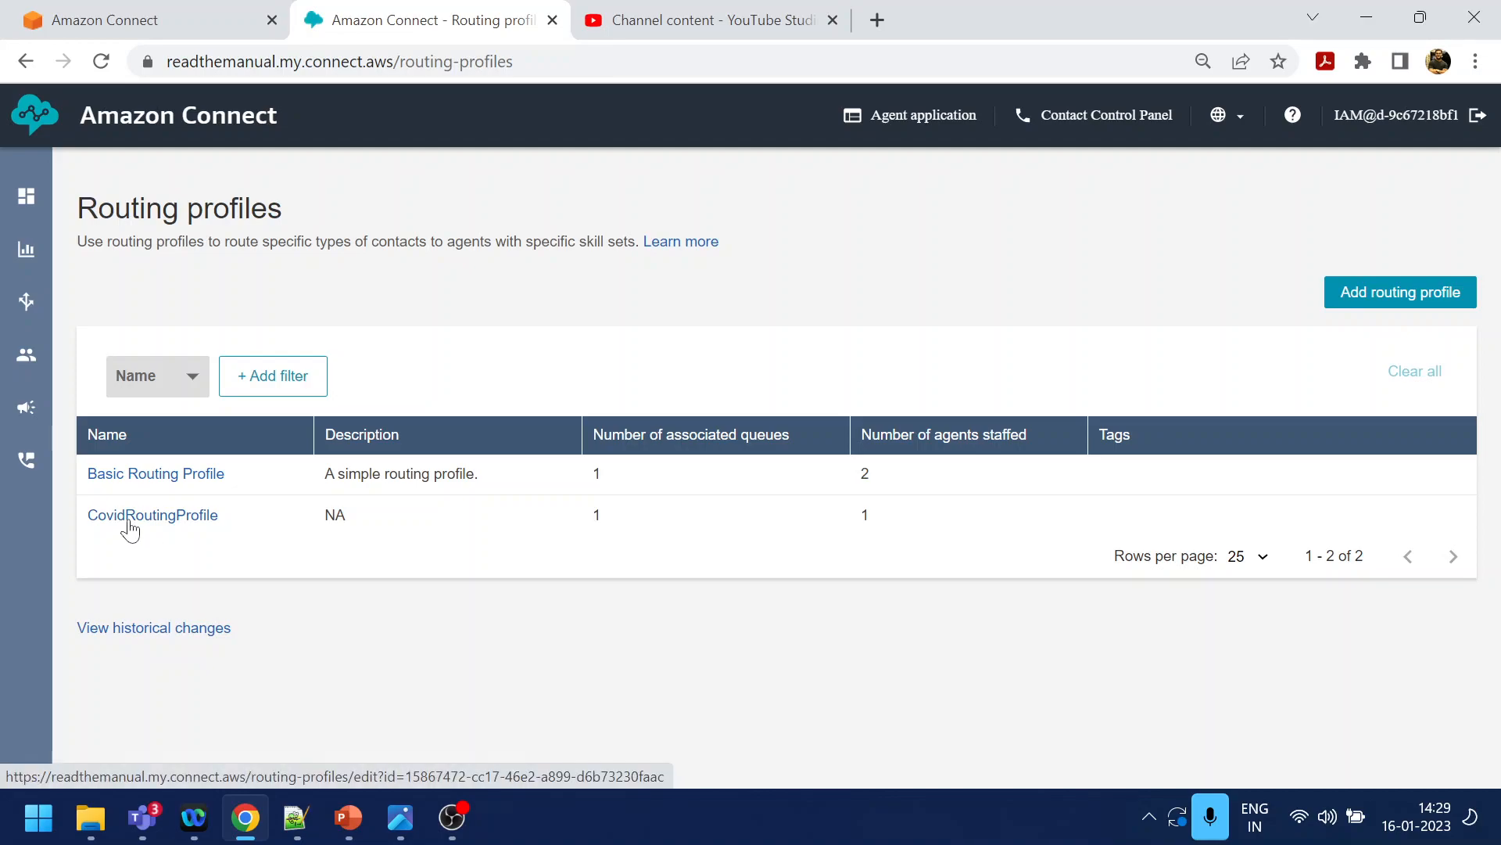
mouse_move(156, 559)
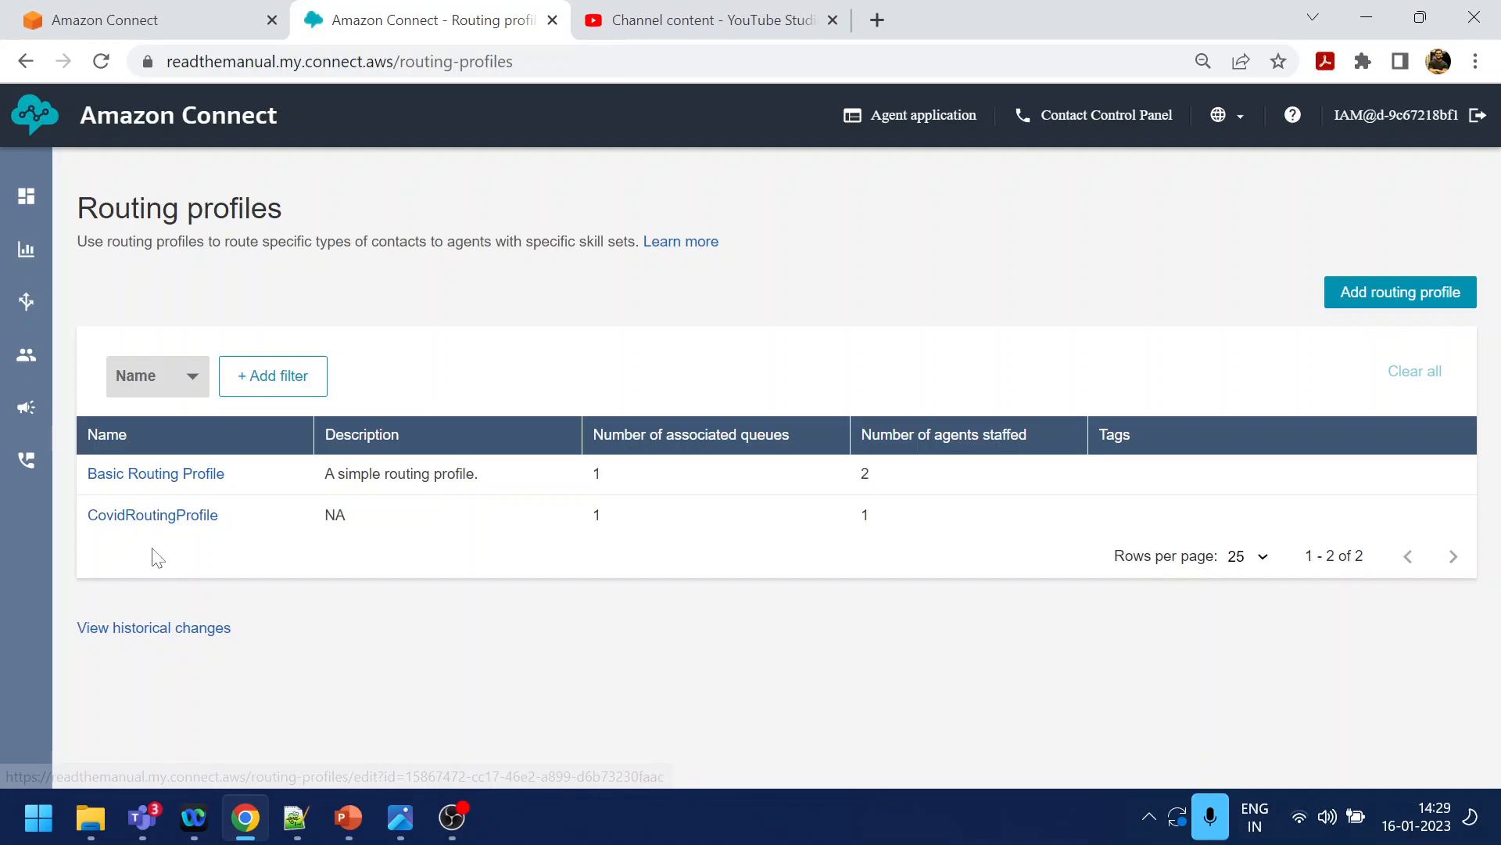
left_click(153, 515)
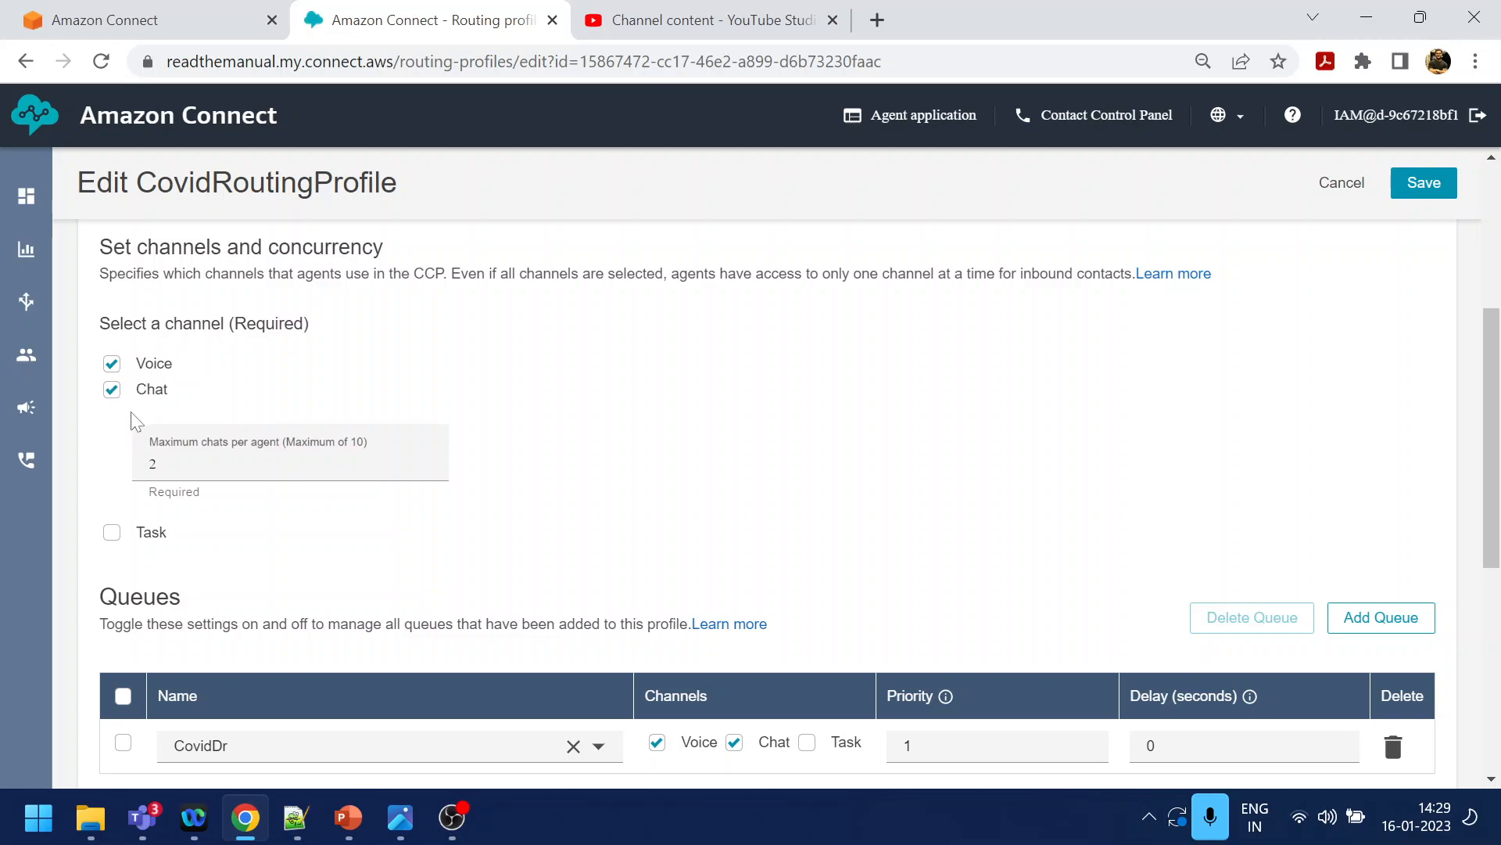
mouse_move(230, 374)
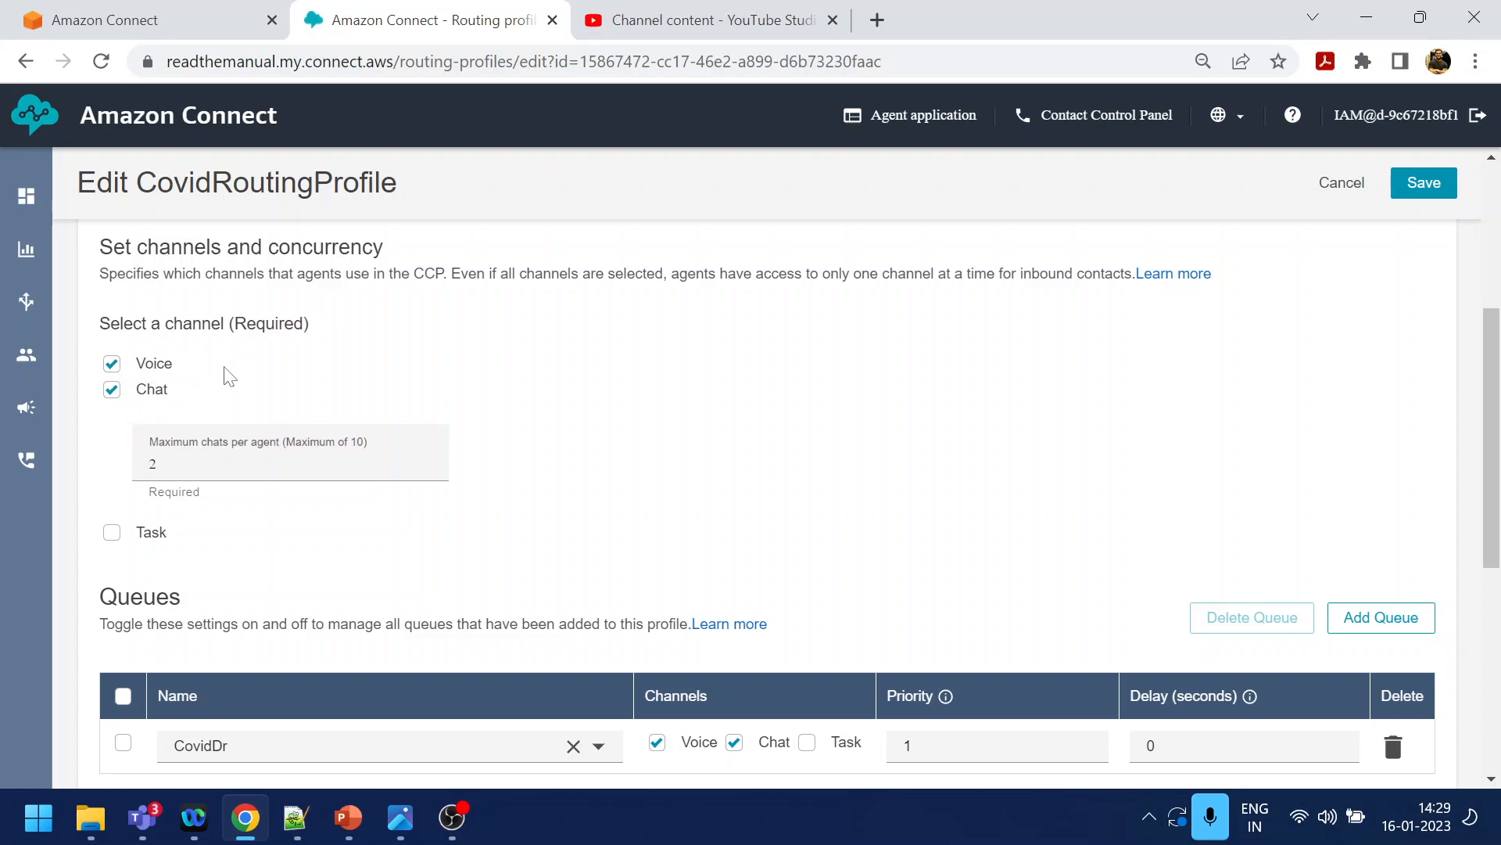
mouse_move(236, 404)
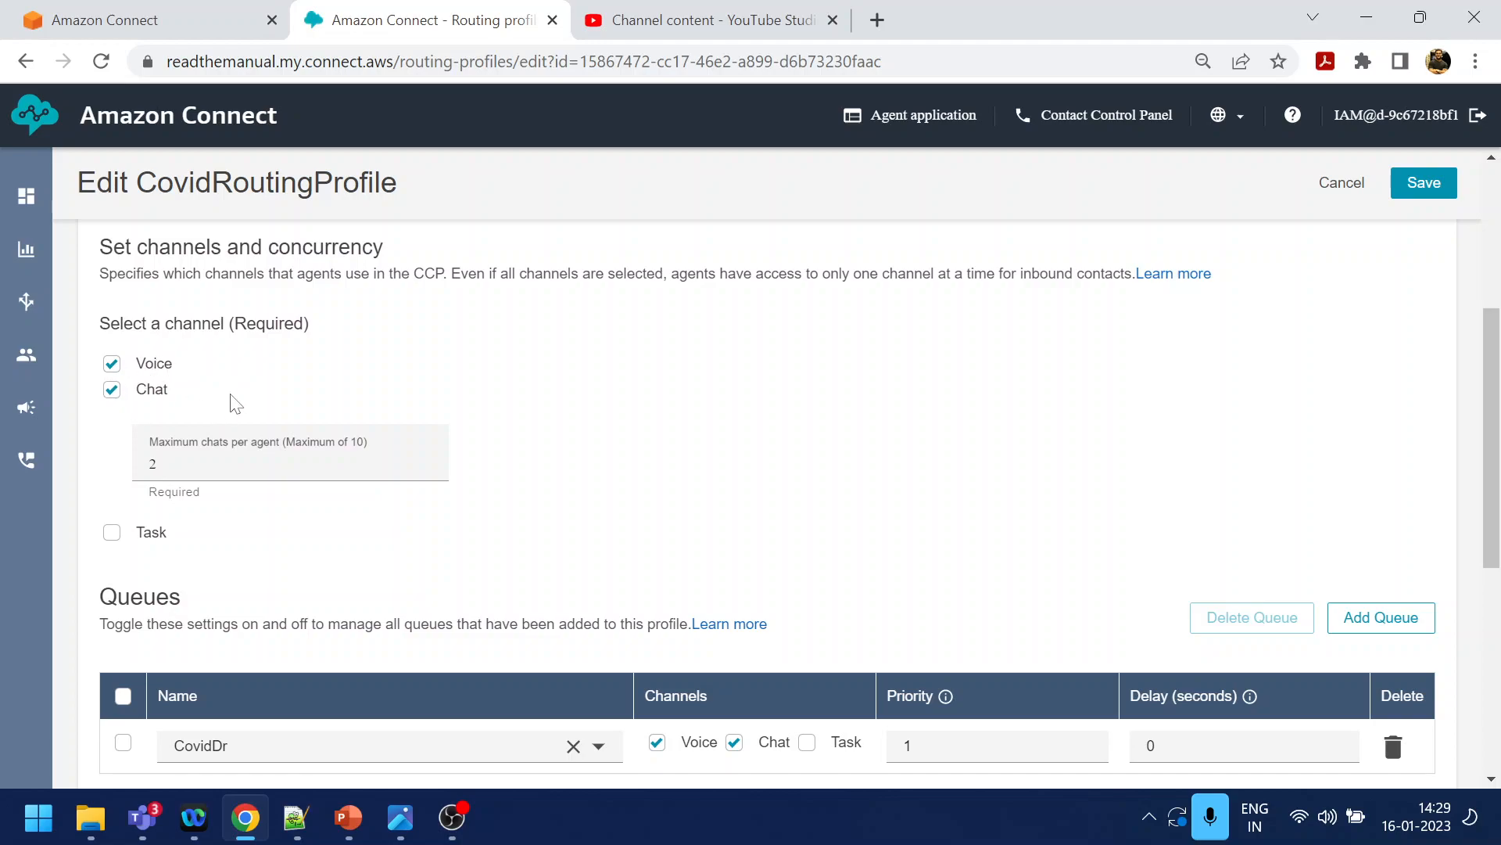
scroll("down", 3)
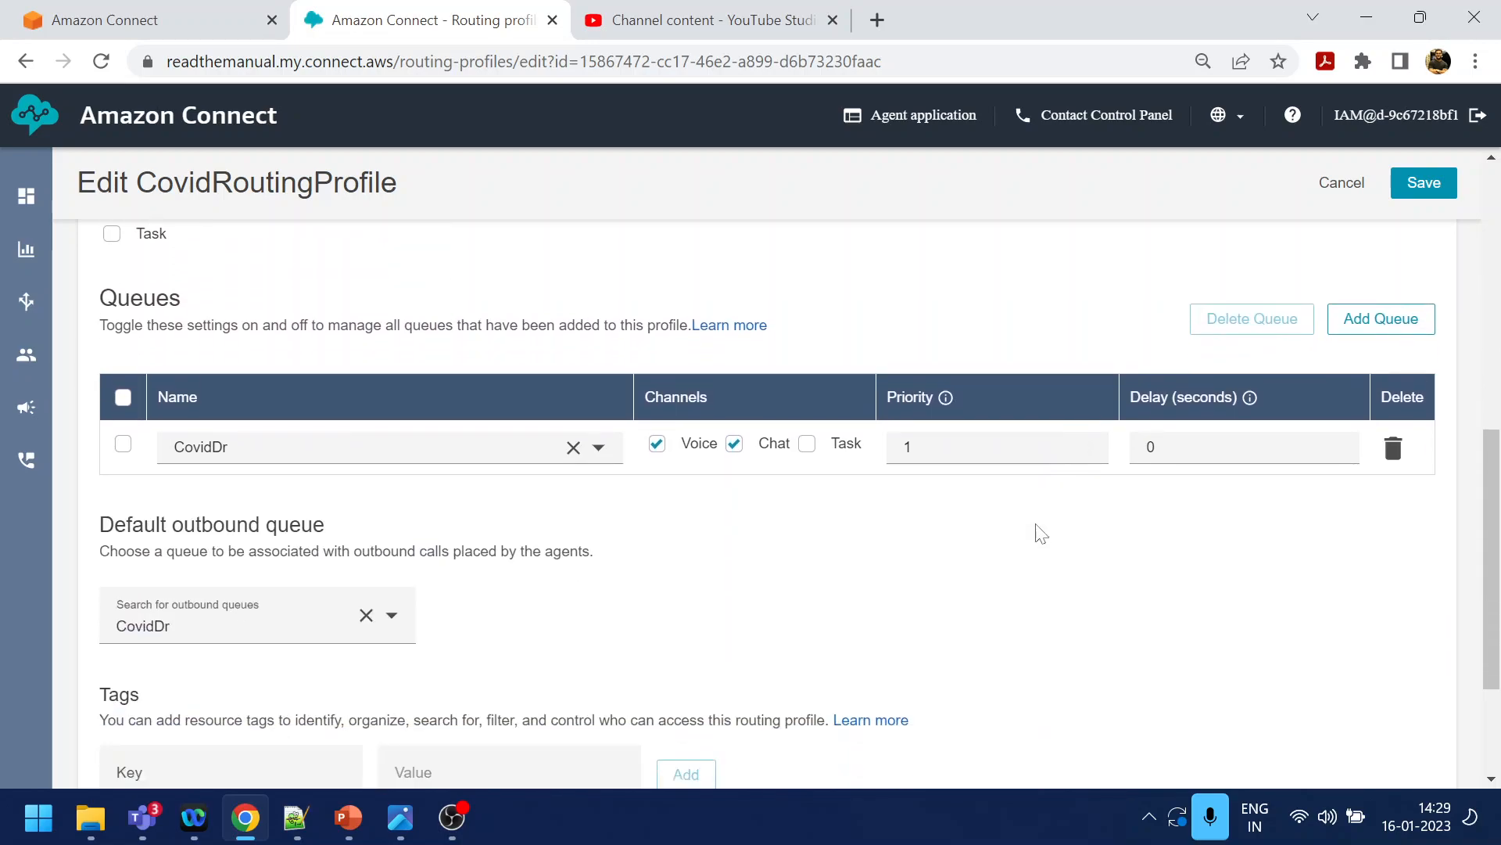
scroll("down", 3)
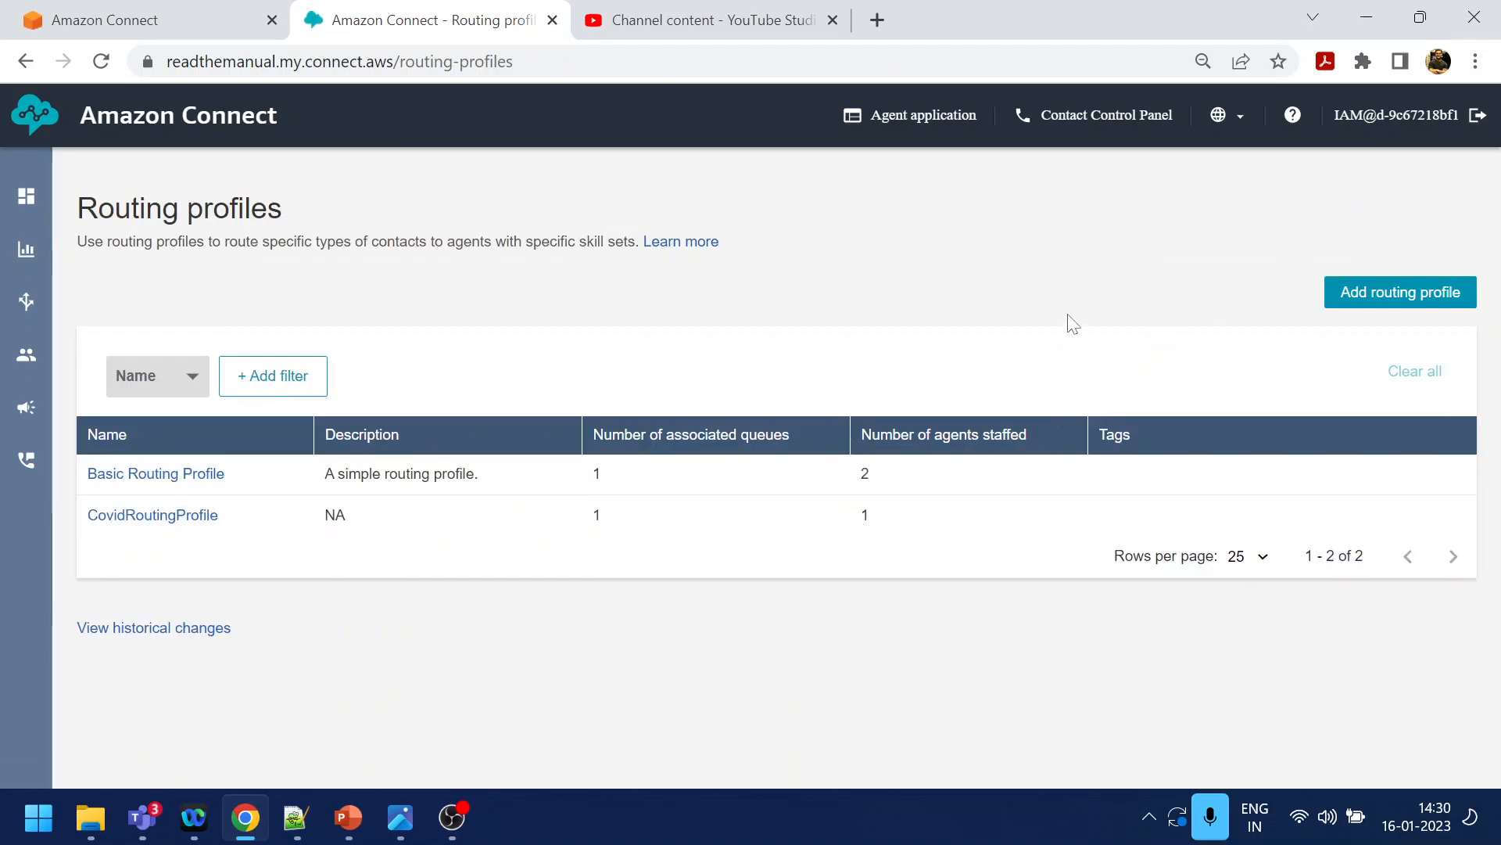
mouse_move(1049, 299)
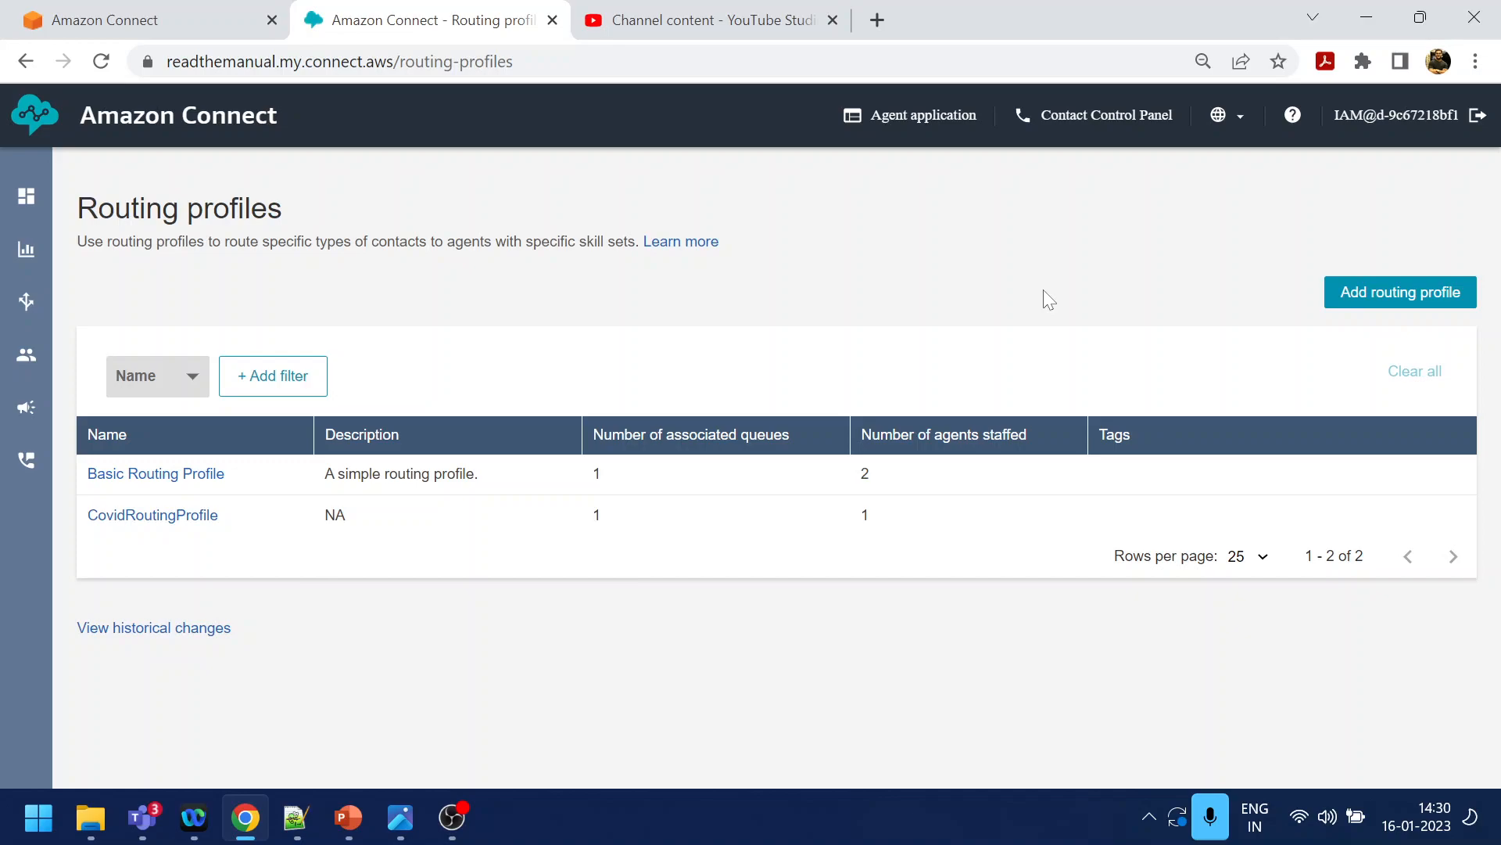
mouse_move(1042, 301)
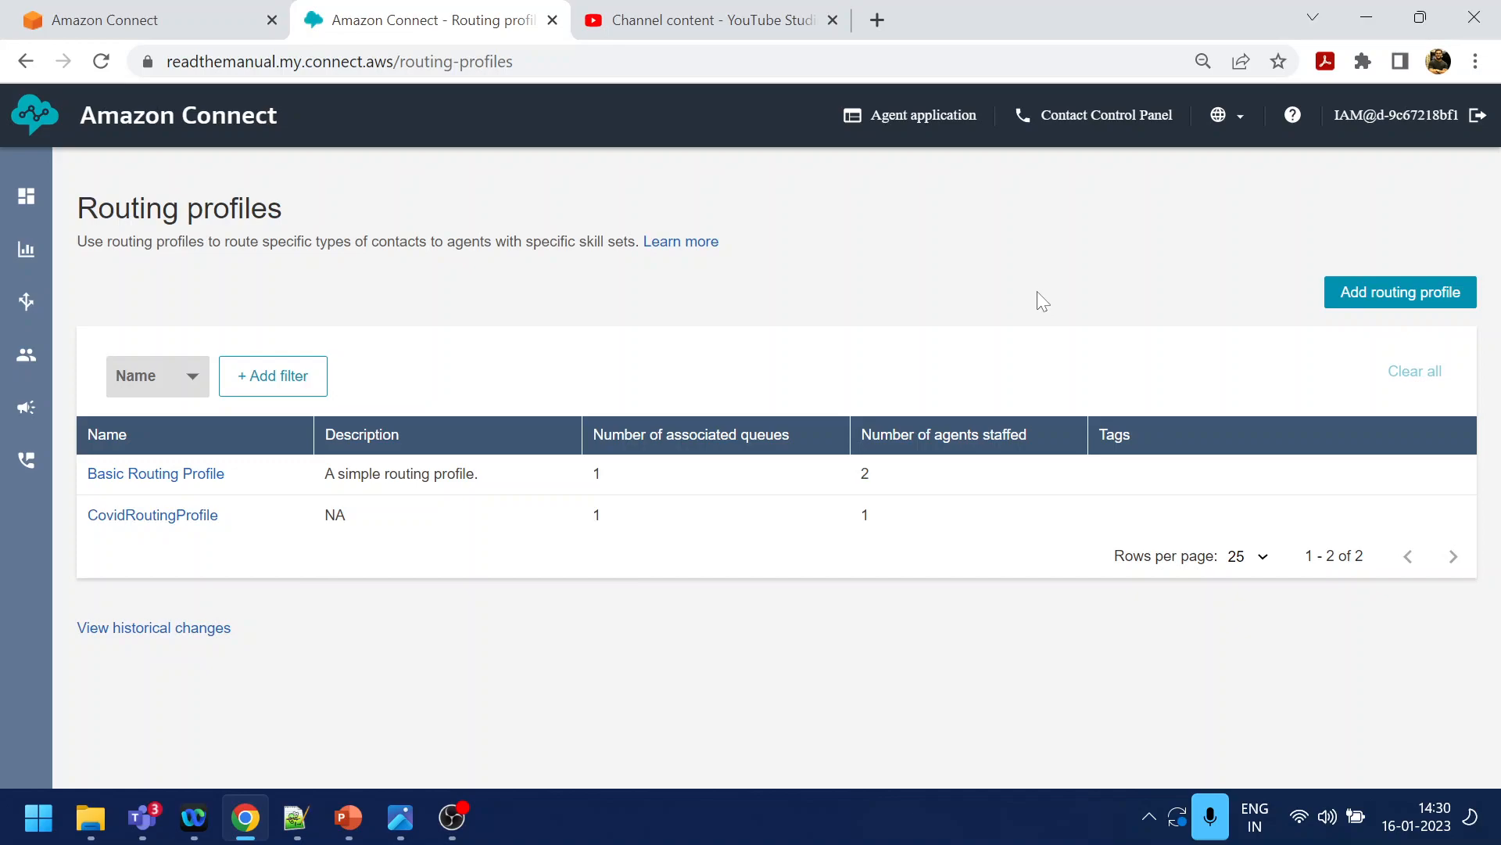
mouse_move(751, 542)
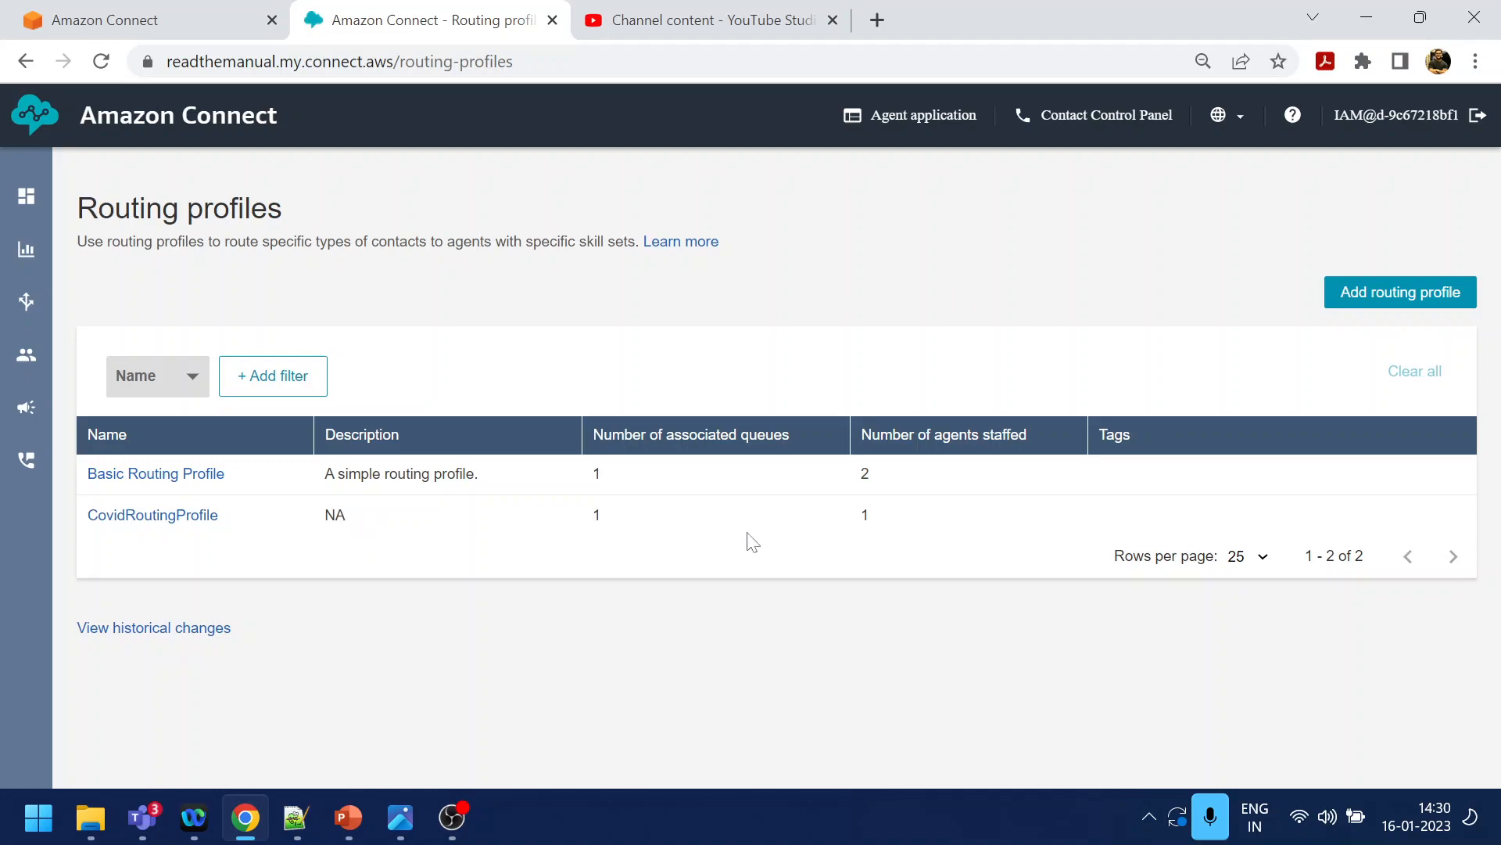
mouse_move(1018, 403)
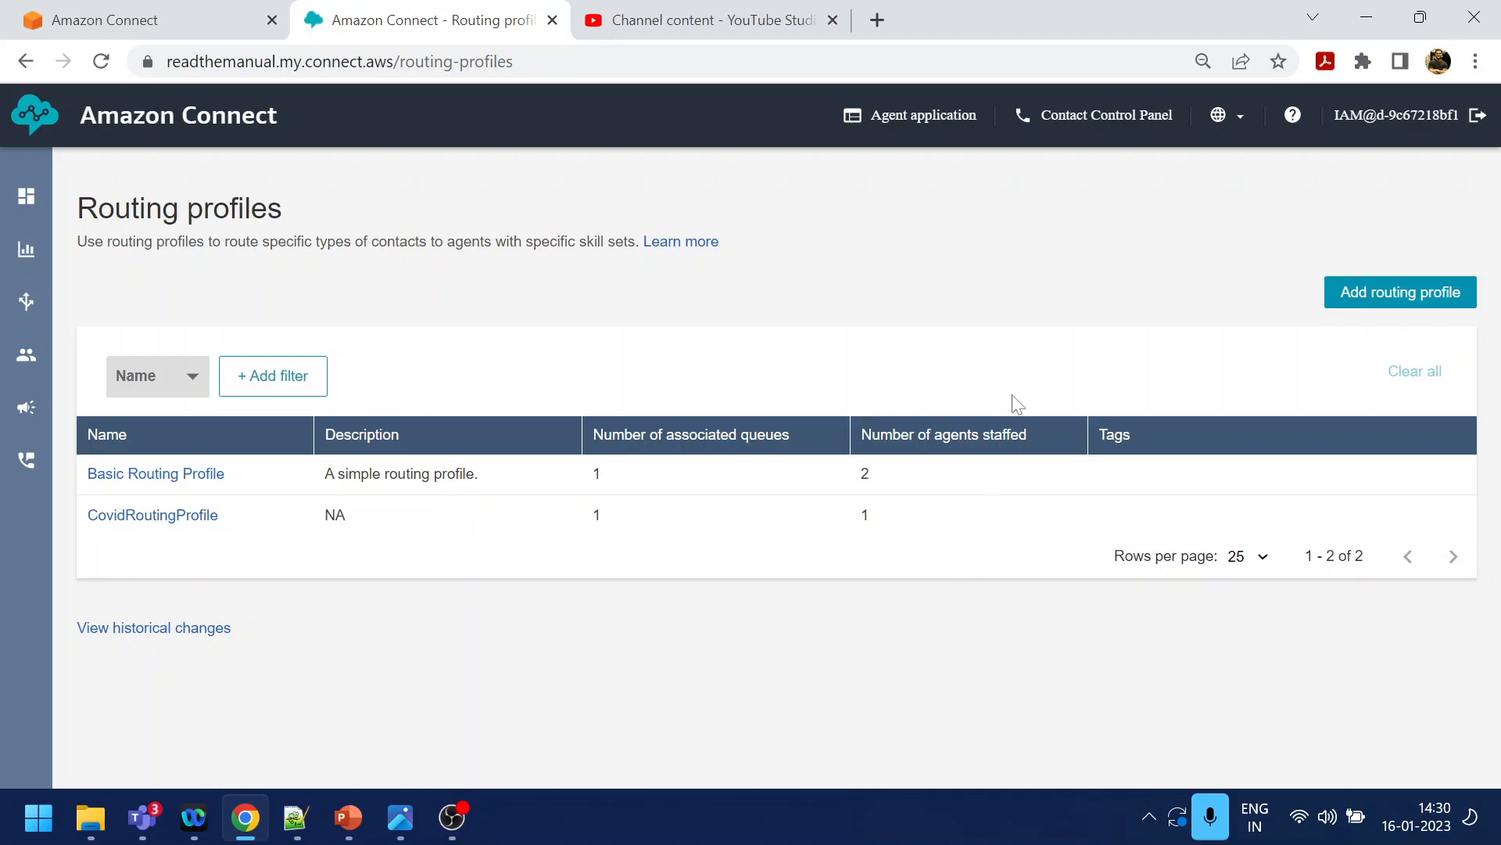